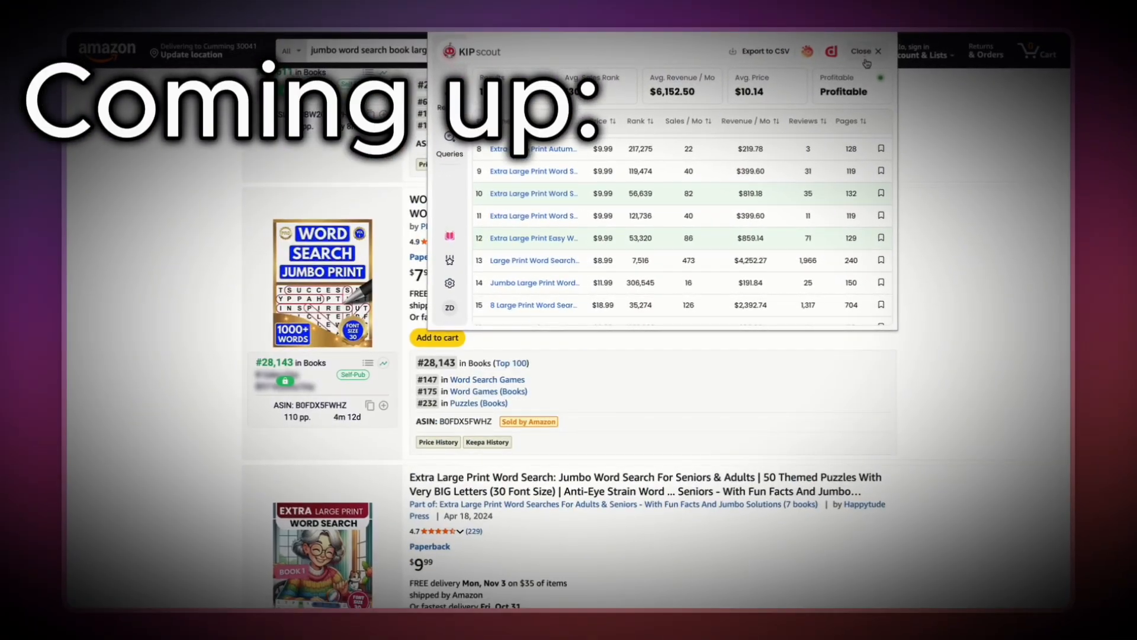
- Search Amazon for 'christmas word search book large print' and review KIP Scout sales estimates
click(863, 51)
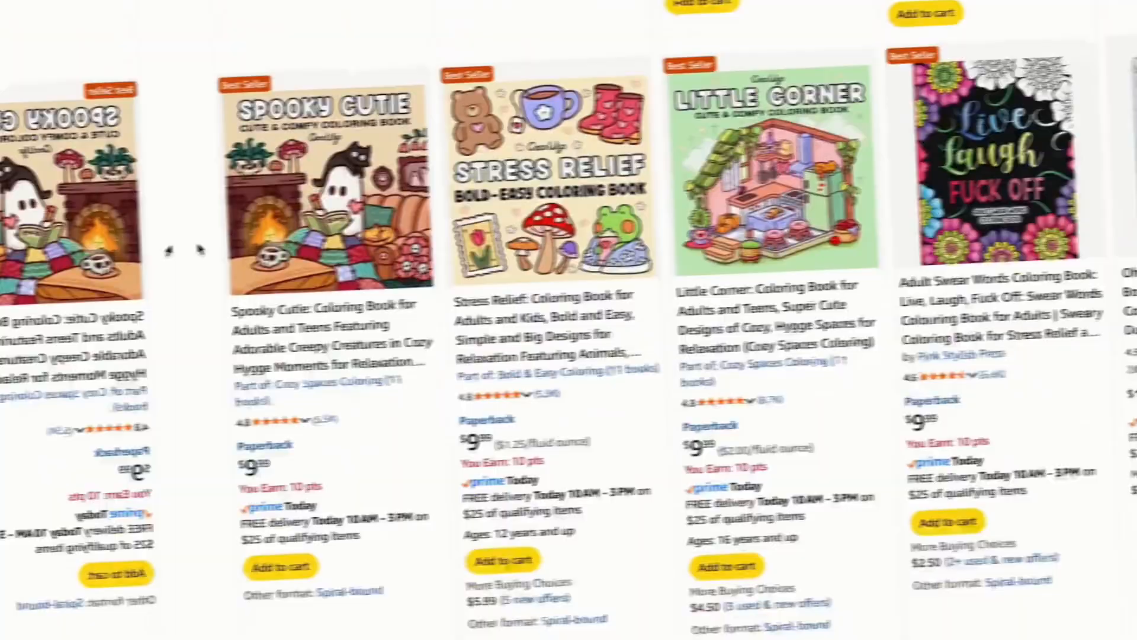
scroll(down, 3)
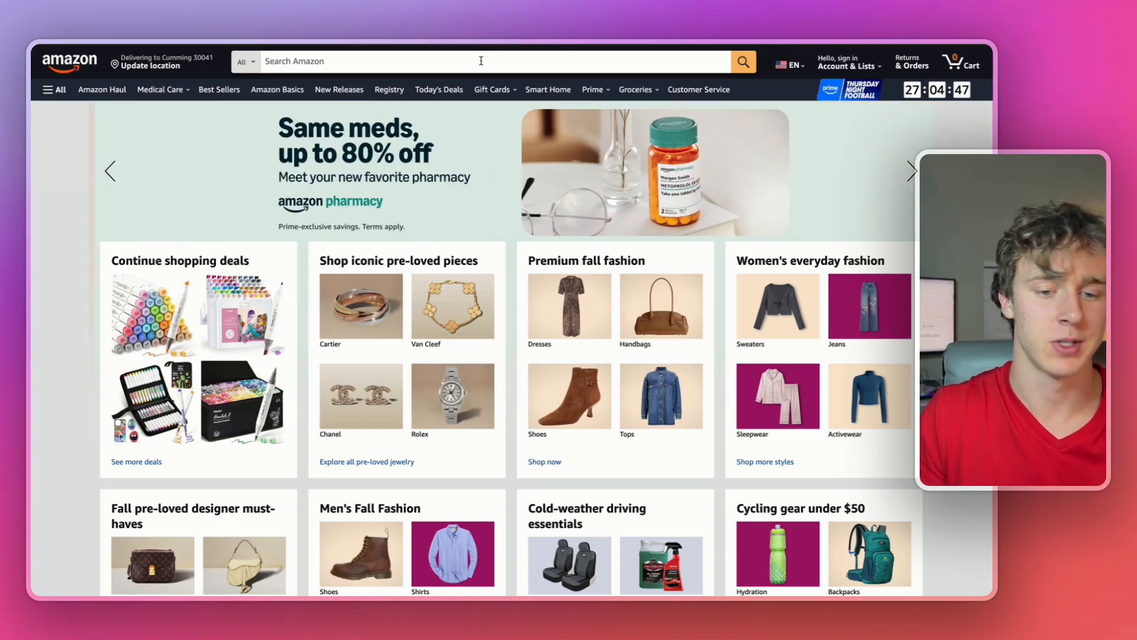
click(479, 61)
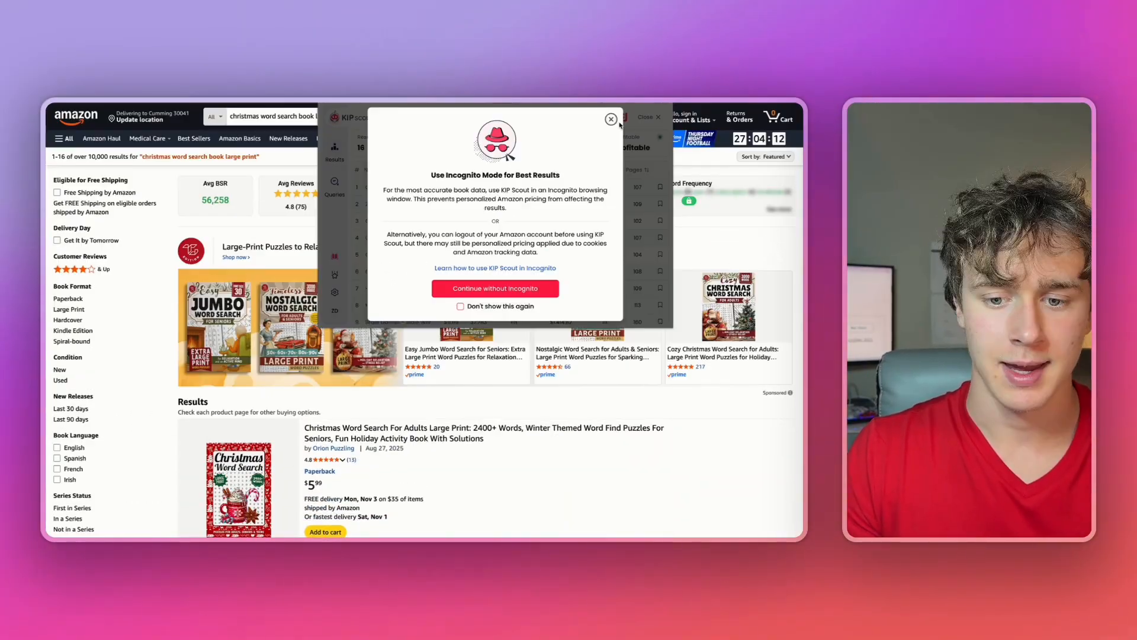
click(495, 287)
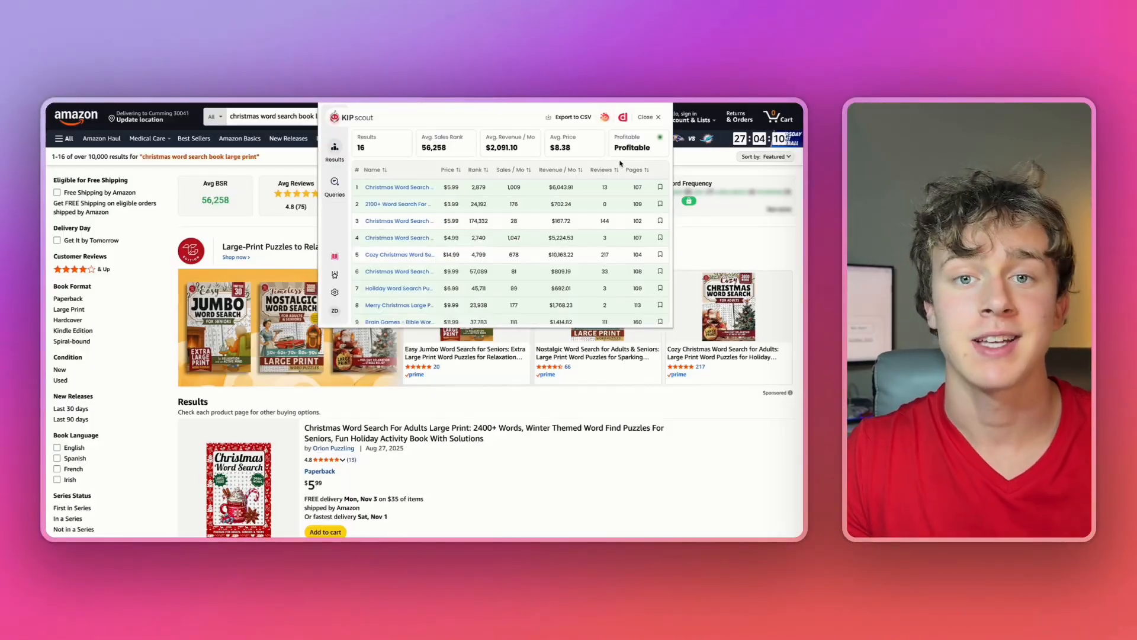
mouse_move(602, 239)
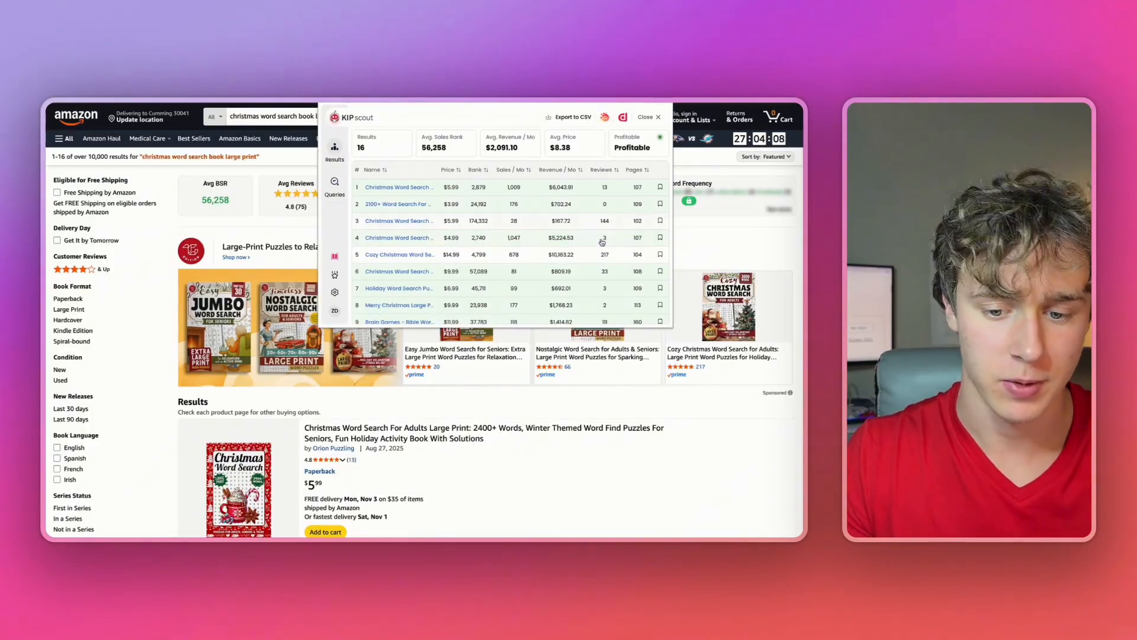
scroll(down, 3)
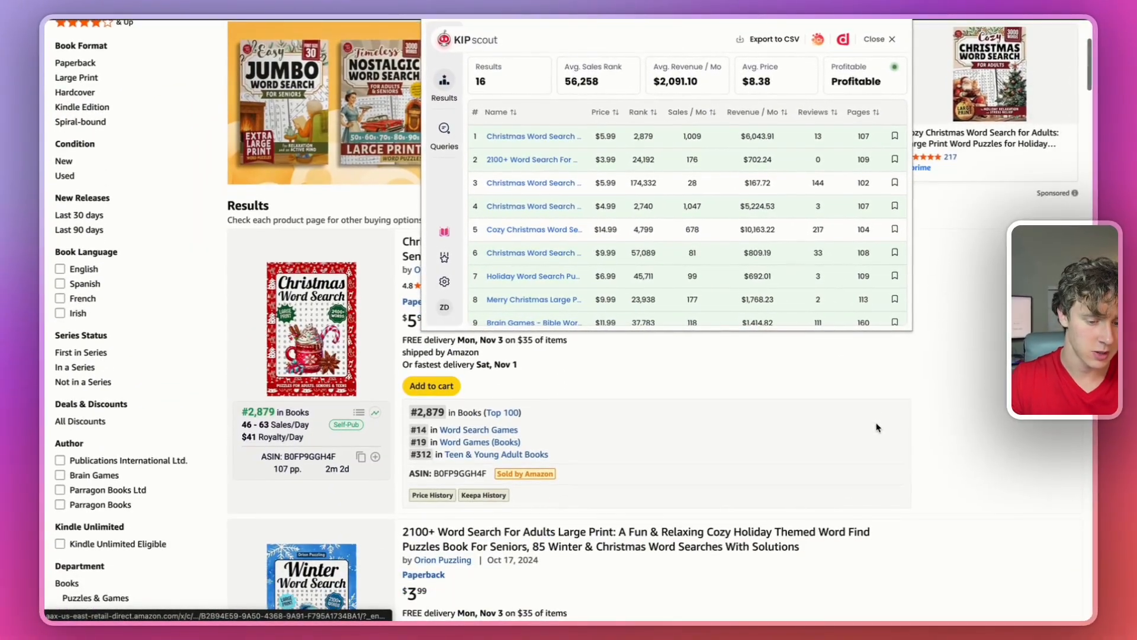
- Hide the sales panel, browse the Christmas listings, then search 'holidays word search book large print'
click(885, 39)
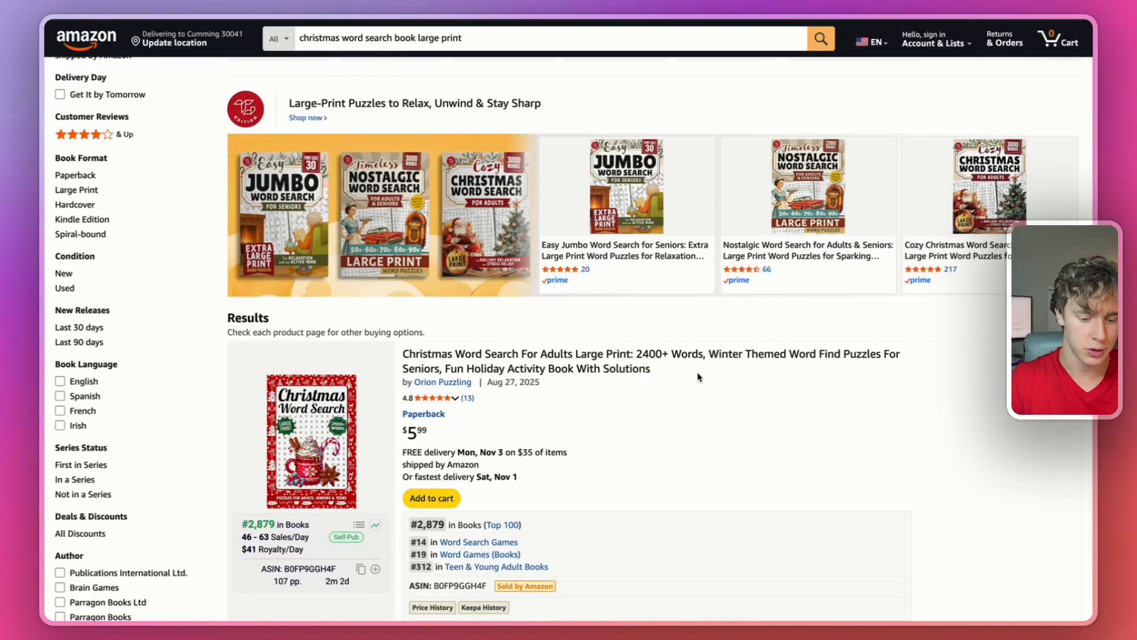
scroll(down, 3)
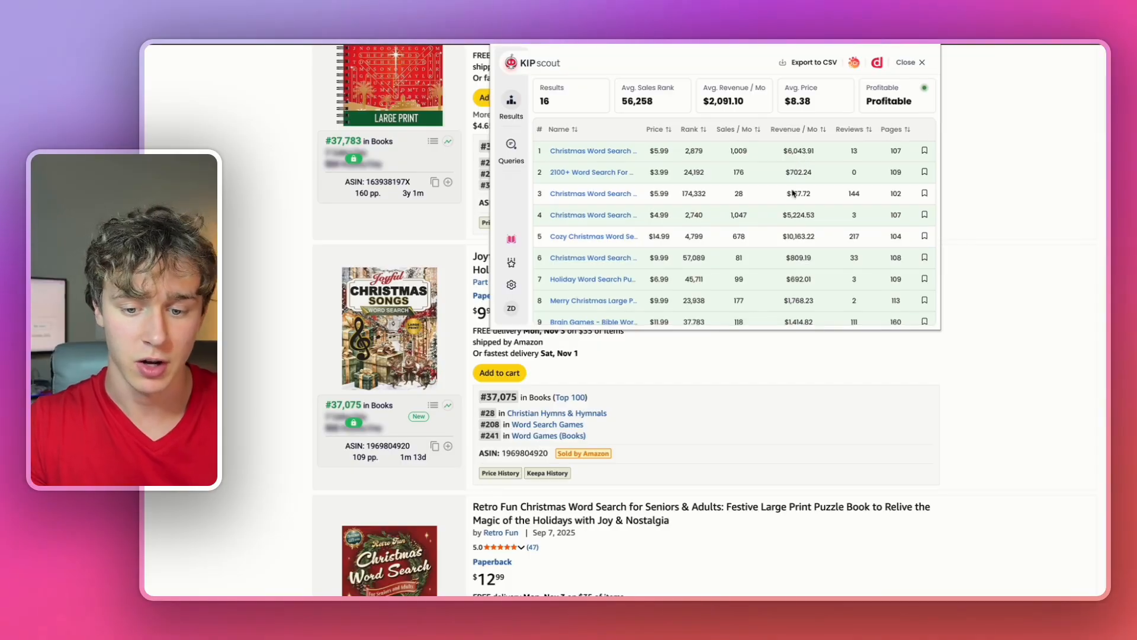
scroll(down, 3)
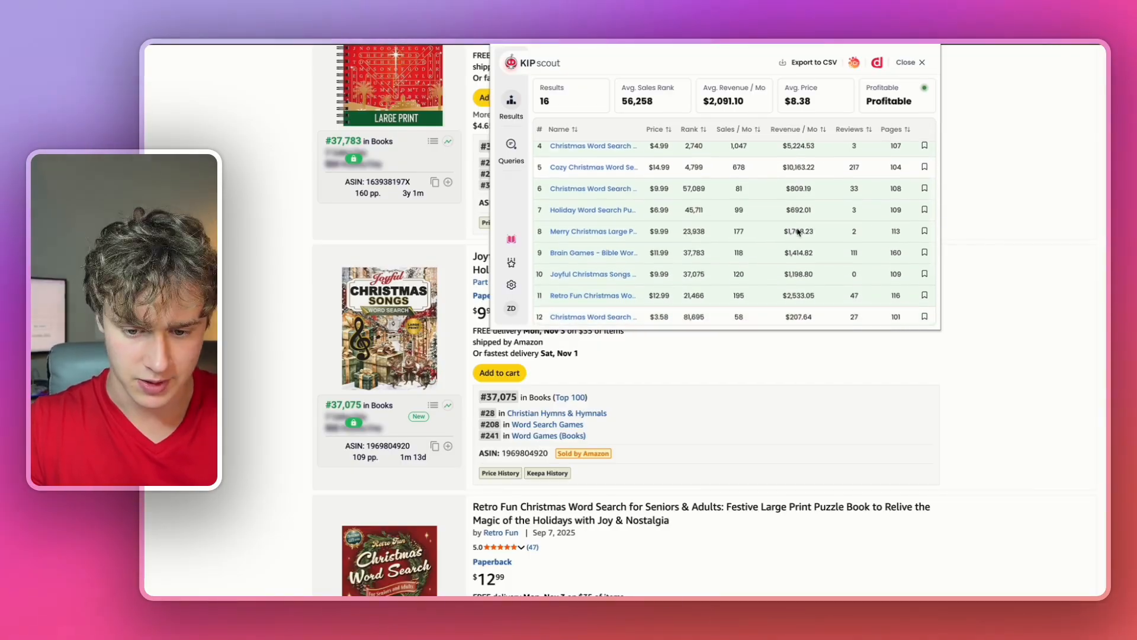
scroll(down, 3)
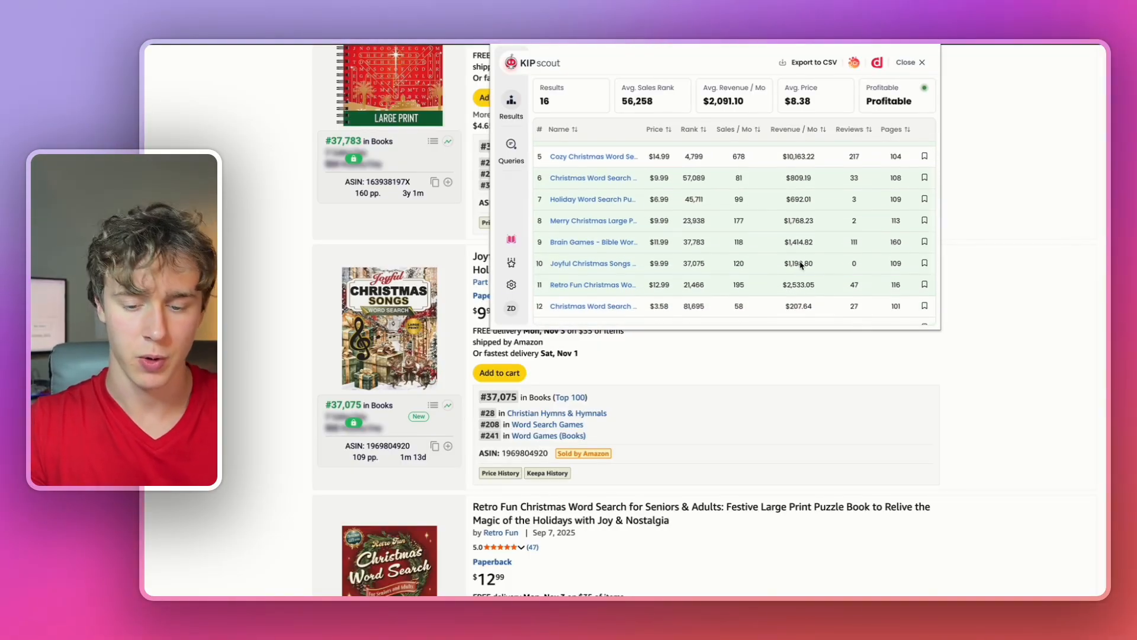
scroll(down, 3)
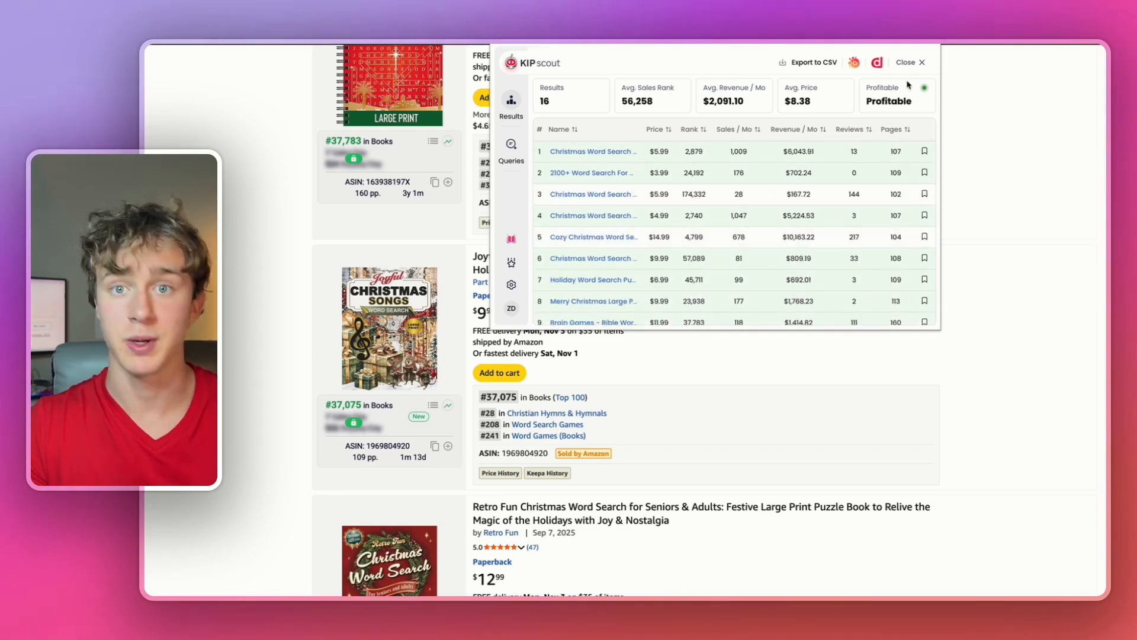
scroll(down, 3)
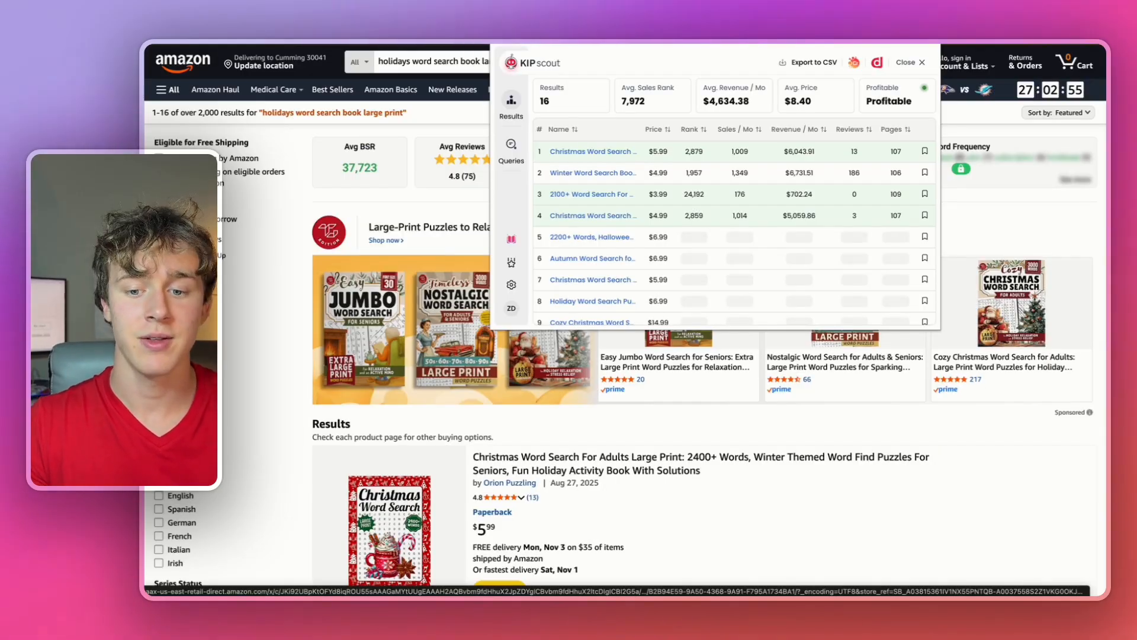
- Check KIP Scout estimates for the holidays results, then close the panel and scroll the listings
click(908, 61)
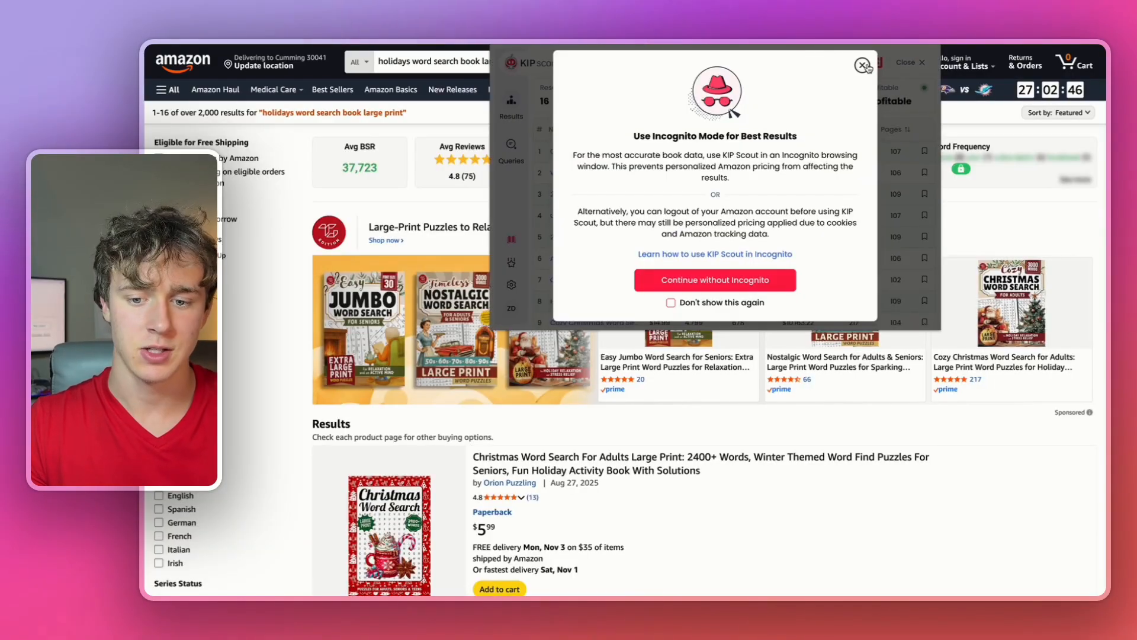
click(714, 280)
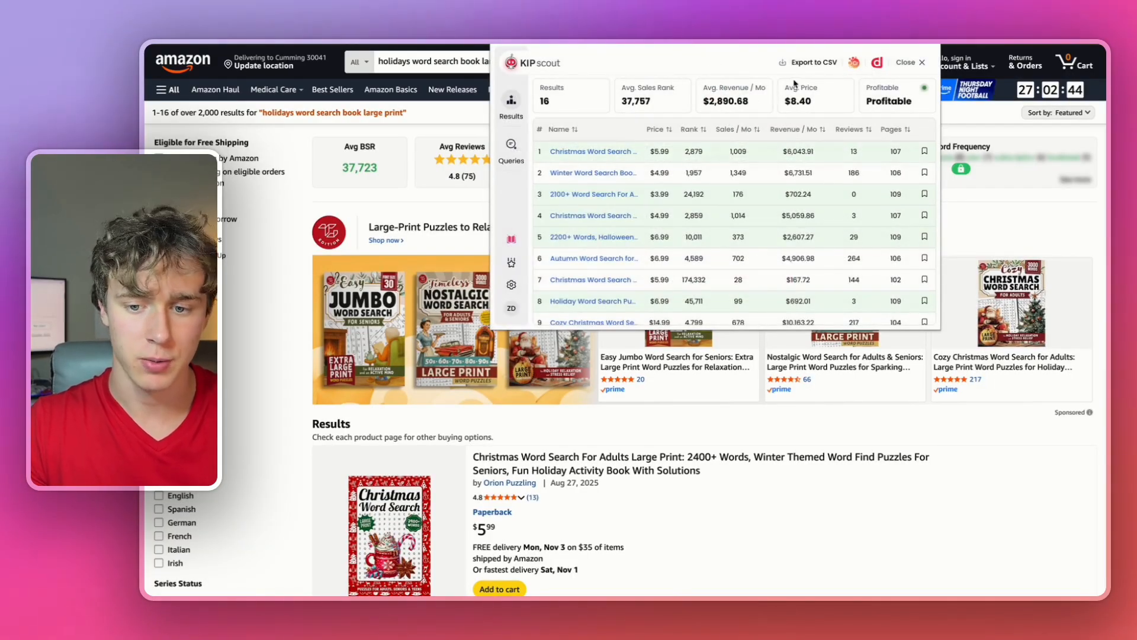
click(908, 63)
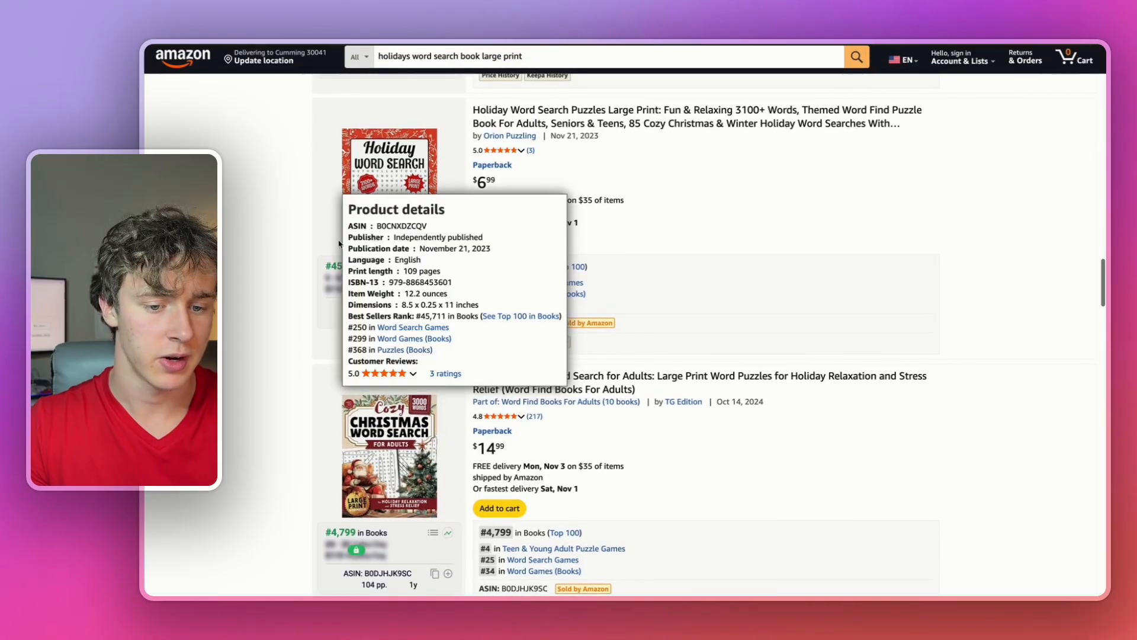
mouse_move(309, 192)
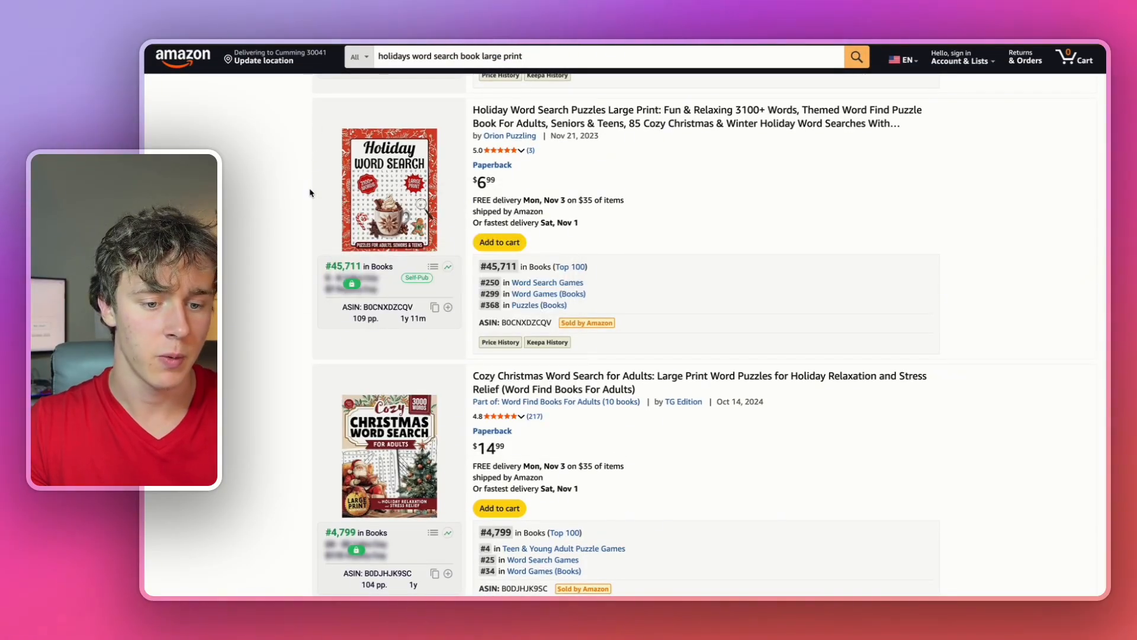
scroll(down, 3)
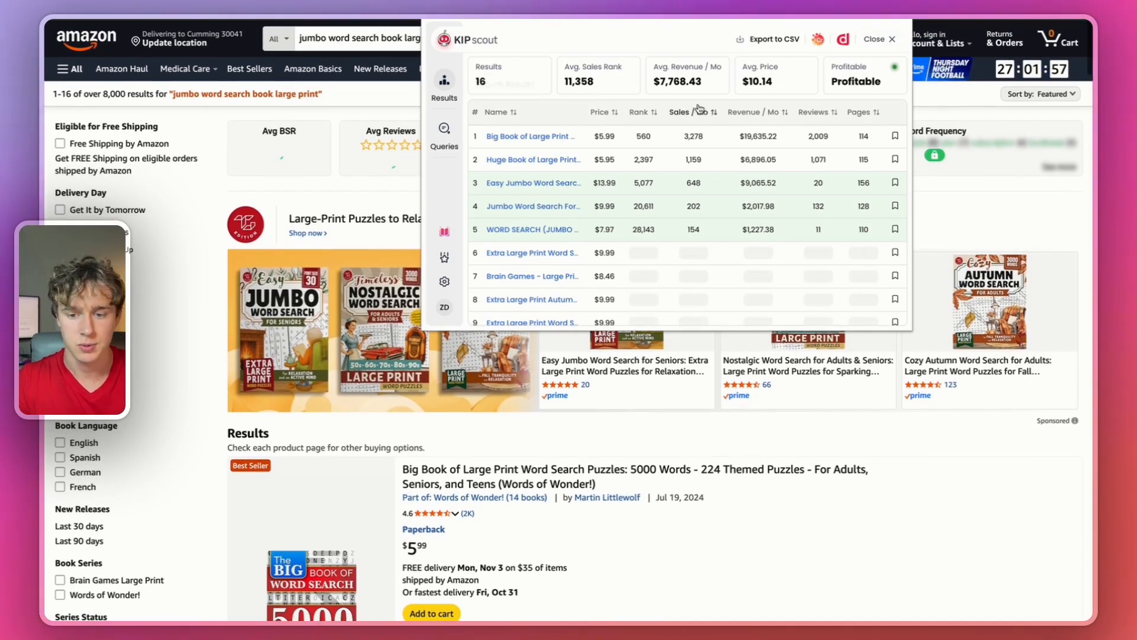
- Scroll the KIP Scout table for jumbo large-print word search books, then hide it and browse listings
scroll(down, 3)
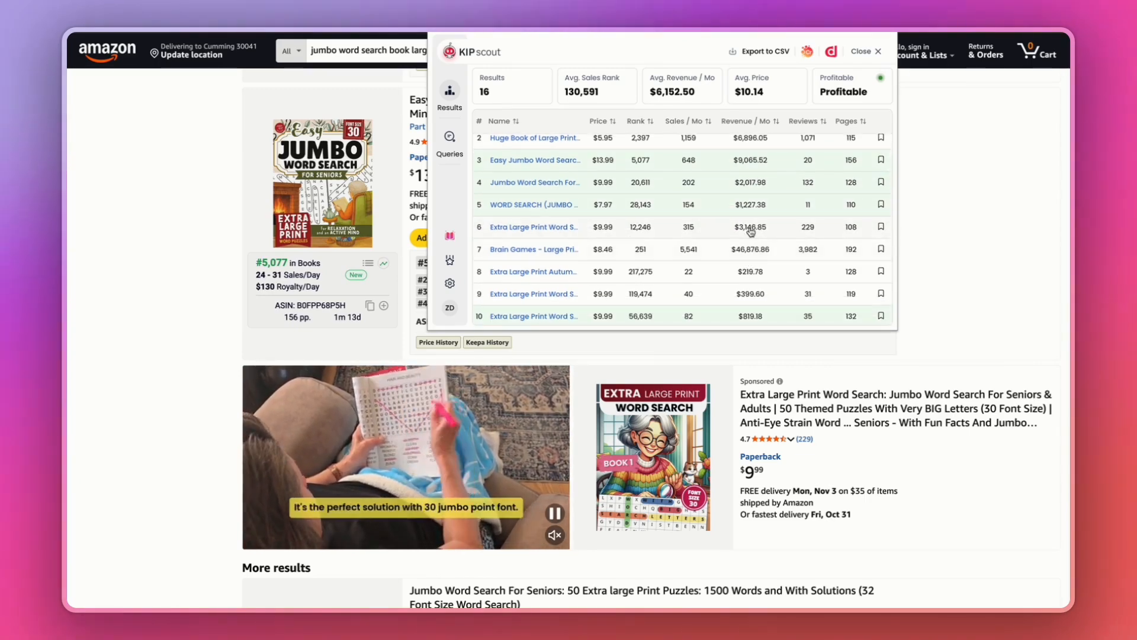
scroll(down, 3)
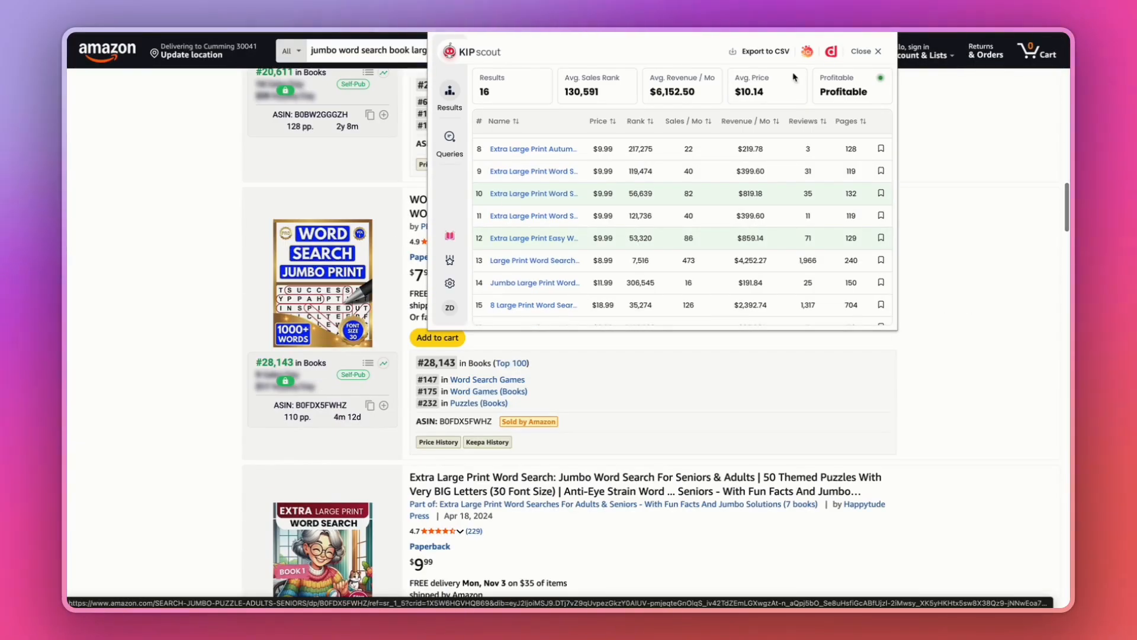
click(864, 51)
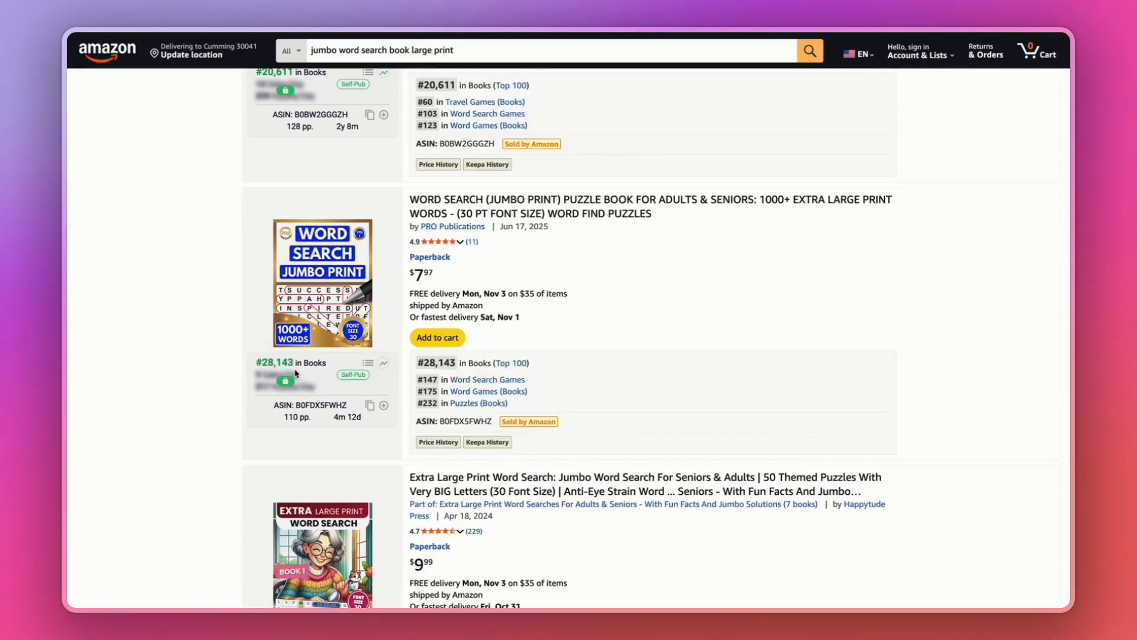
mouse_move(430, 256)
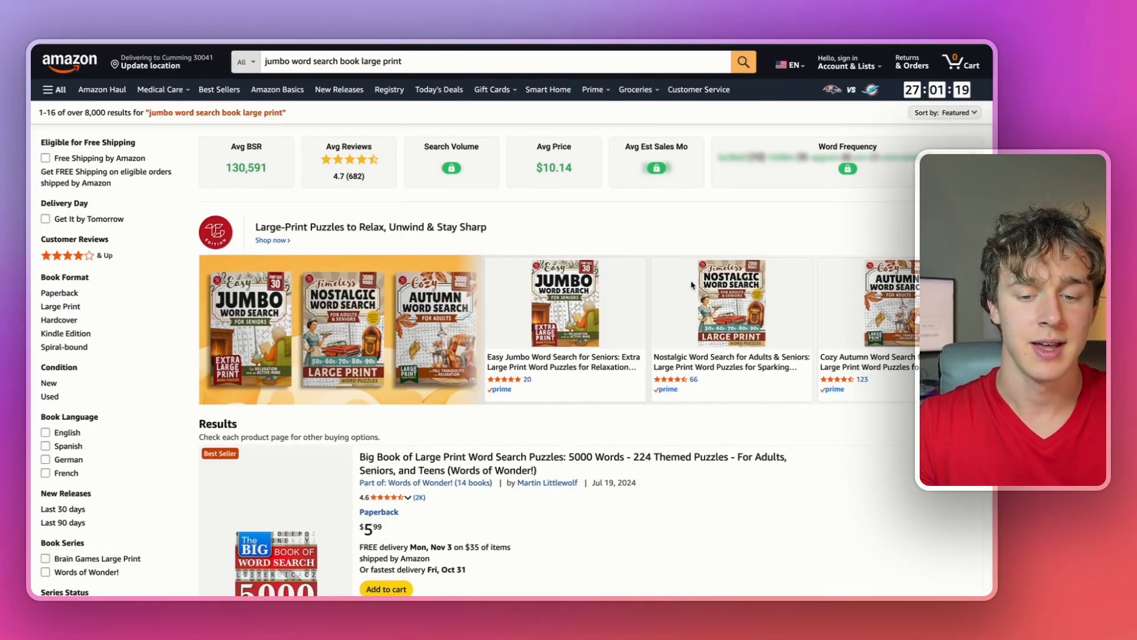
scroll(down, 3)
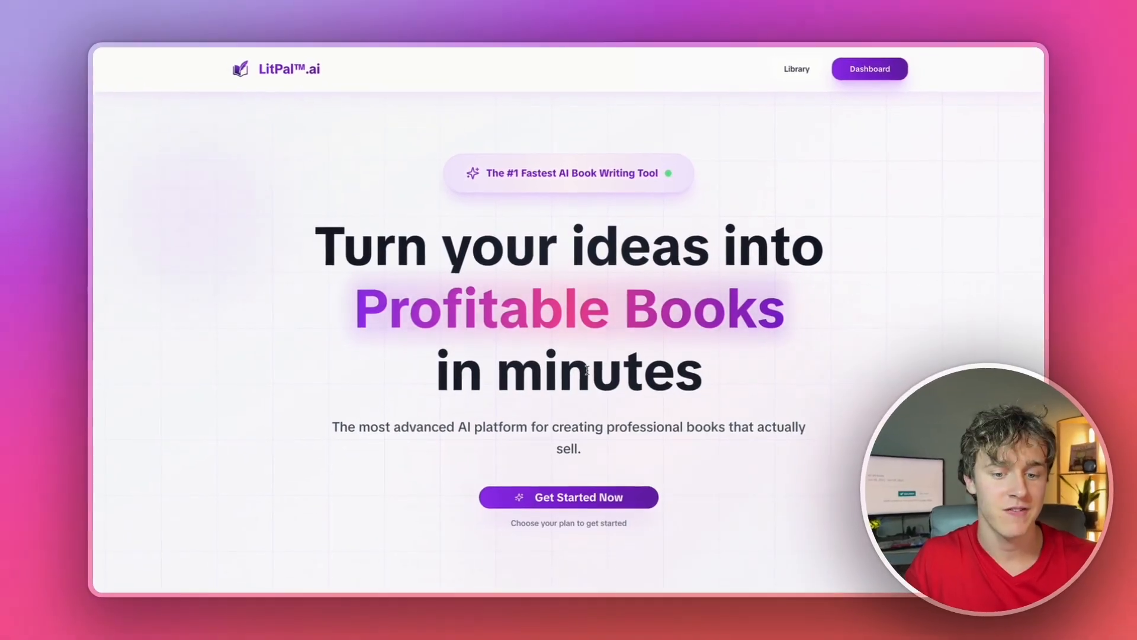
- Scroll to LitPal.ai pricing, view yearly prices, then switch back to monthly prices
scroll(down, 3)
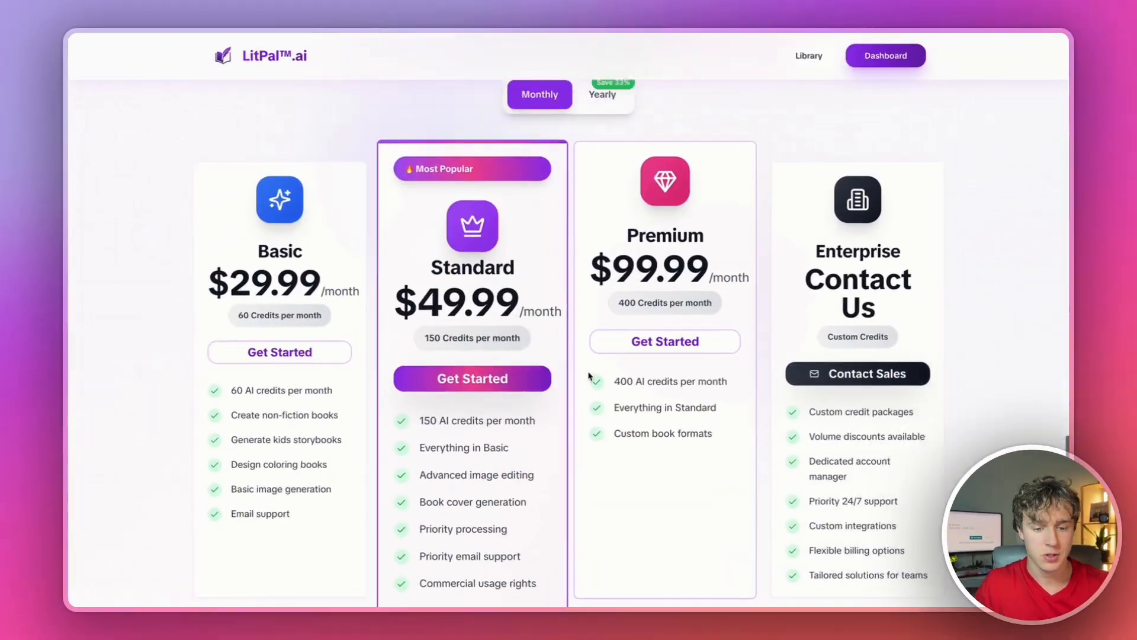
click(603, 94)
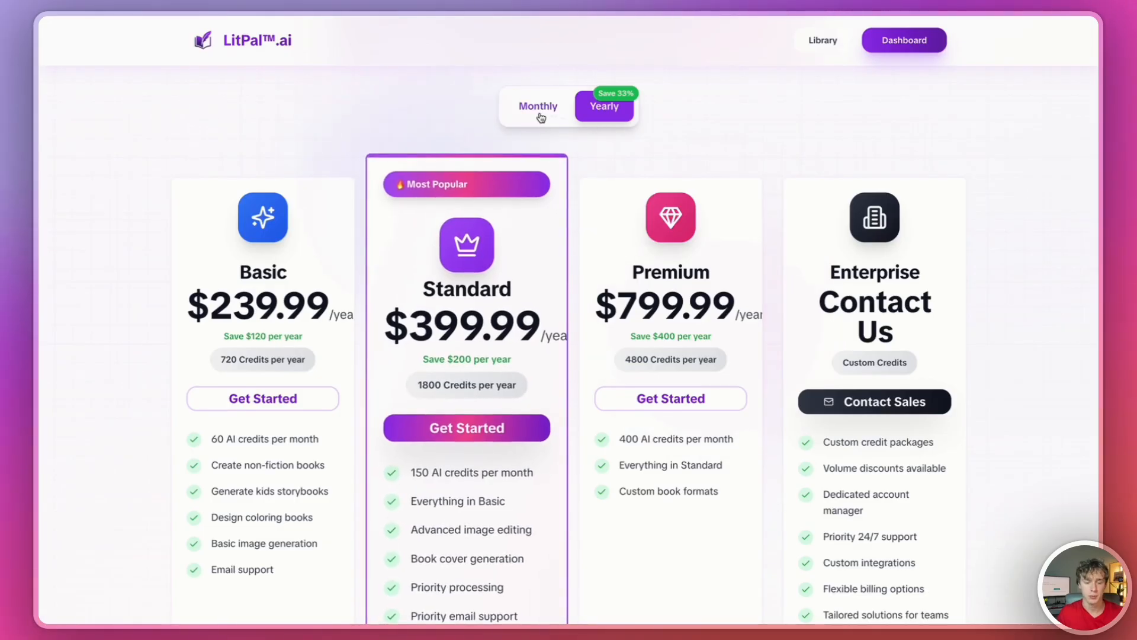
click(537, 106)
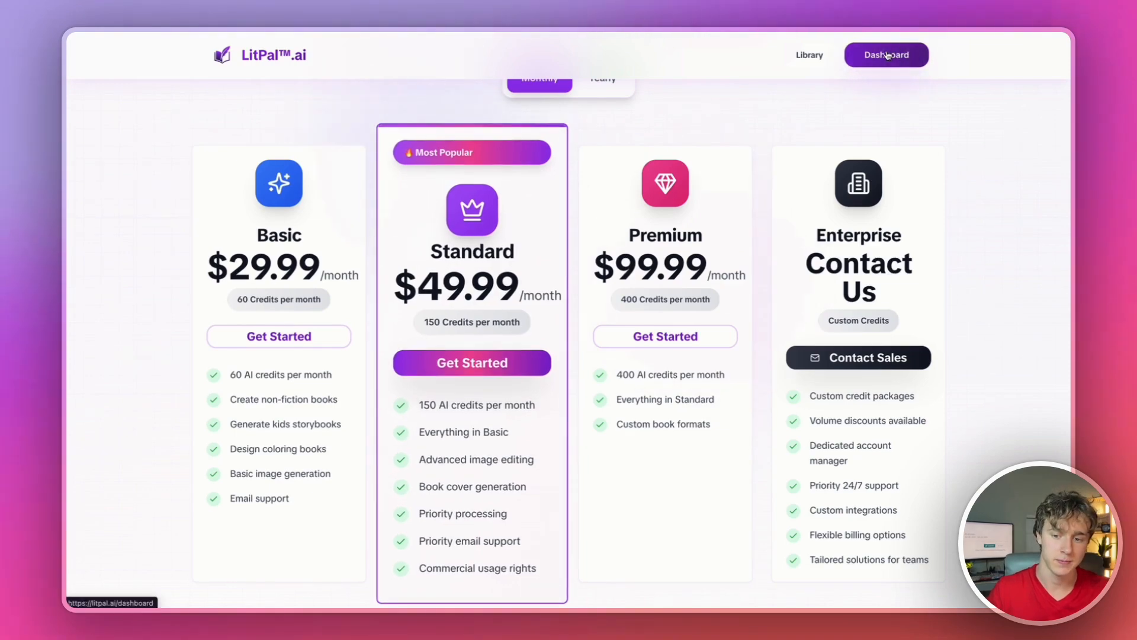
- Open the Word Search Generator and enter 'Holidays' as the book title, theme and description
click(886, 54)
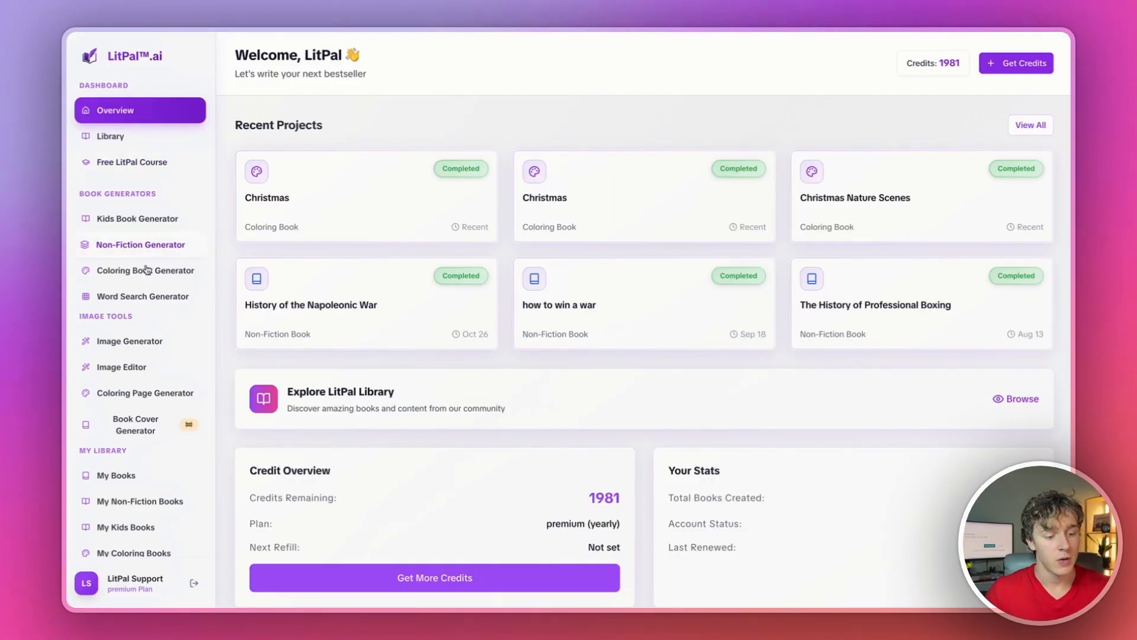
click(139, 296)
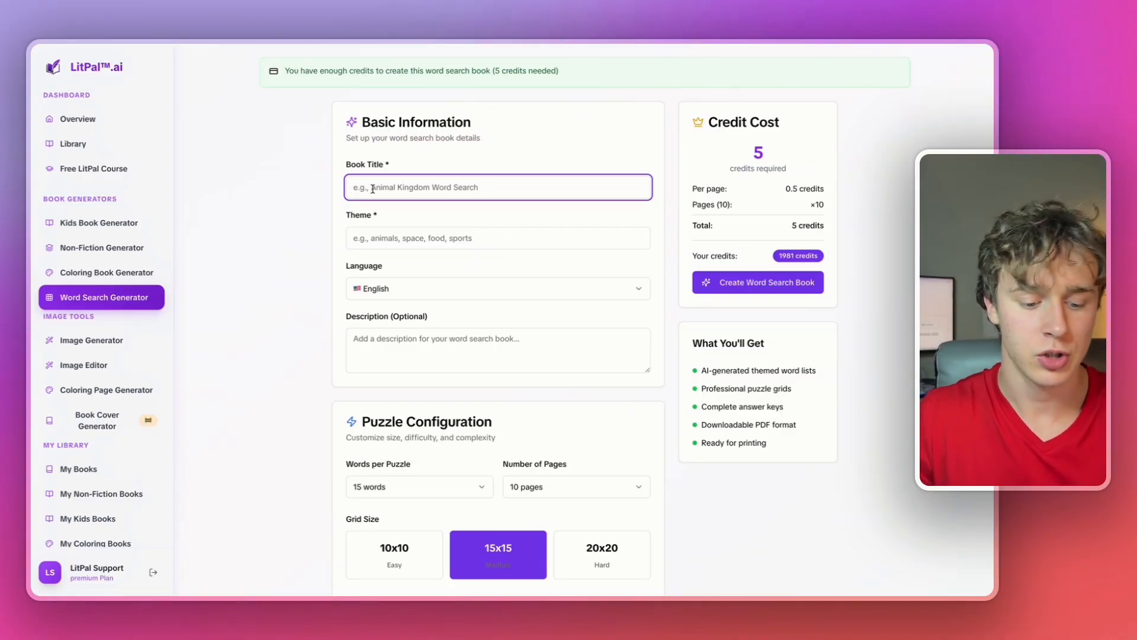
text(Holidays)
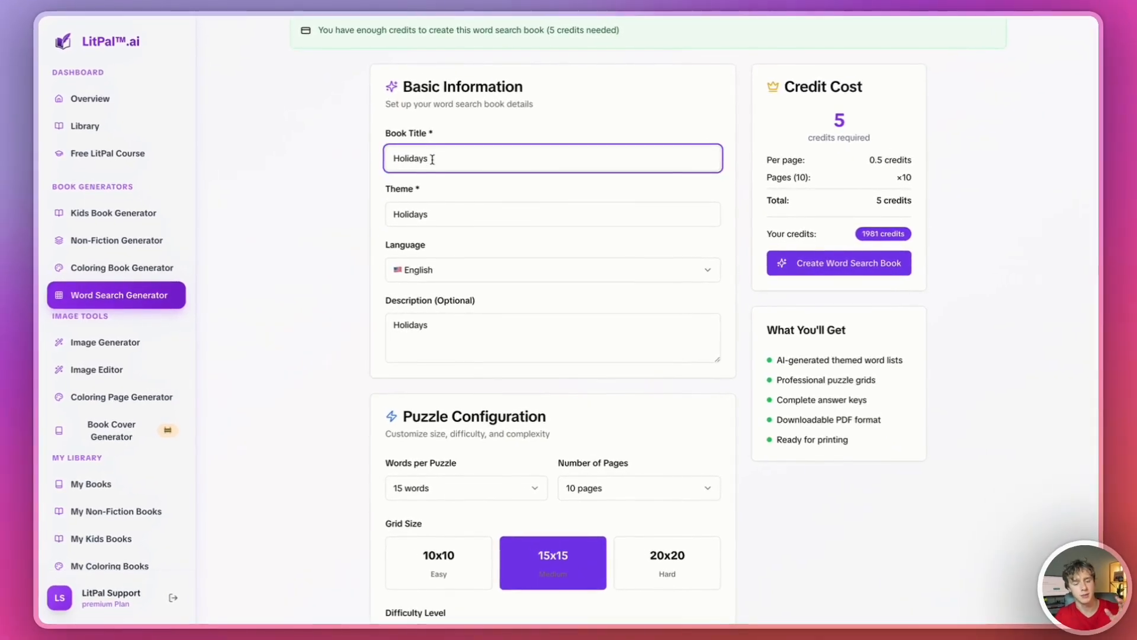
click(552, 213)
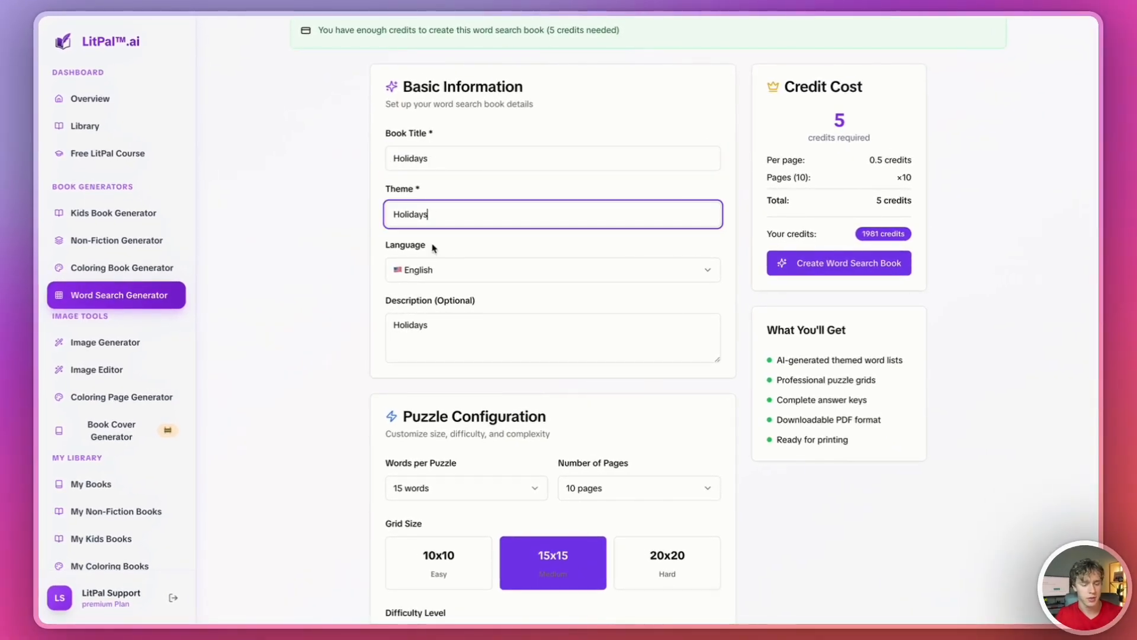
click(551, 269)
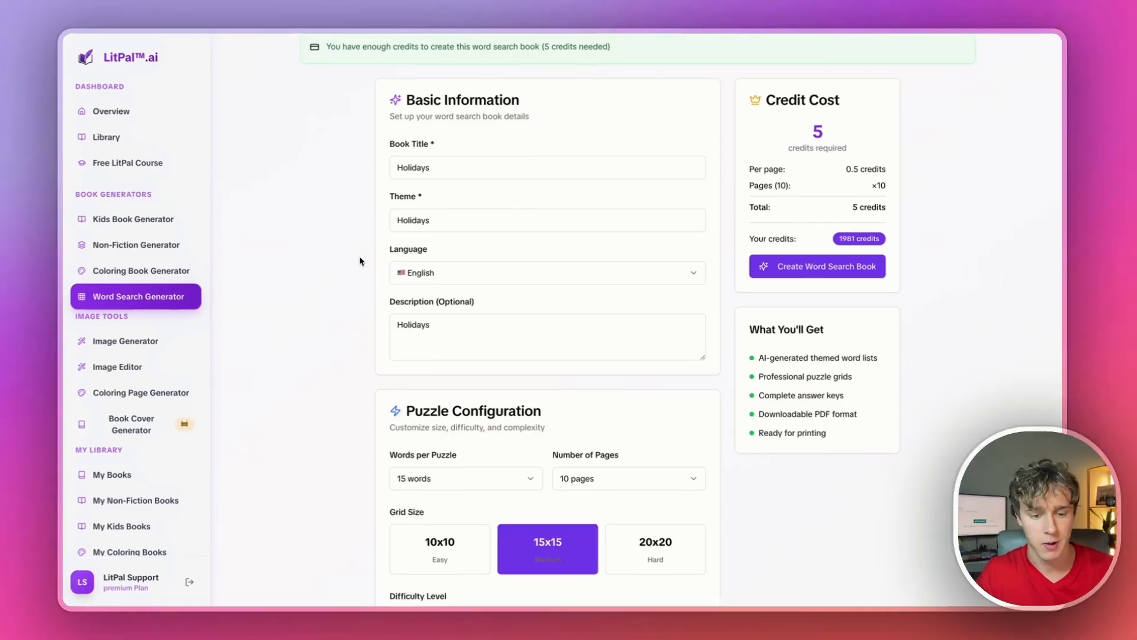
- Set Number of Pages to 50 in Puzzle Configuration, bringing the cost to 25 credits
scroll(down, 3)
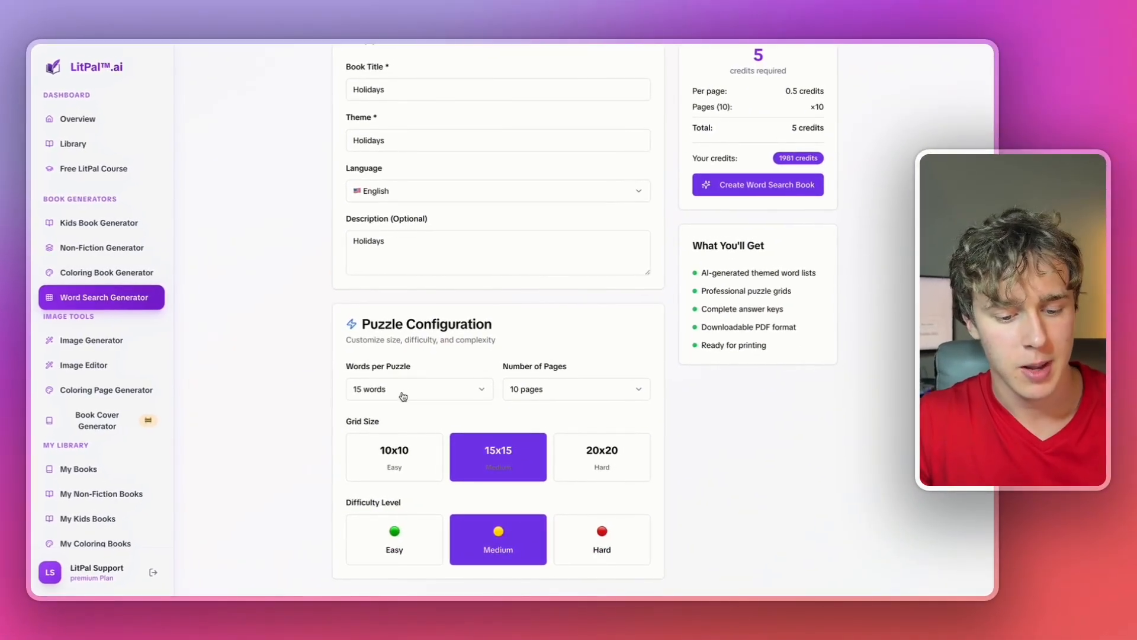
click(575, 388)
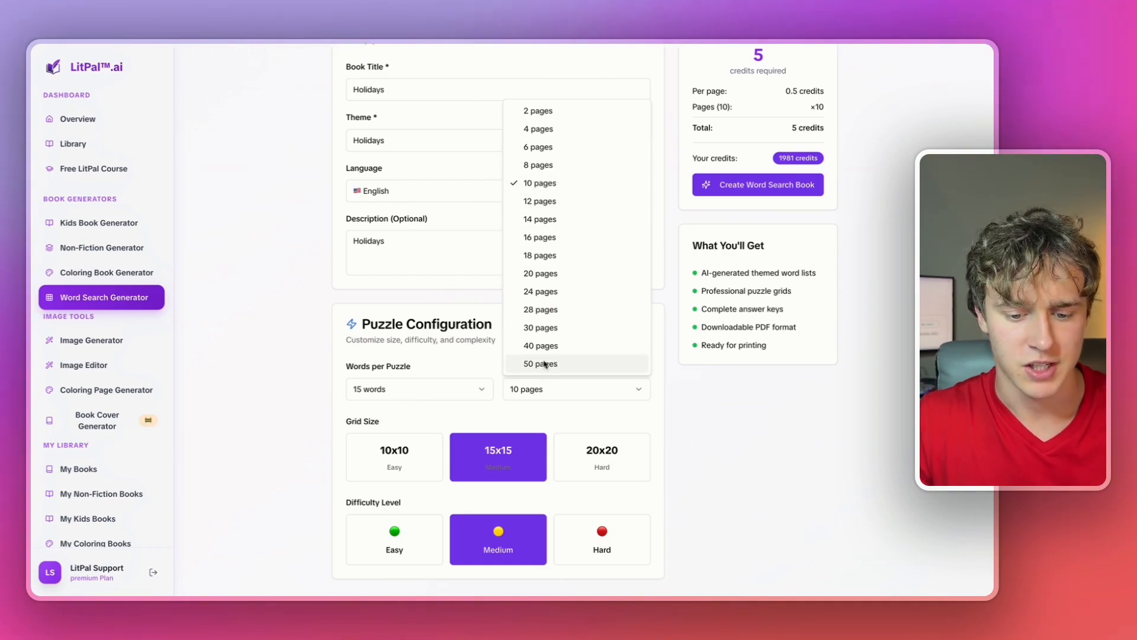
click(541, 363)
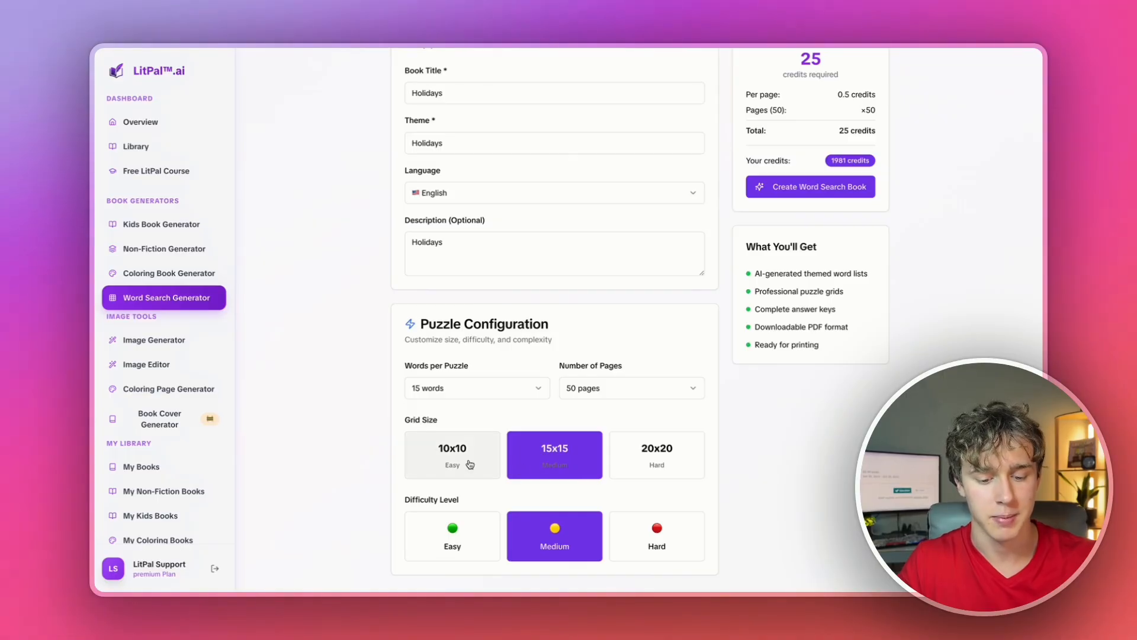
mouse_move(640, 474)
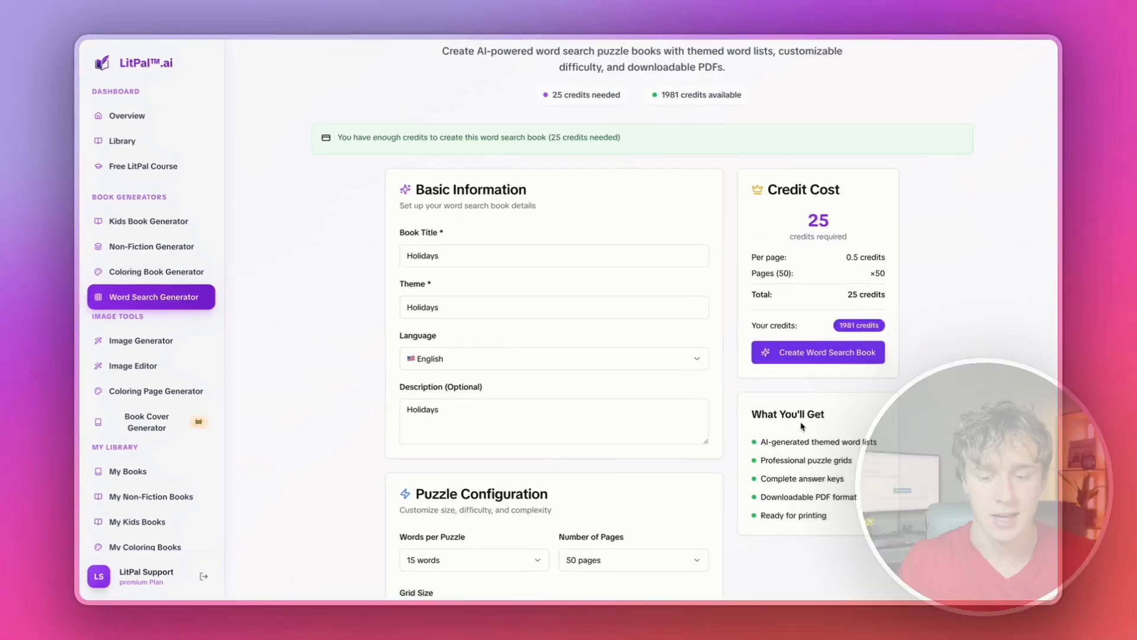
scroll(down, 3)
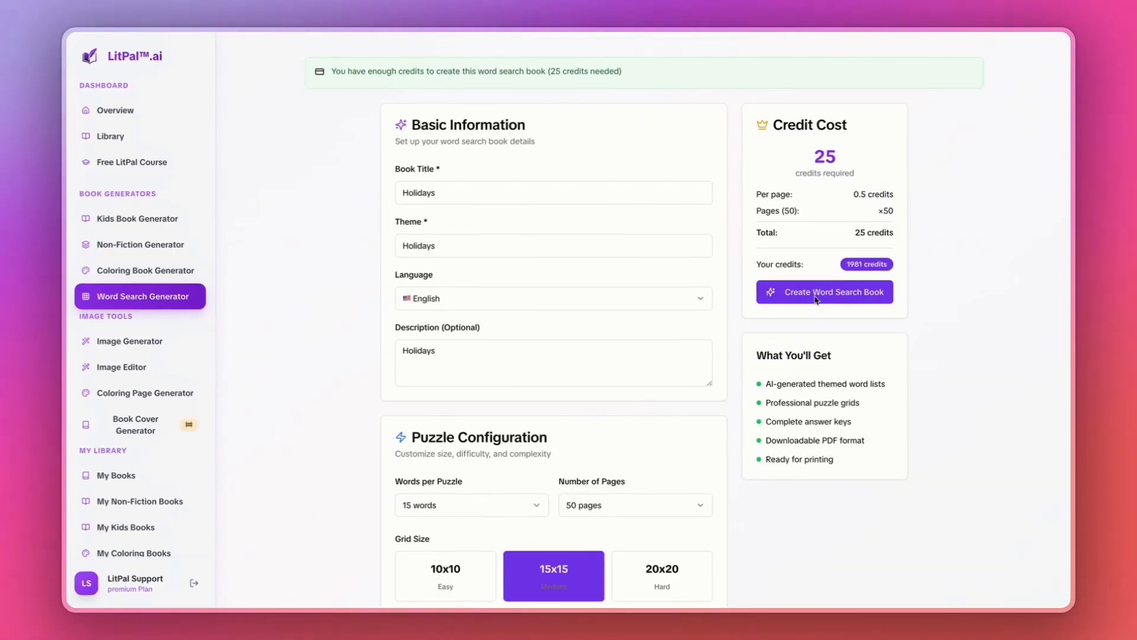
- Create the Holidays word search book, then open the completed book to preview its pages
click(824, 292)
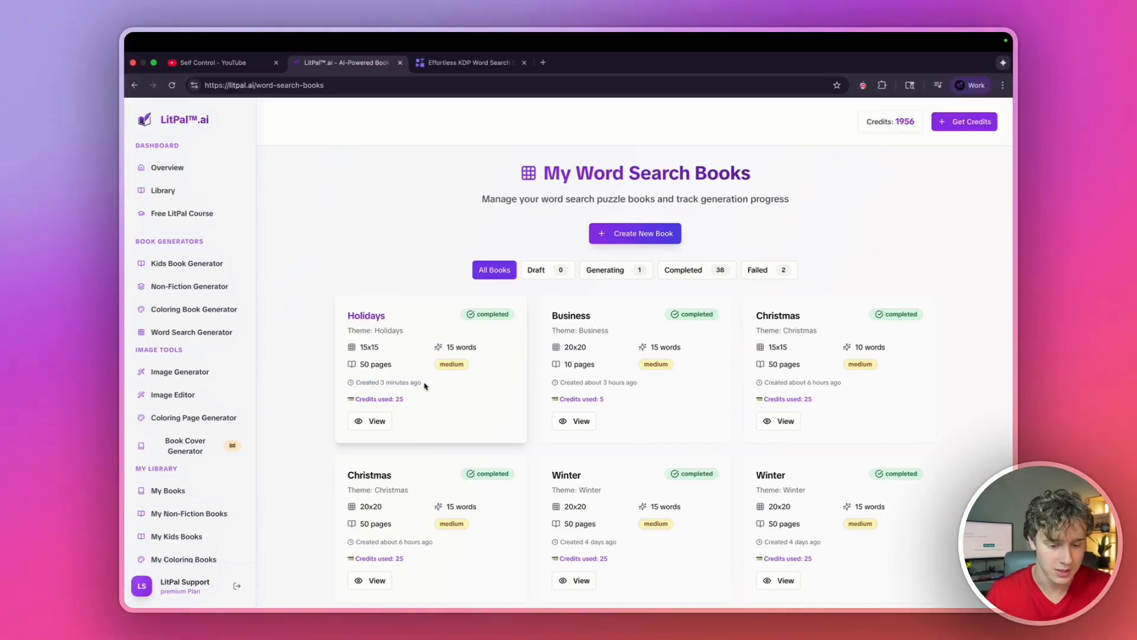
click(369, 421)
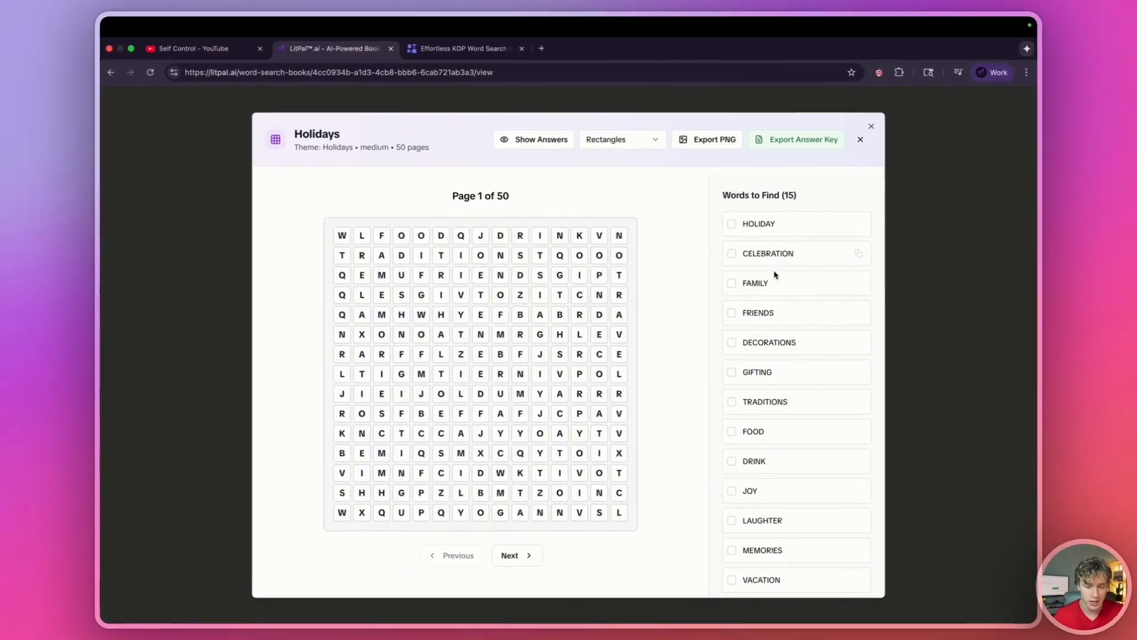
mouse_move(710, 419)
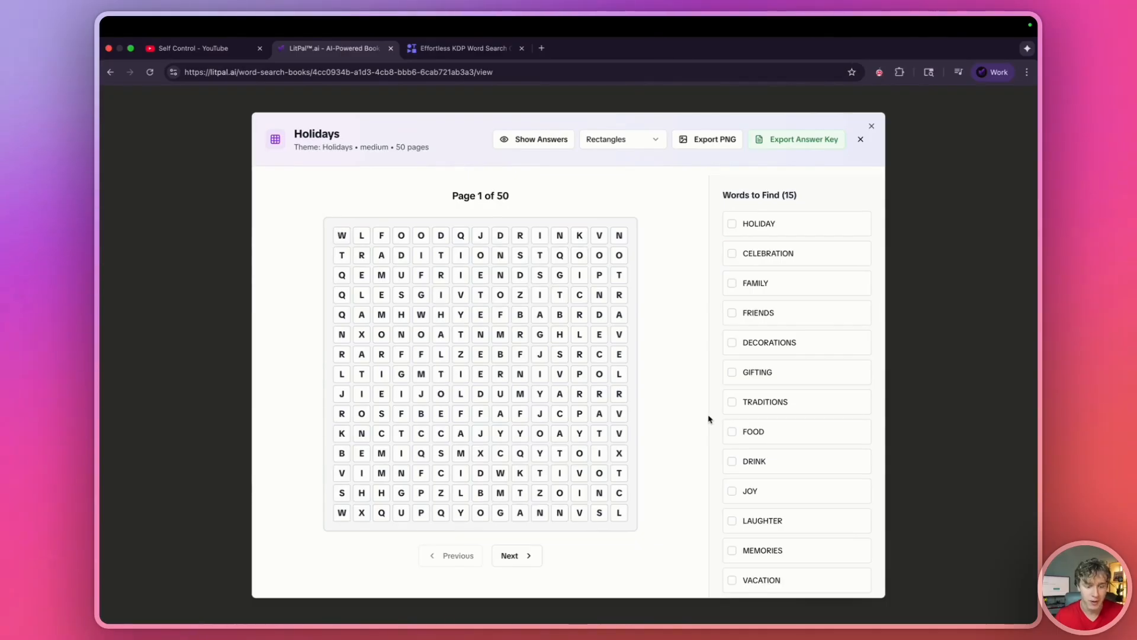
scroll(down, 3)
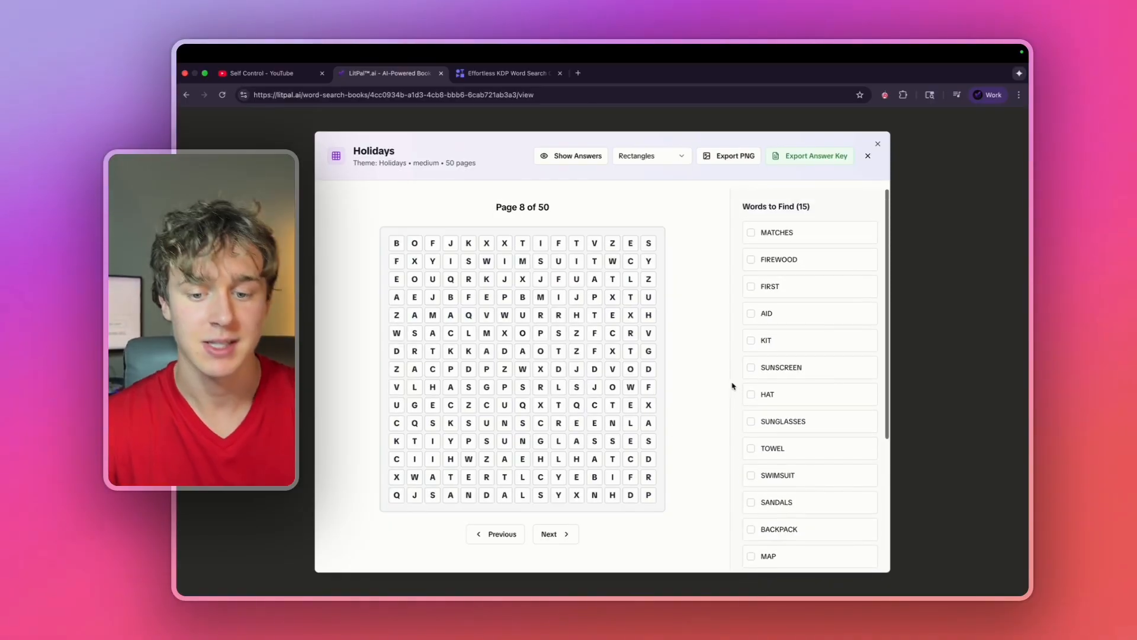
- Show page 8's answers, trying straight lines before settling on yellow highlighting
click(650, 155)
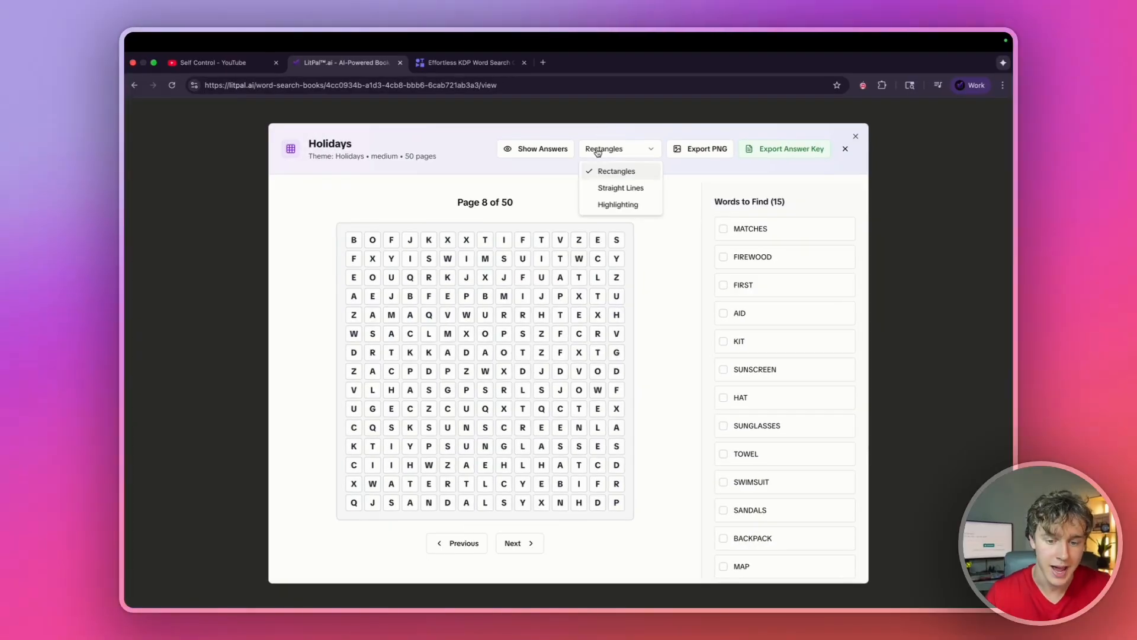
click(535, 149)
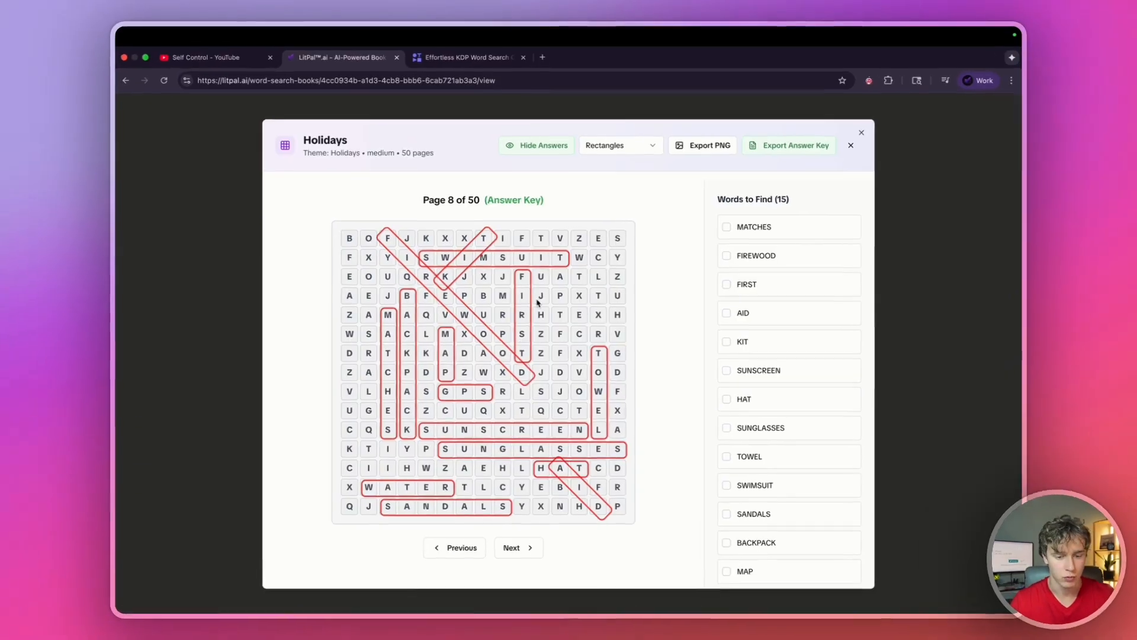
click(621, 145)
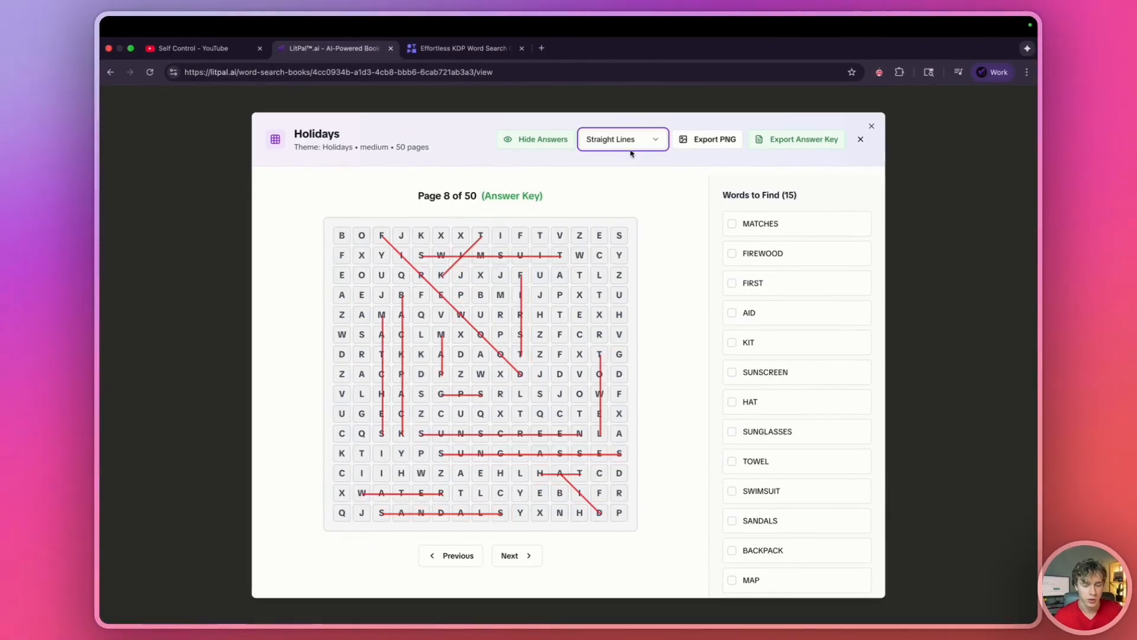
click(620, 138)
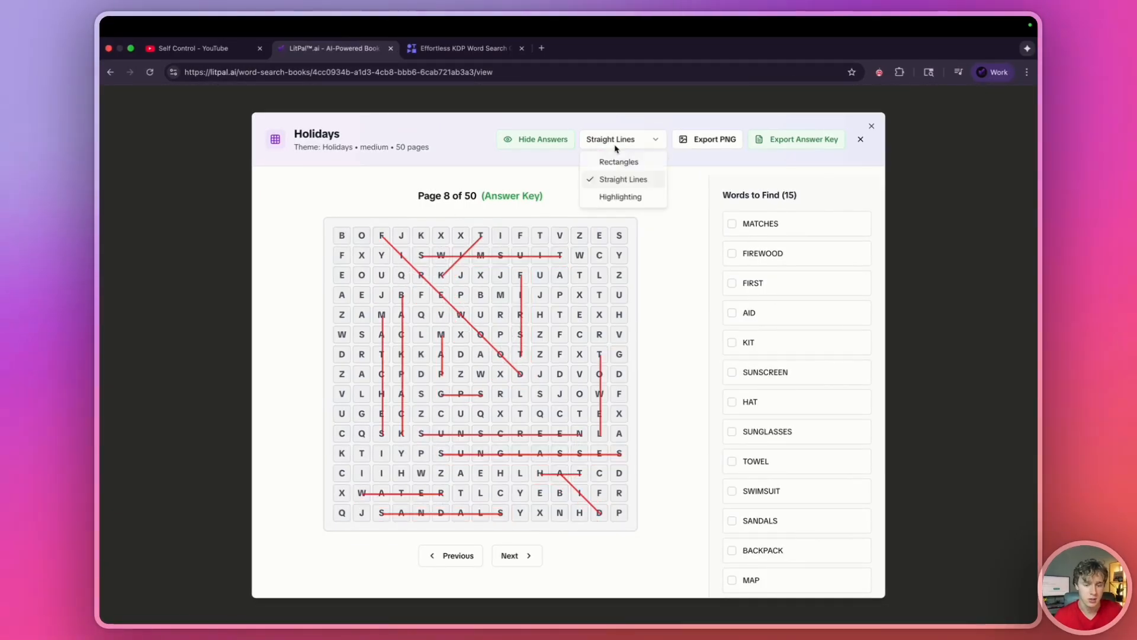
click(620, 197)
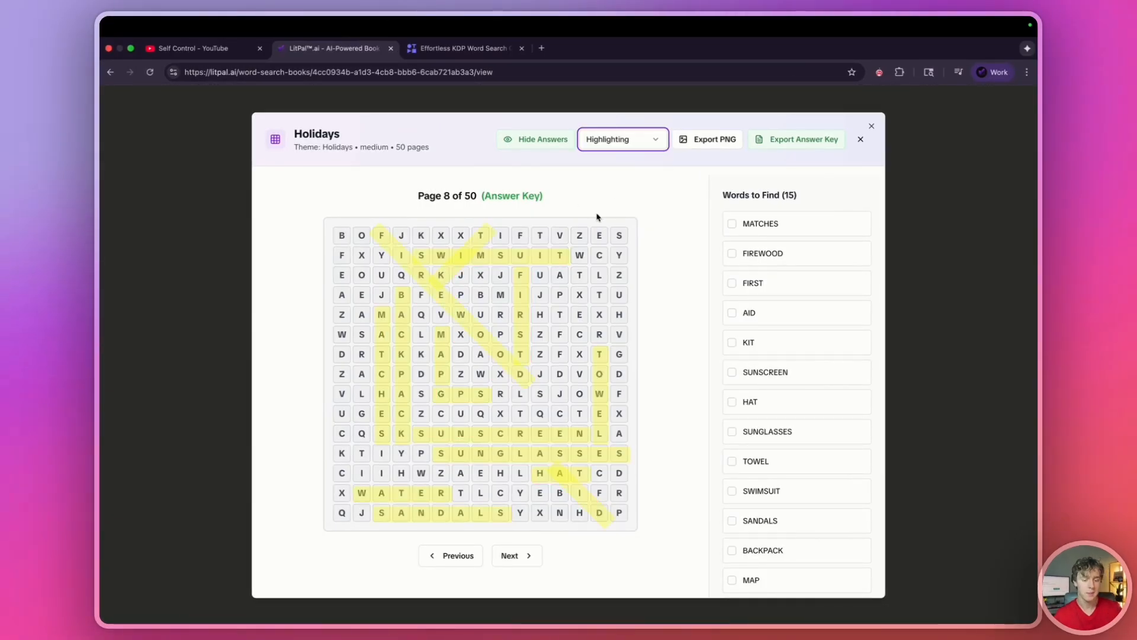
mouse_move(645, 185)
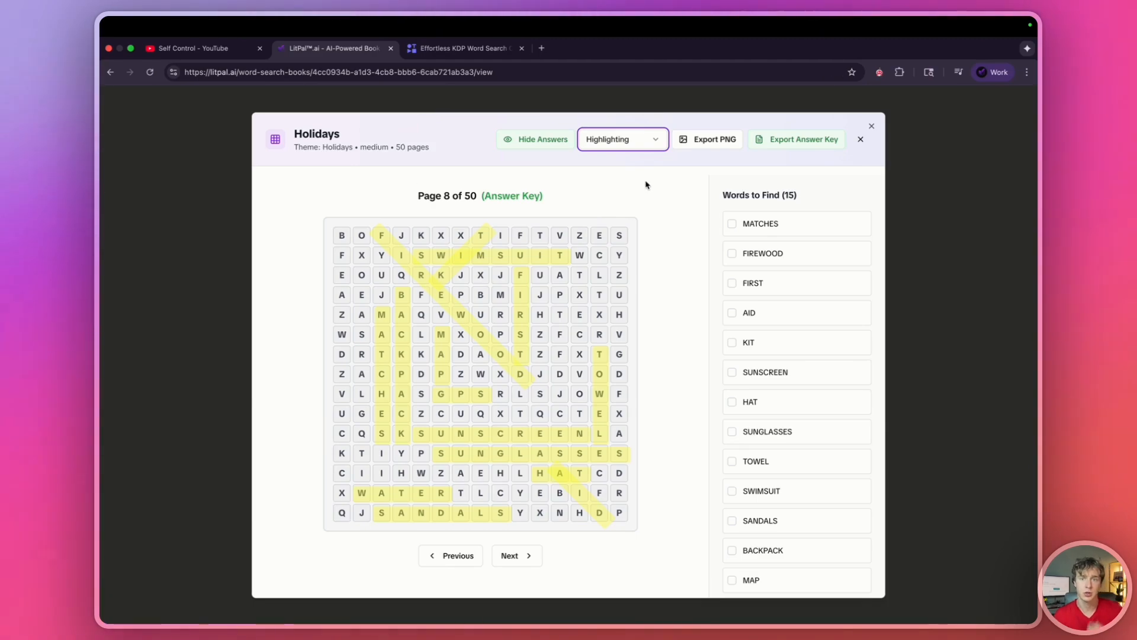
mouse_move(641, 211)
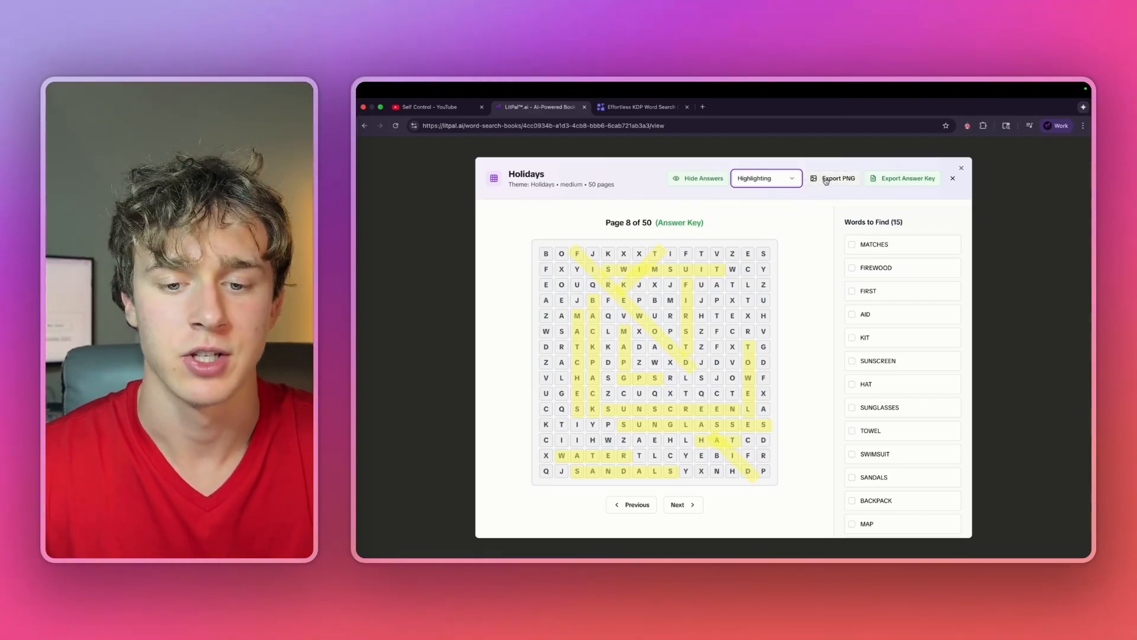
- Export page 8 and its highlighted answer key as PNGs, then return to the puzzle page
click(838, 178)
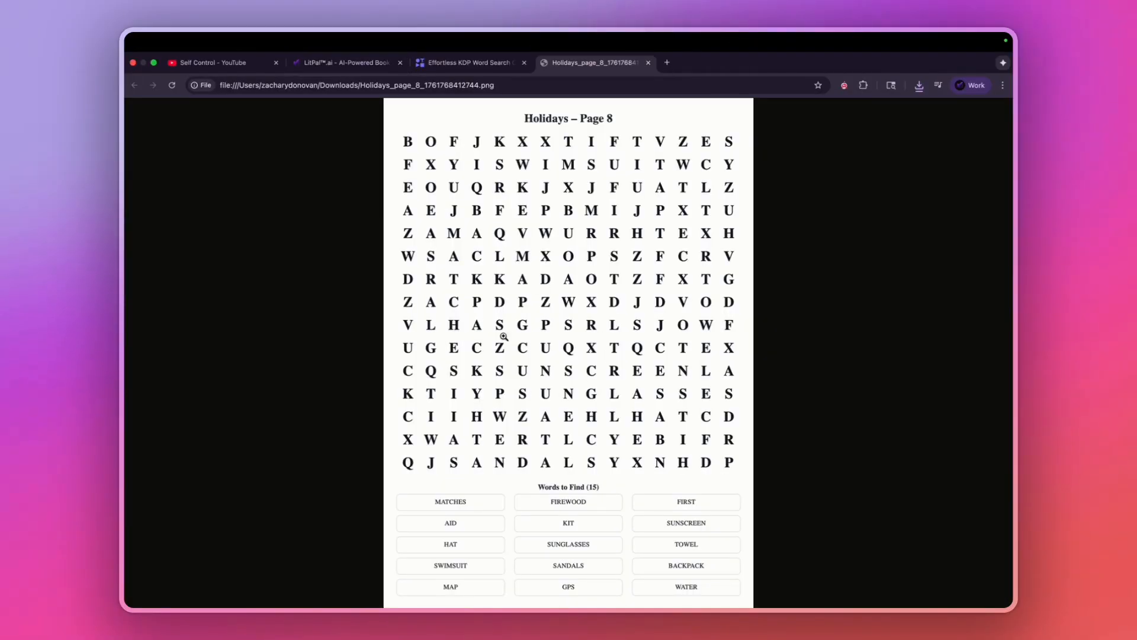
mouse_move(547, 492)
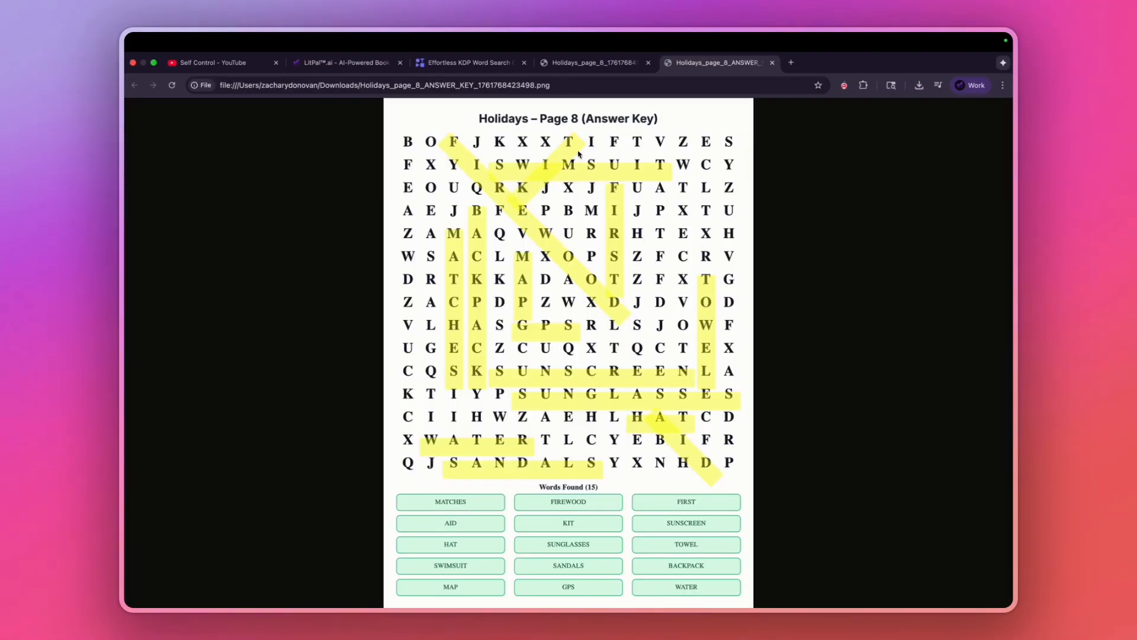
mouse_move(620, 395)
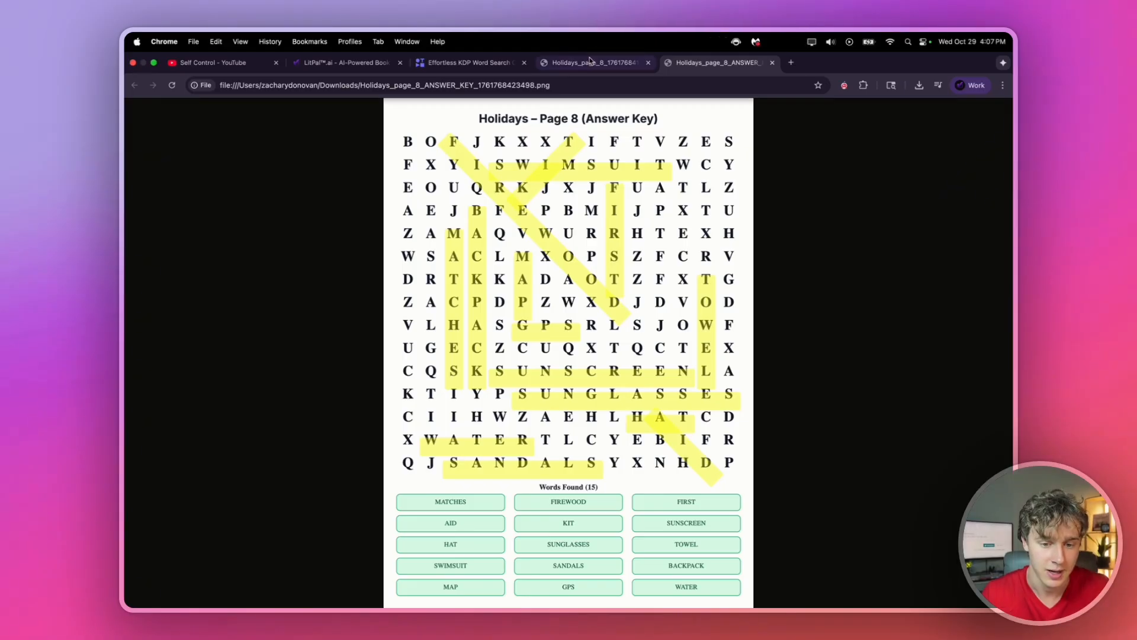
click(588, 62)
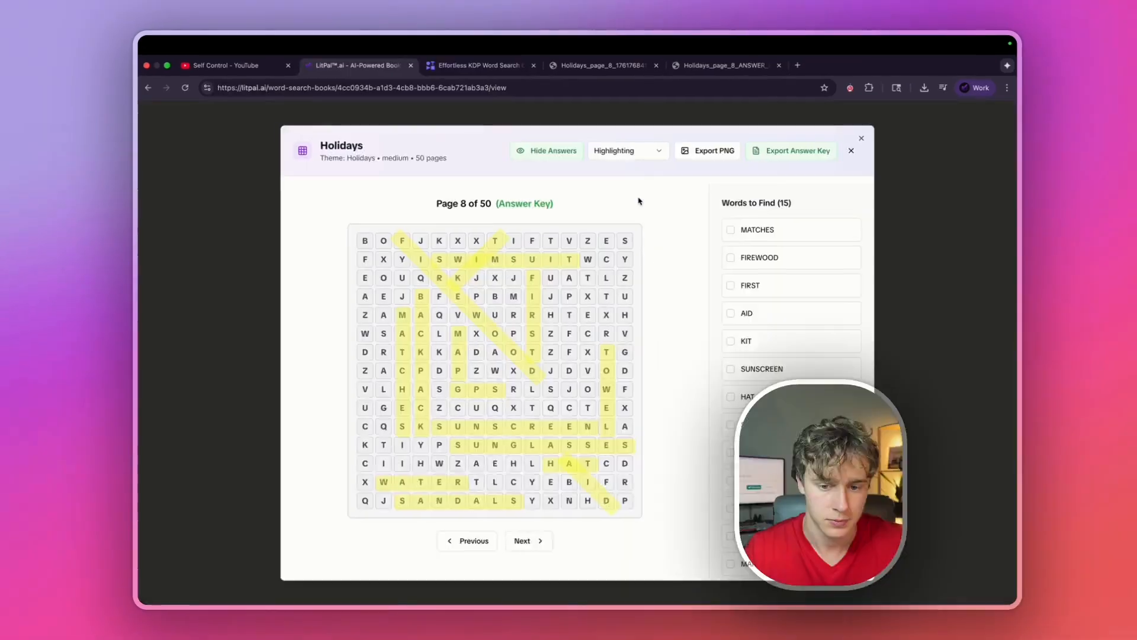
- Switch page 8's answer style to straight lines for another answer key export
click(627, 150)
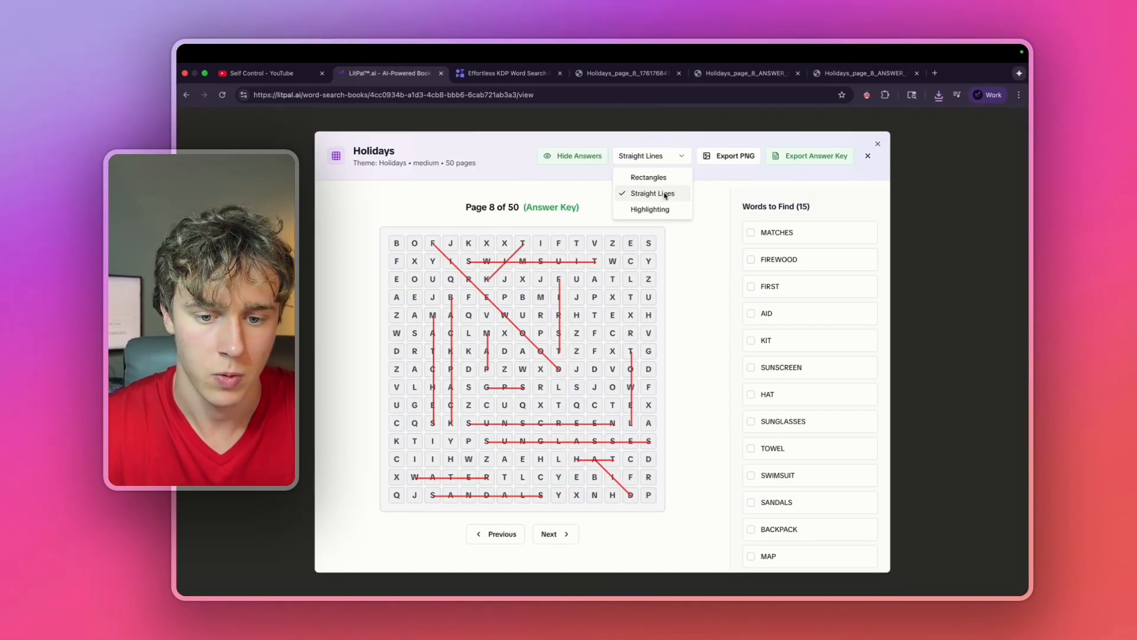
click(648, 177)
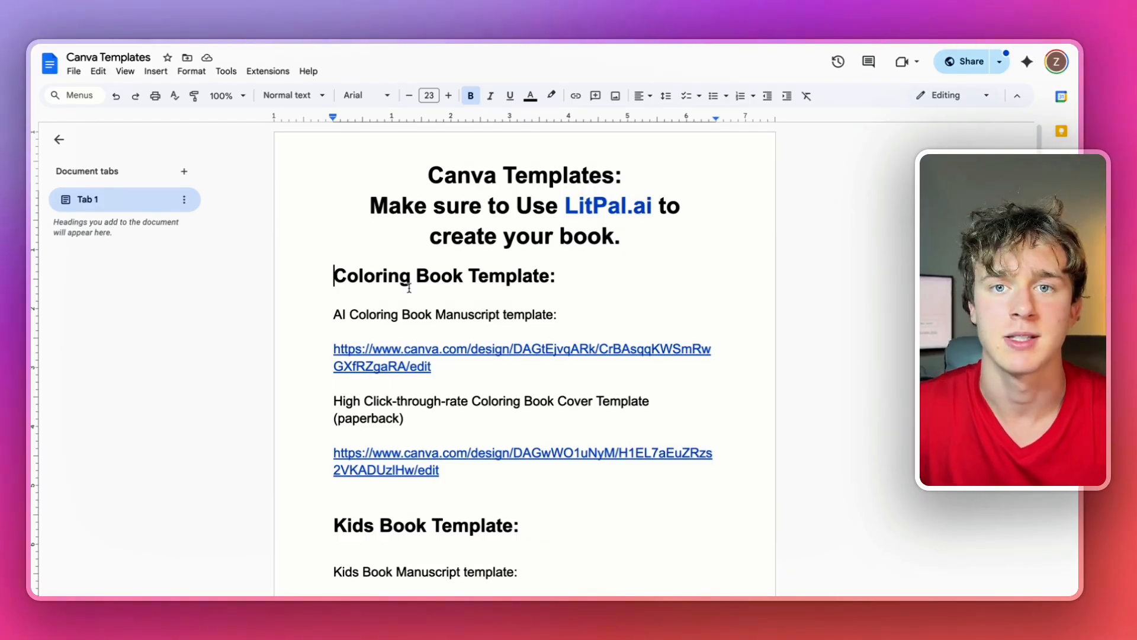
- Scroll down the Canva Templates doc to the 6x9 word search book template link
scroll(down, 3)
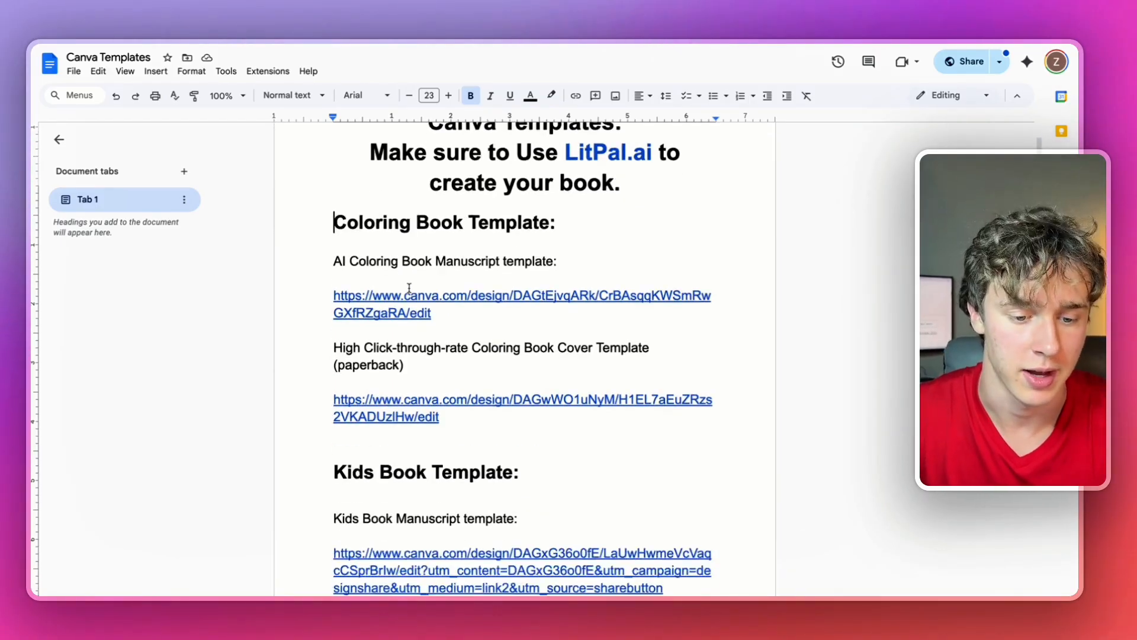
scroll(down, 3)
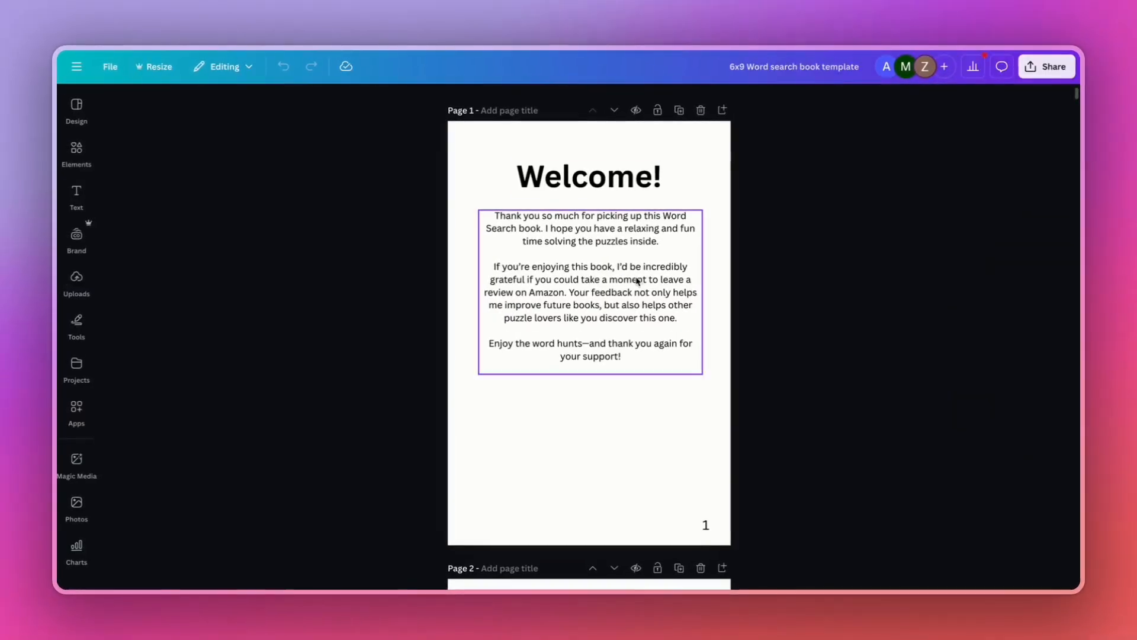
- Open the File menu of the 6x9 word search template and pick an option
click(110, 66)
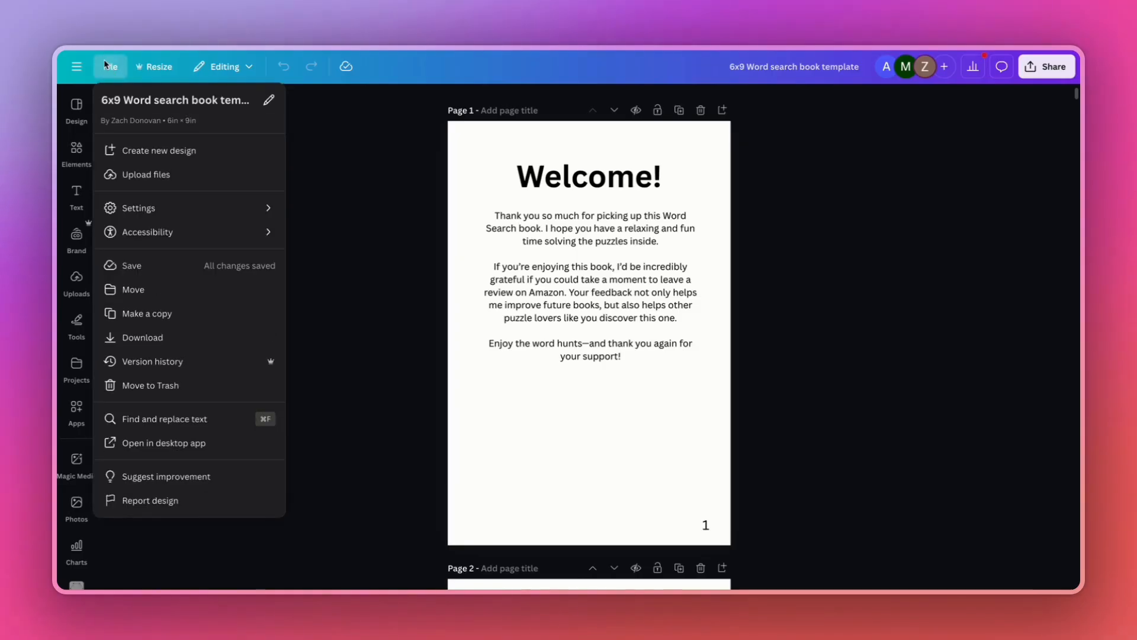
click(148, 313)
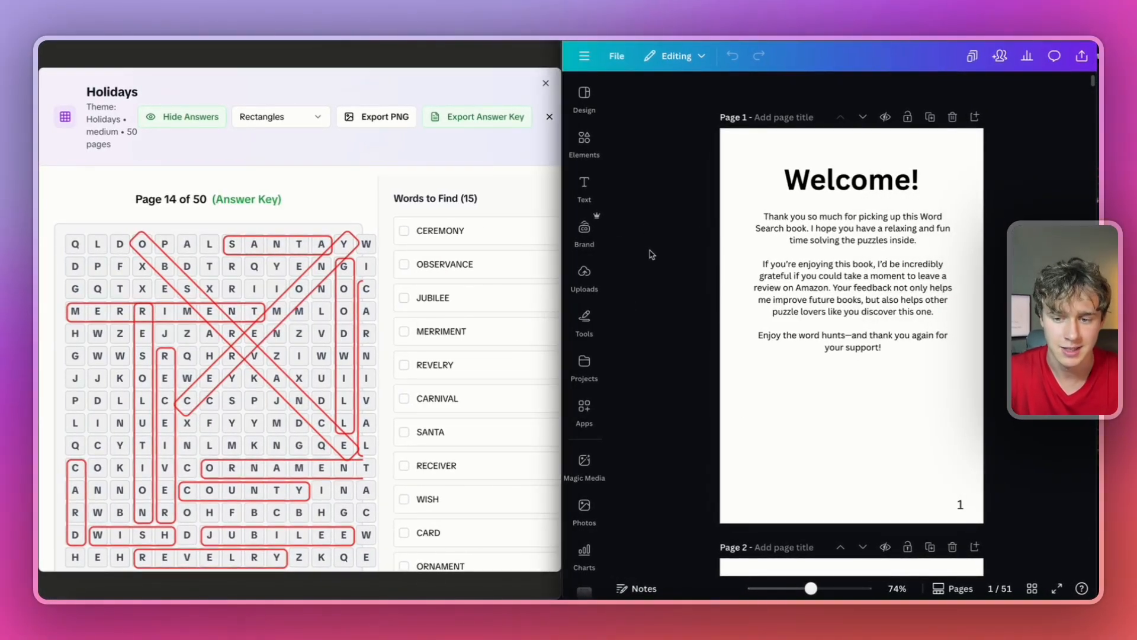
- Export Holidays puzzle page 1 as a PNG to fill page 2 of the template
scroll(down, 3)
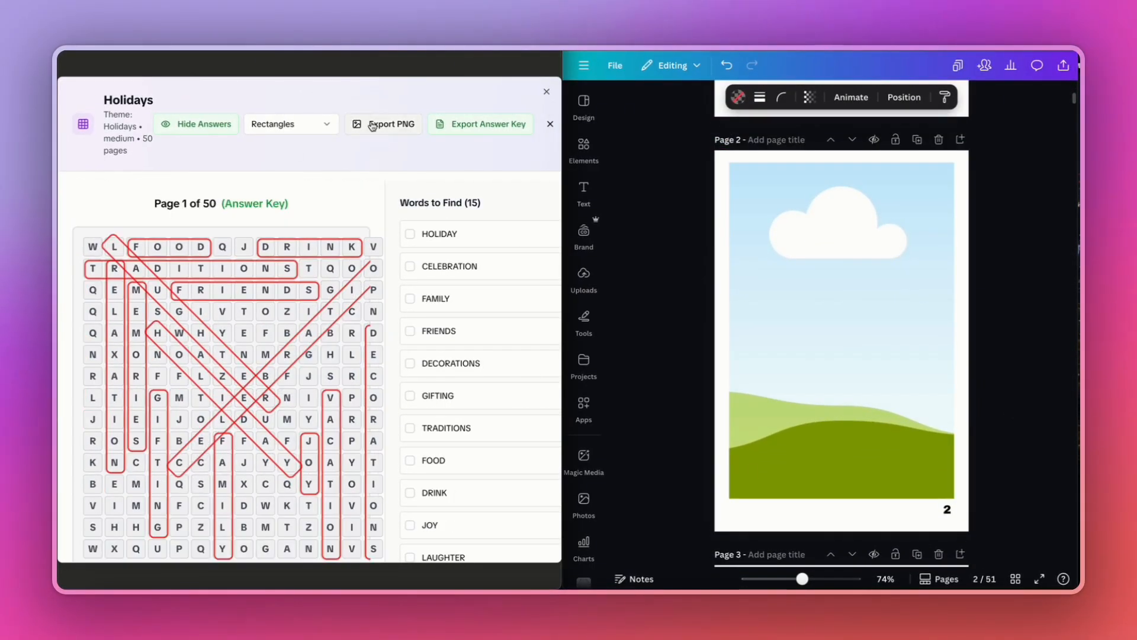
click(390, 123)
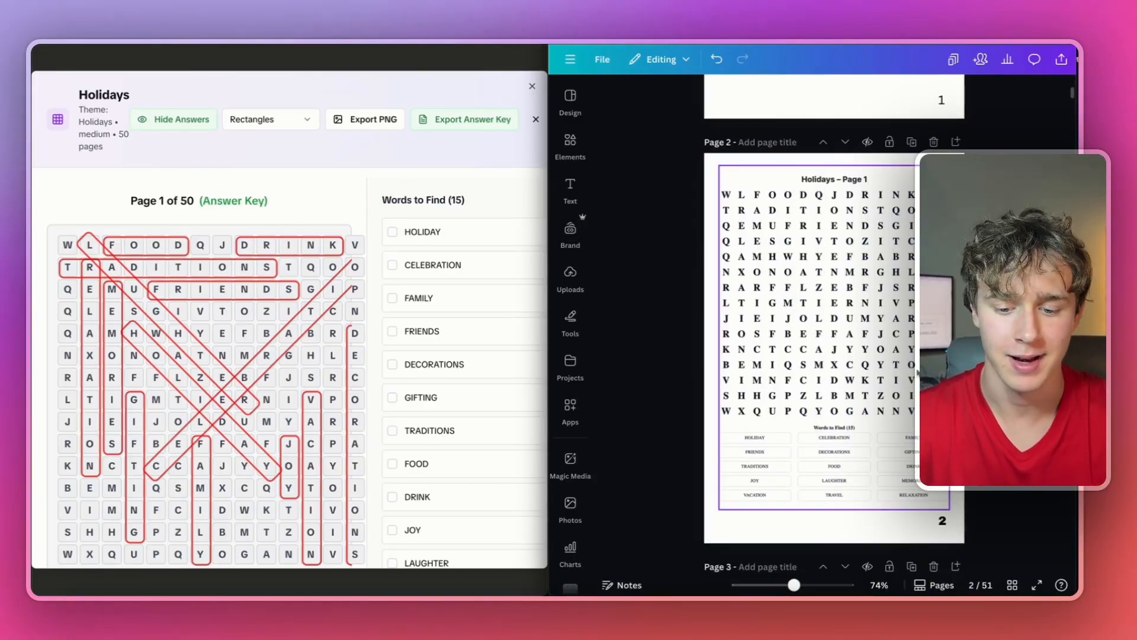
scroll(down, 3)
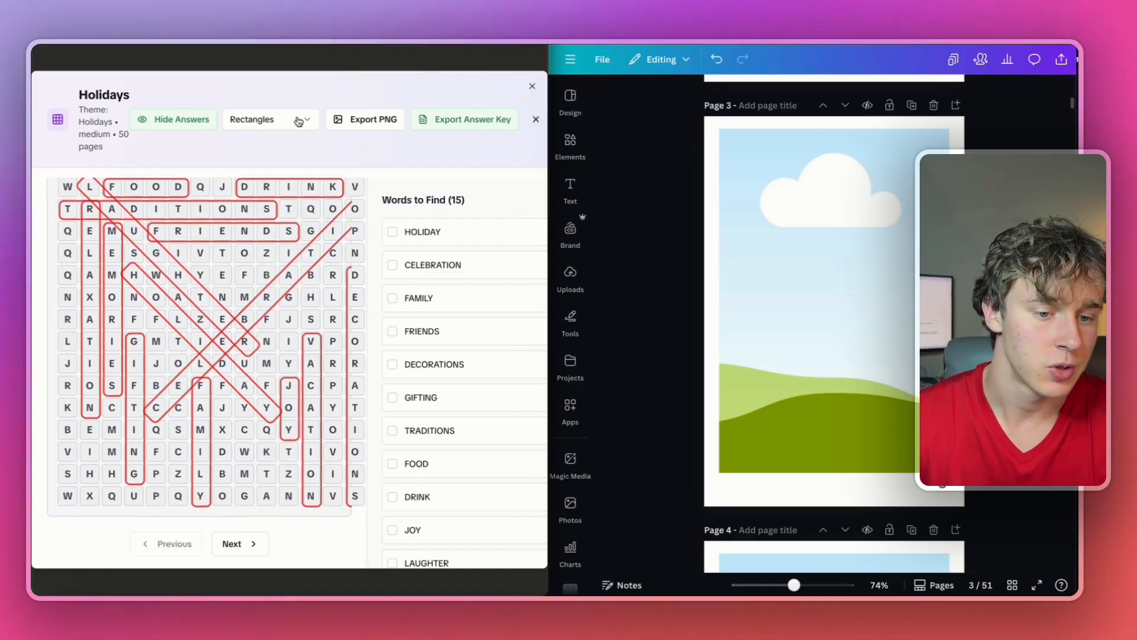
click(269, 120)
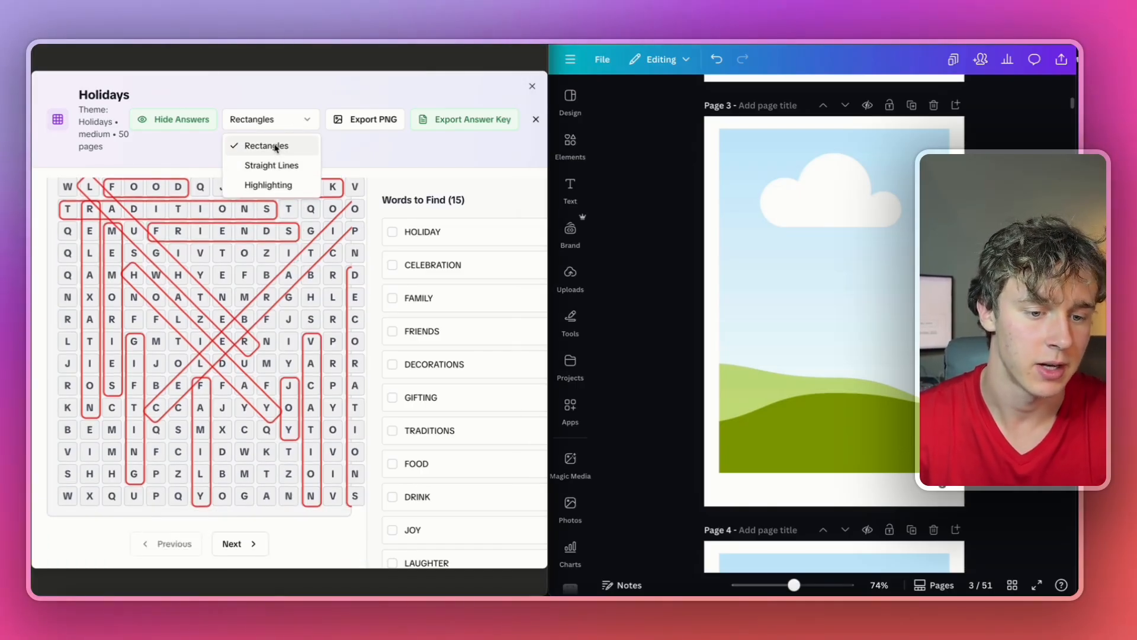
click(272, 165)
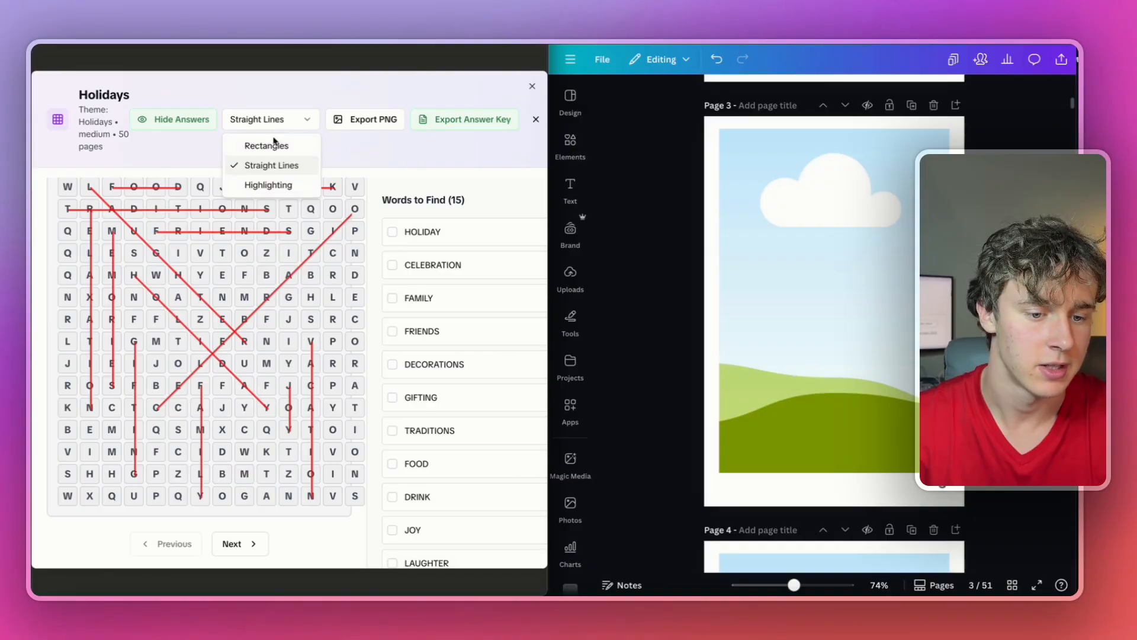
click(269, 184)
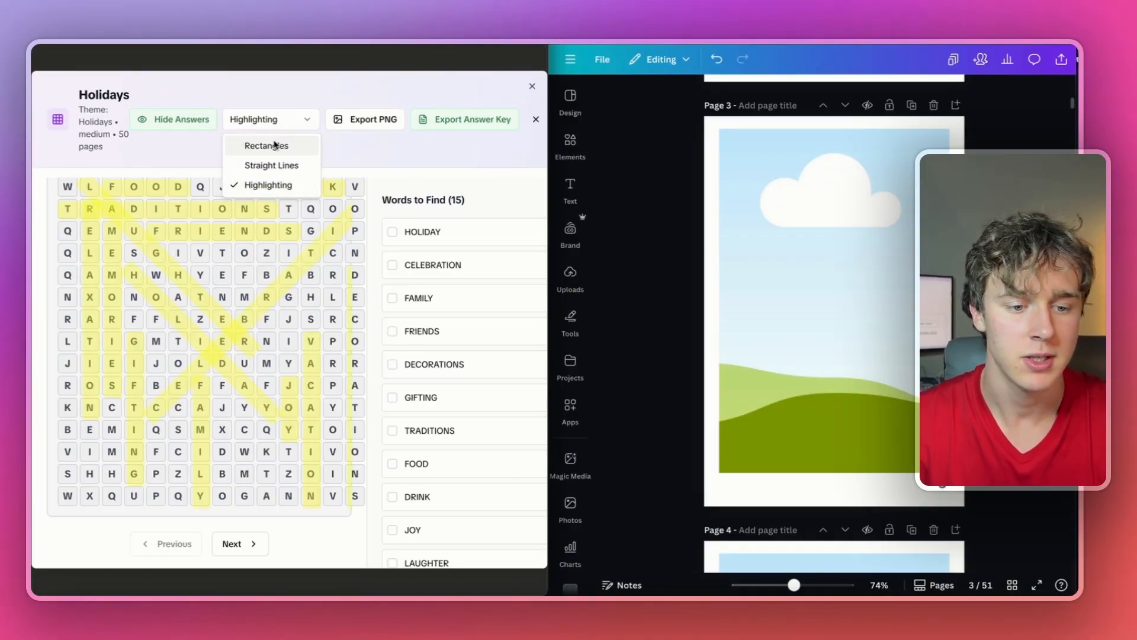
click(265, 145)
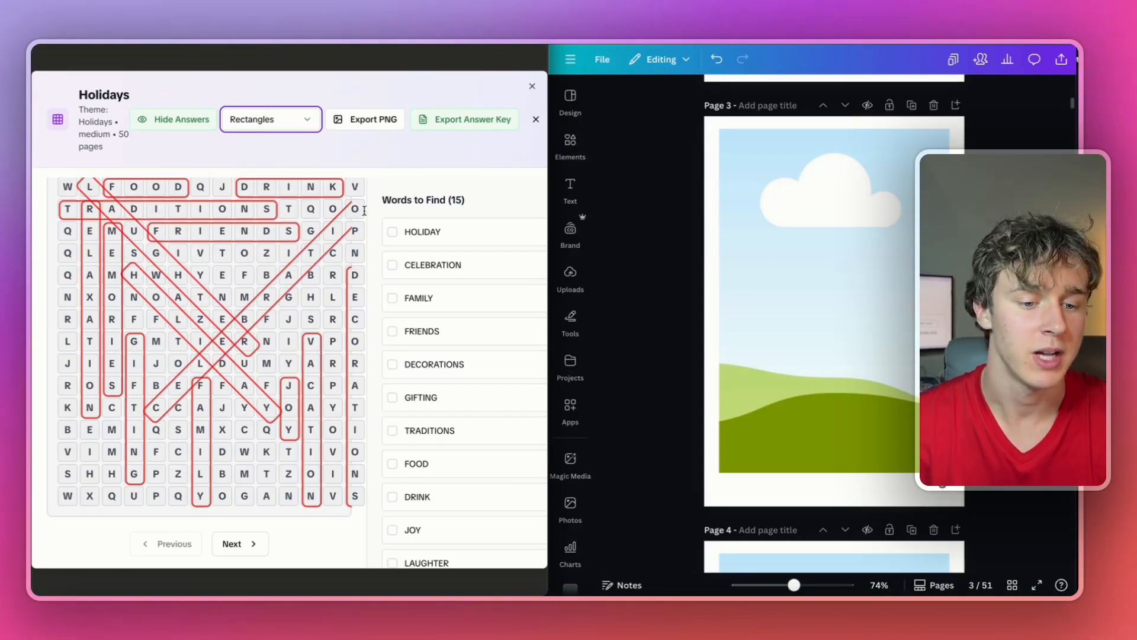
click(270, 119)
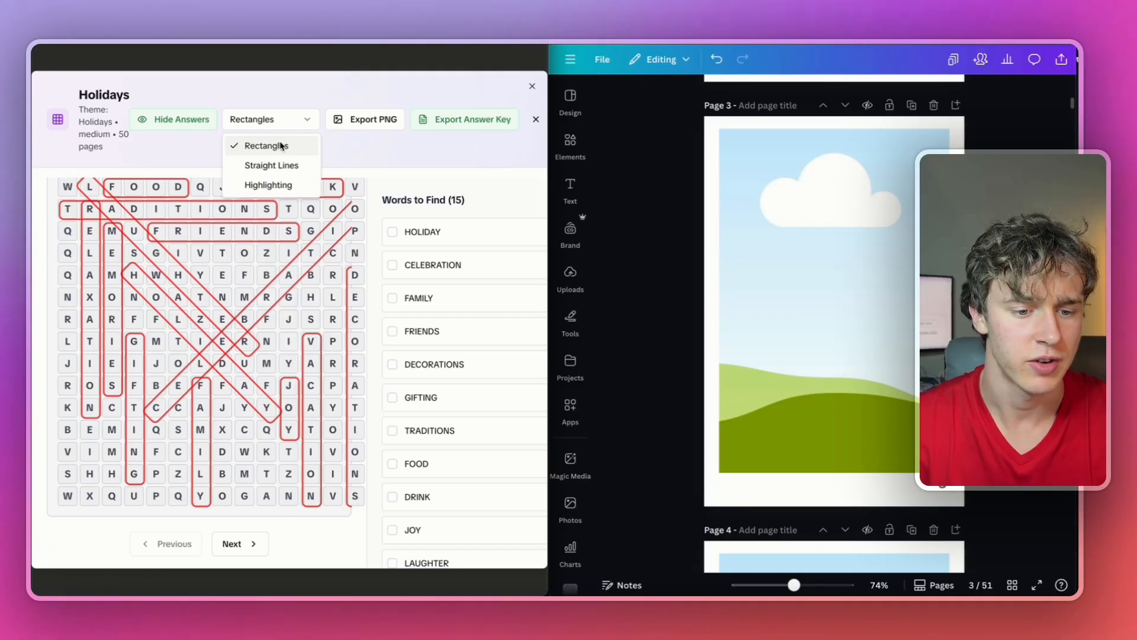
click(270, 165)
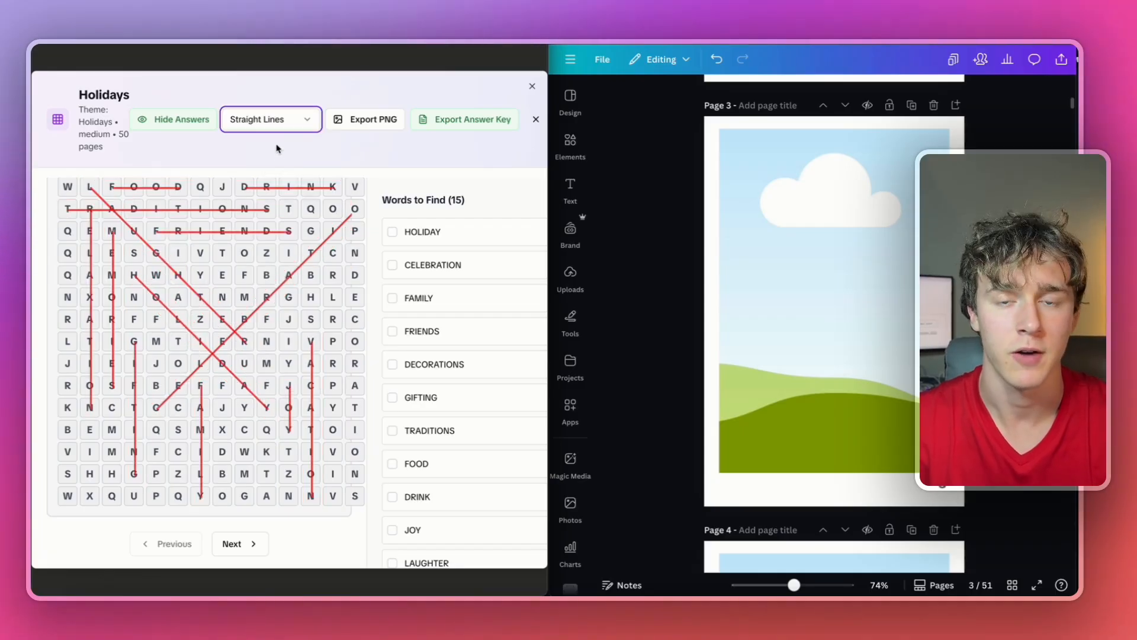
click(270, 119)
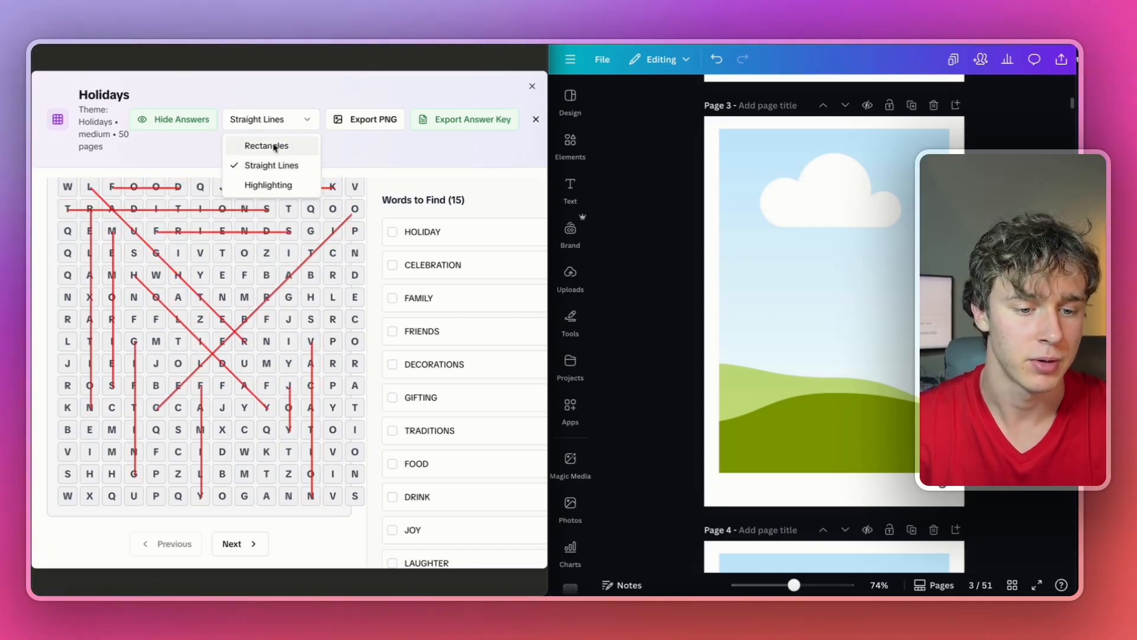
click(266, 146)
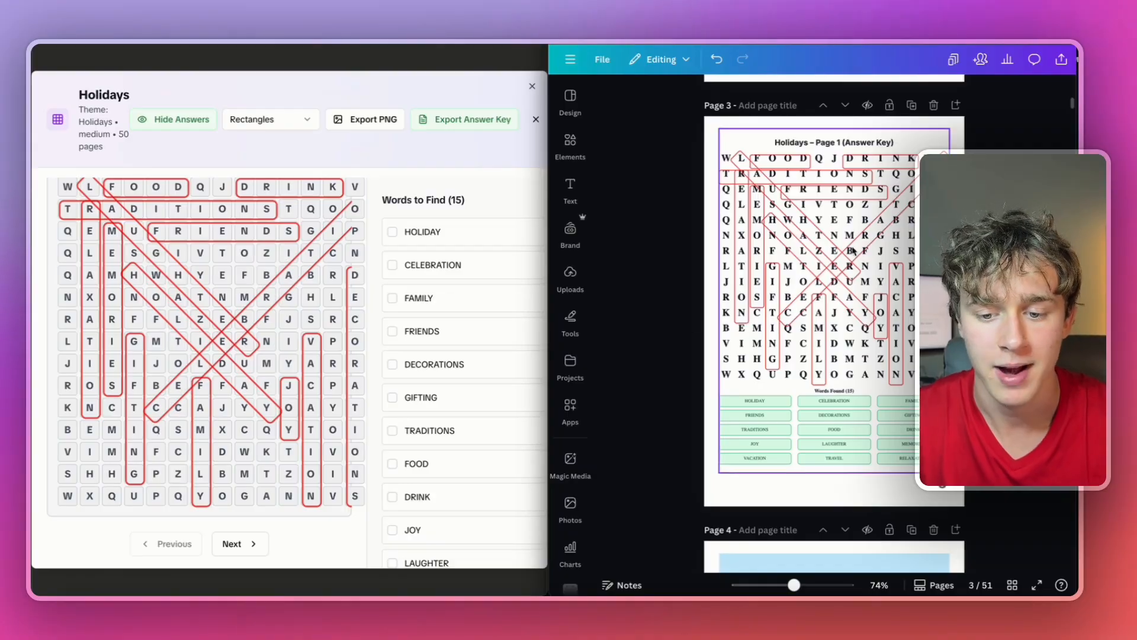
- Scroll the Holidays book in LitPal and export the next puzzle page as a PNG
scroll(down, 3)
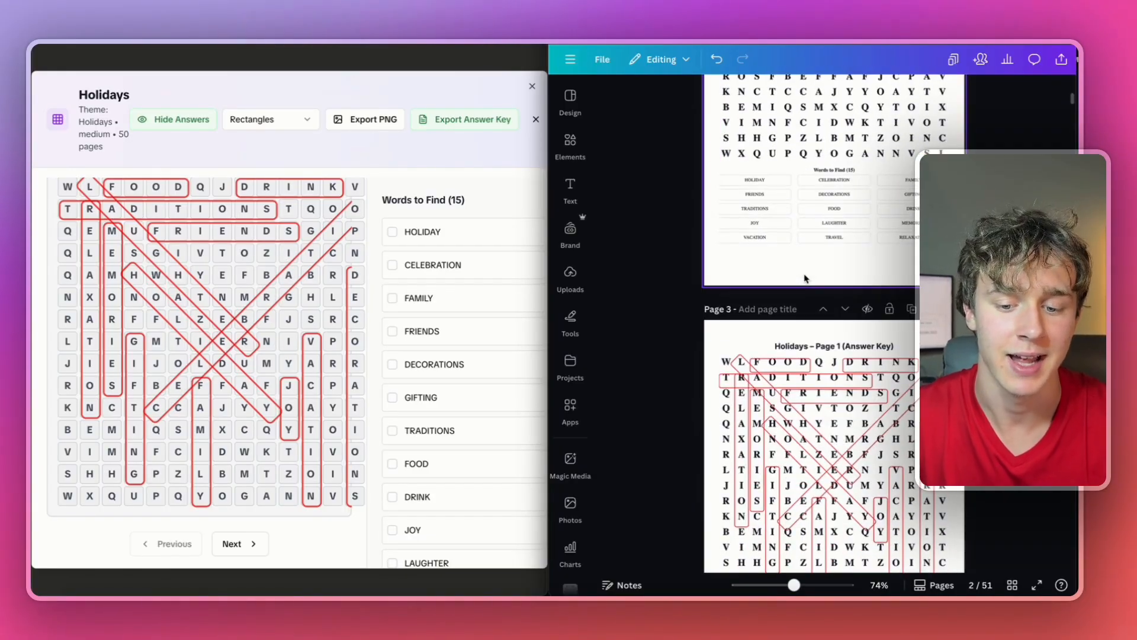
scroll(down, 3)
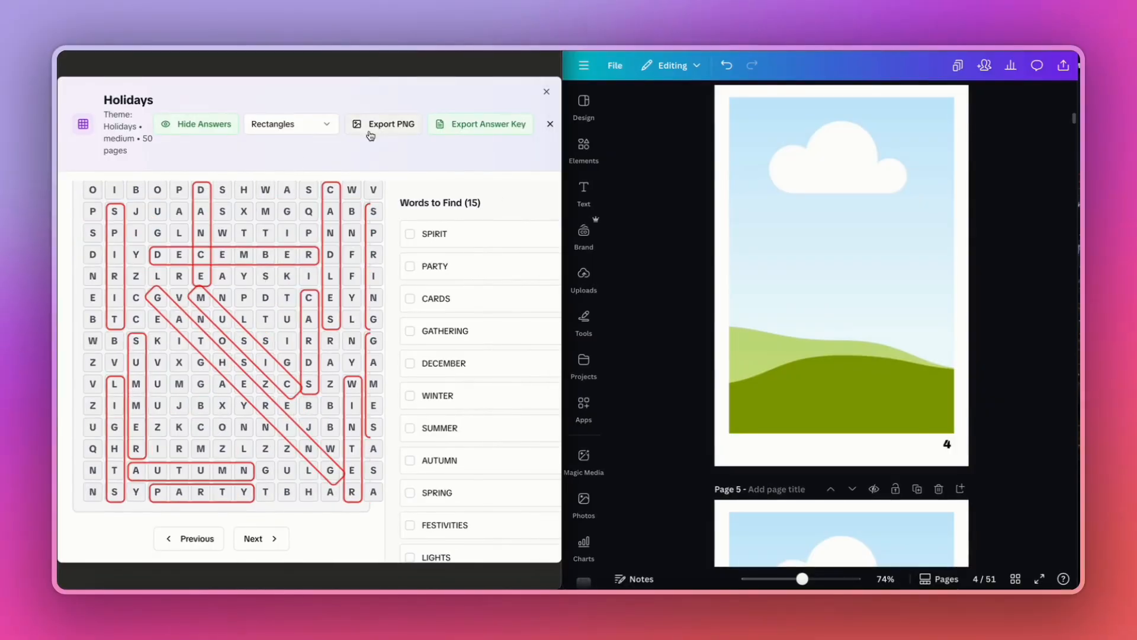
click(389, 124)
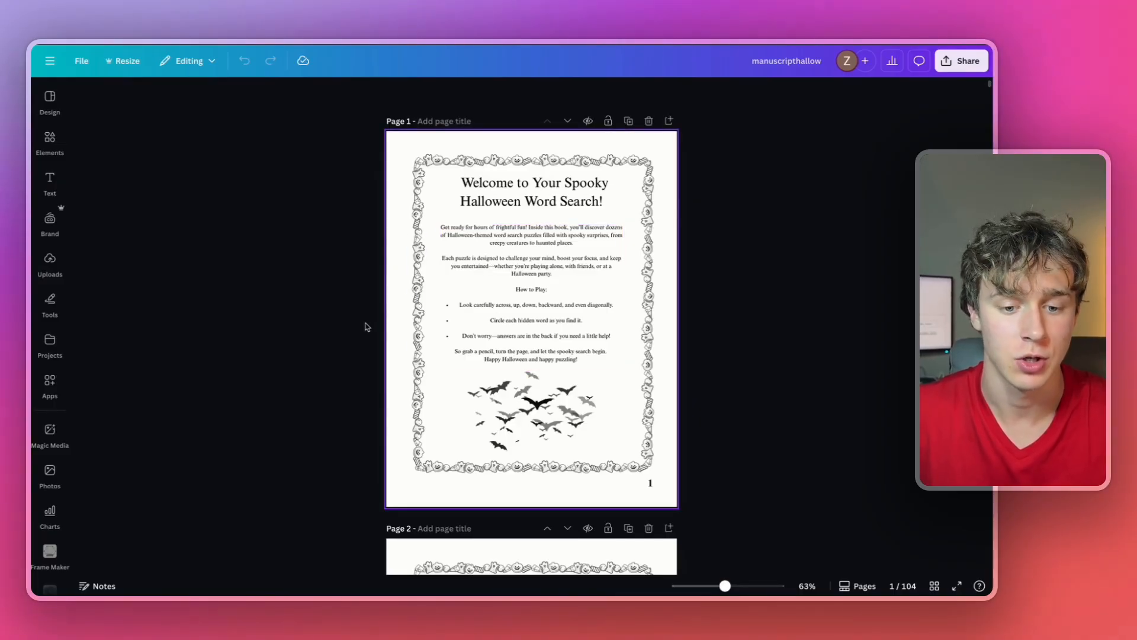
- Zoom out over several manuscript pages, then zoom in on page 3's puzzle grid
drag(724, 585, 785, 609)
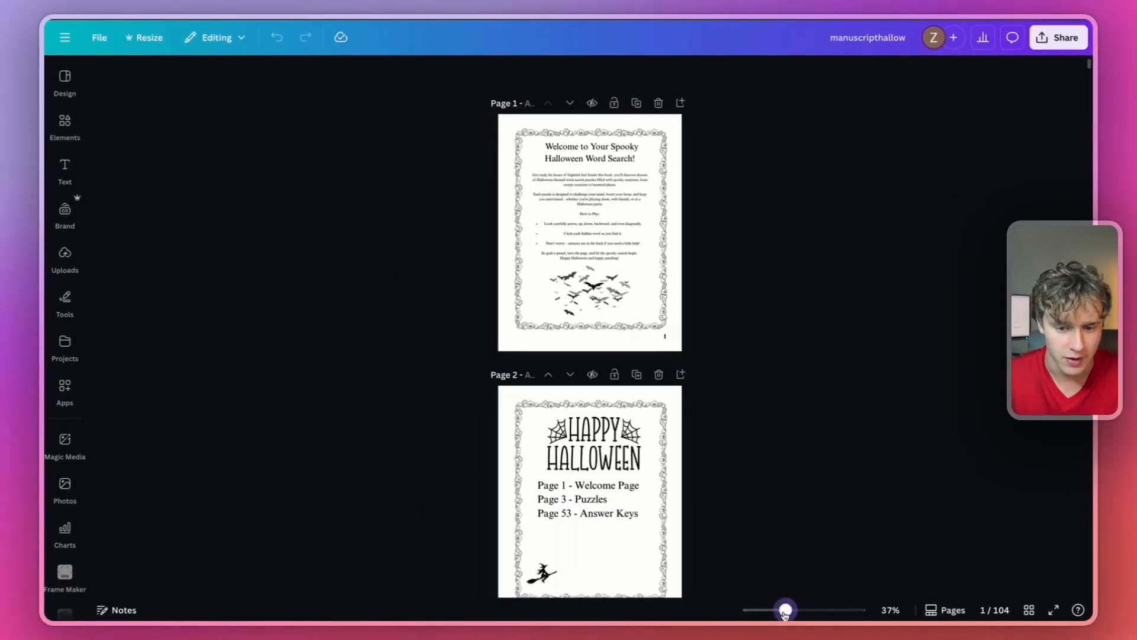
drag(786, 609, 781, 610)
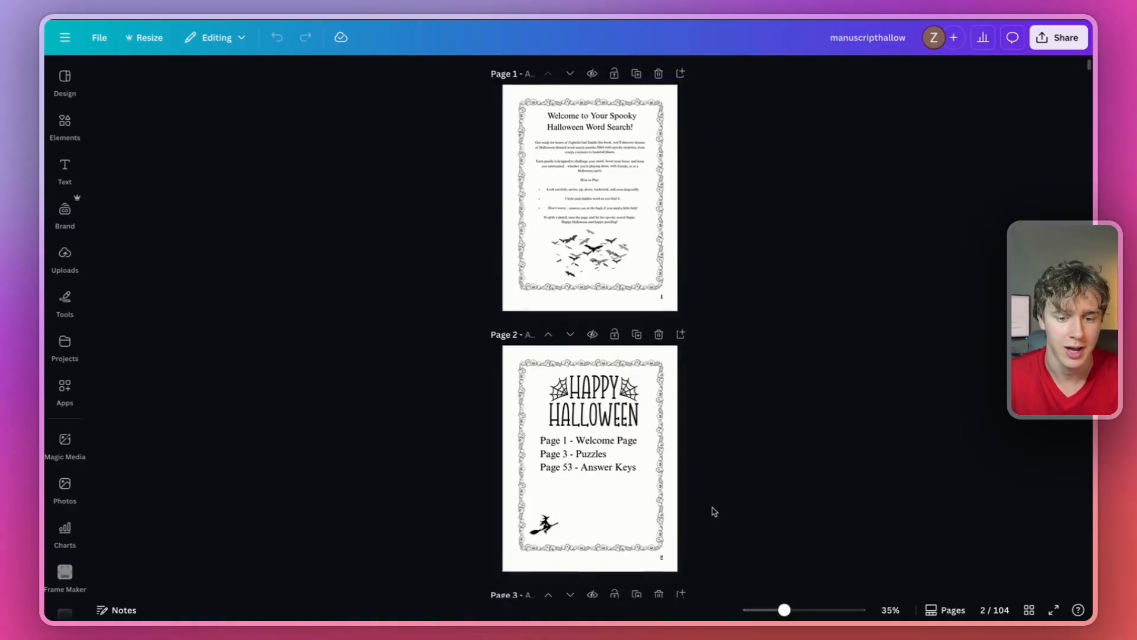
scroll(down, 3)
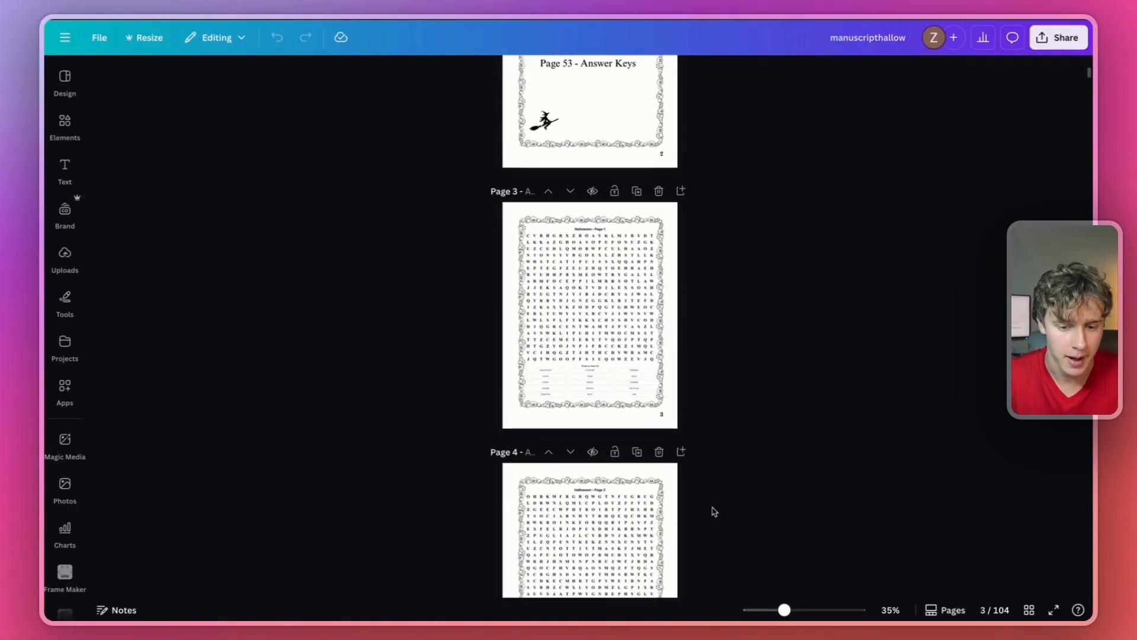
drag(785, 610, 790, 609)
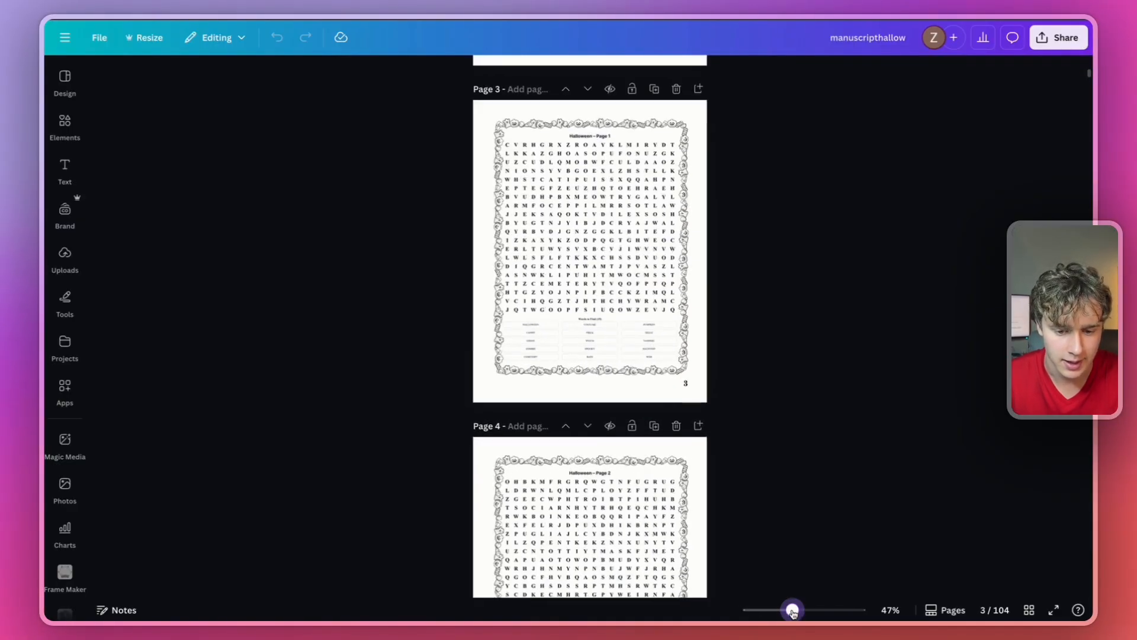
drag(791, 610, 798, 610)
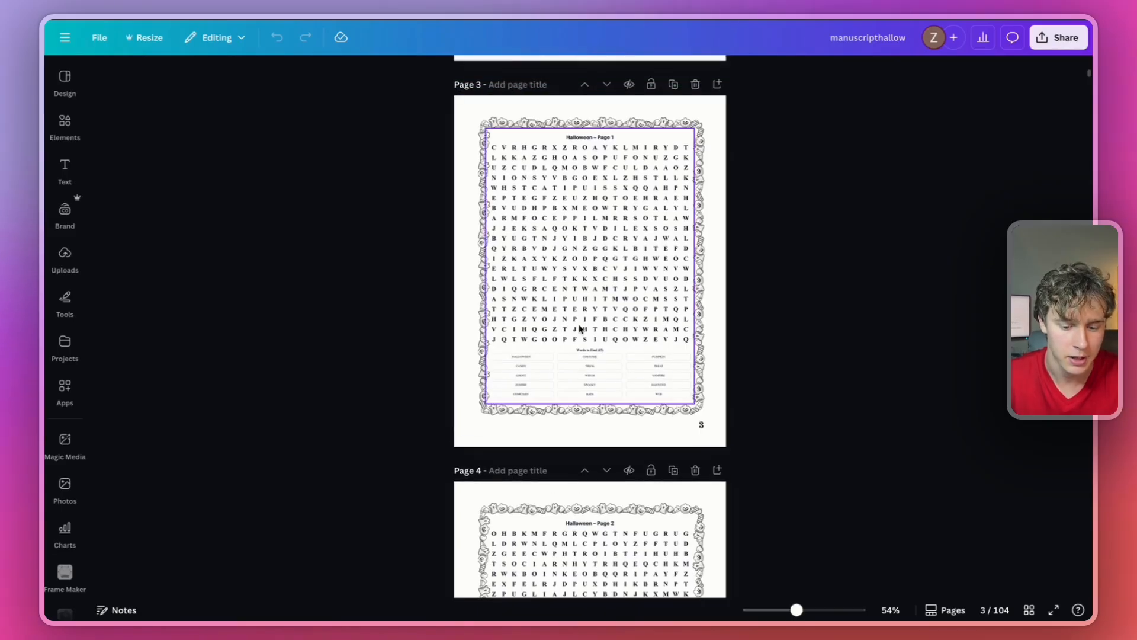
click(642, 123)
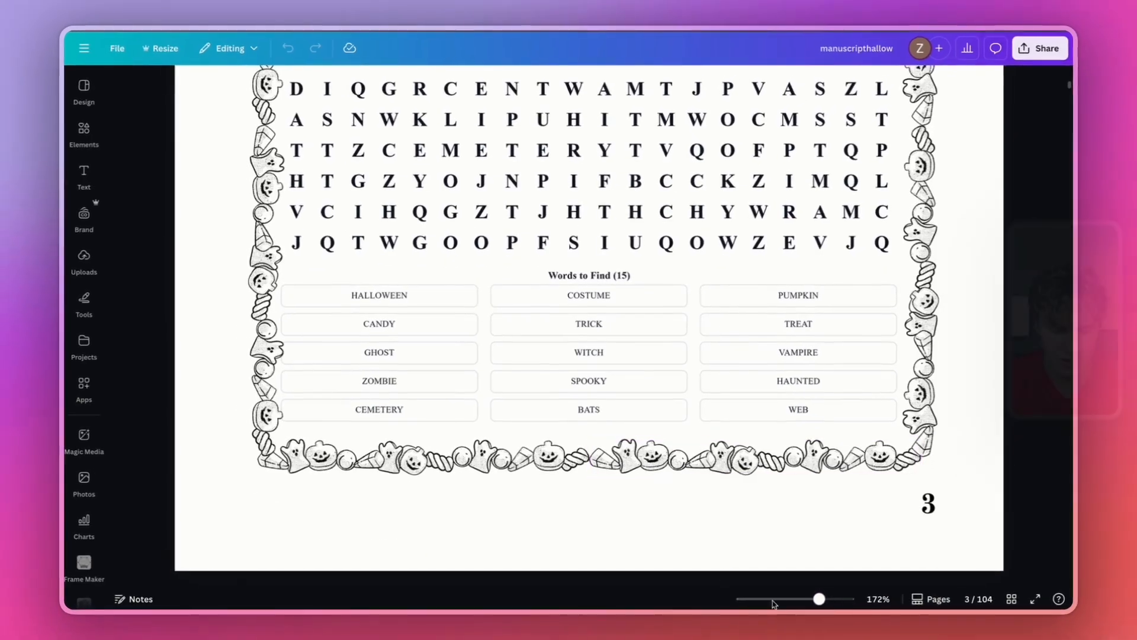
- Select page 3's puzzle image and scroll down to inspect the answer key pages
drag(819, 599, 783, 597)
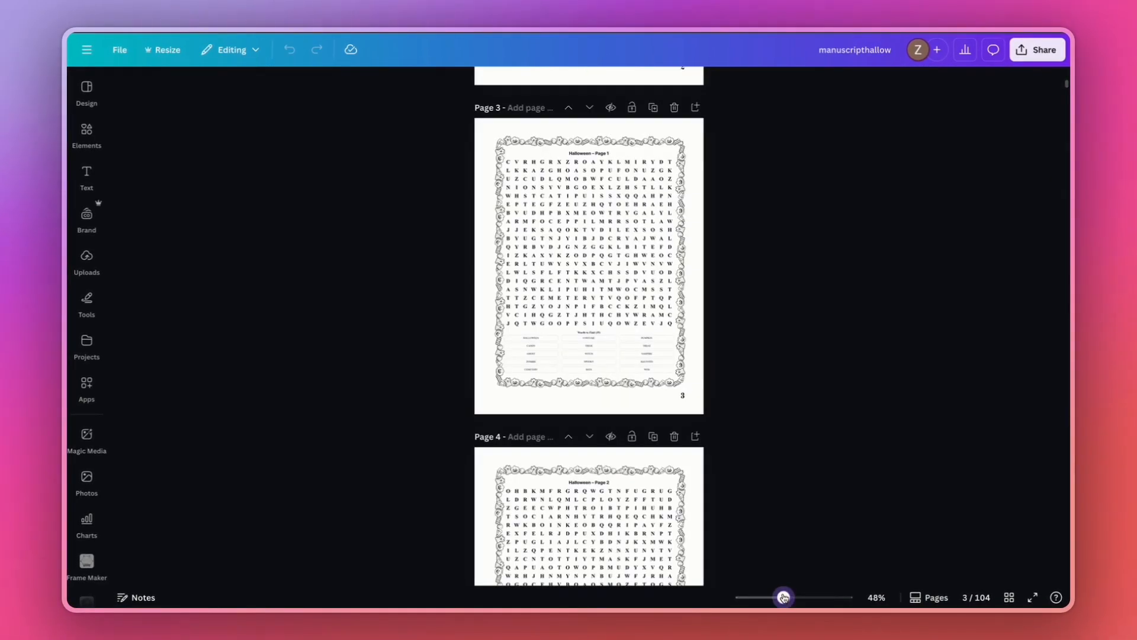
click(587, 265)
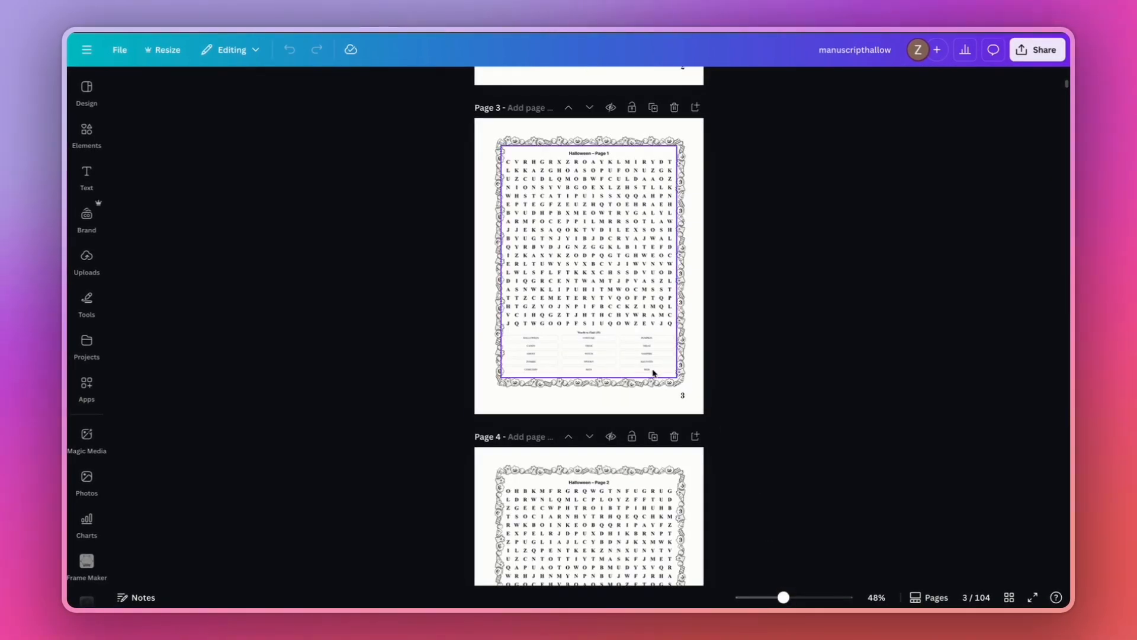
scroll(down, 3)
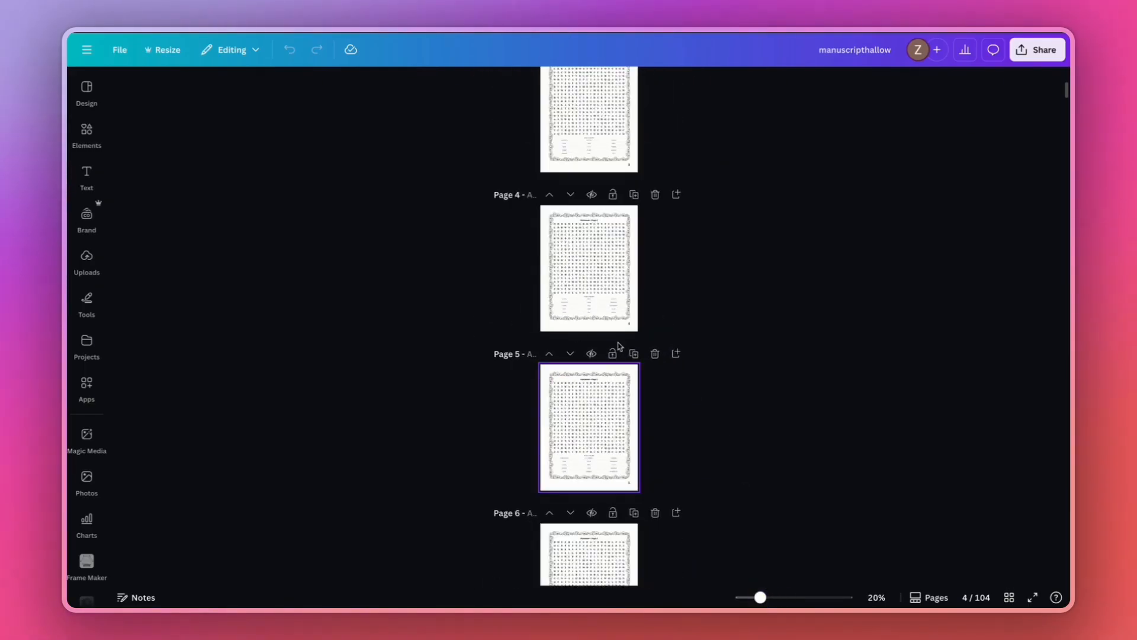
scroll(down, 3)
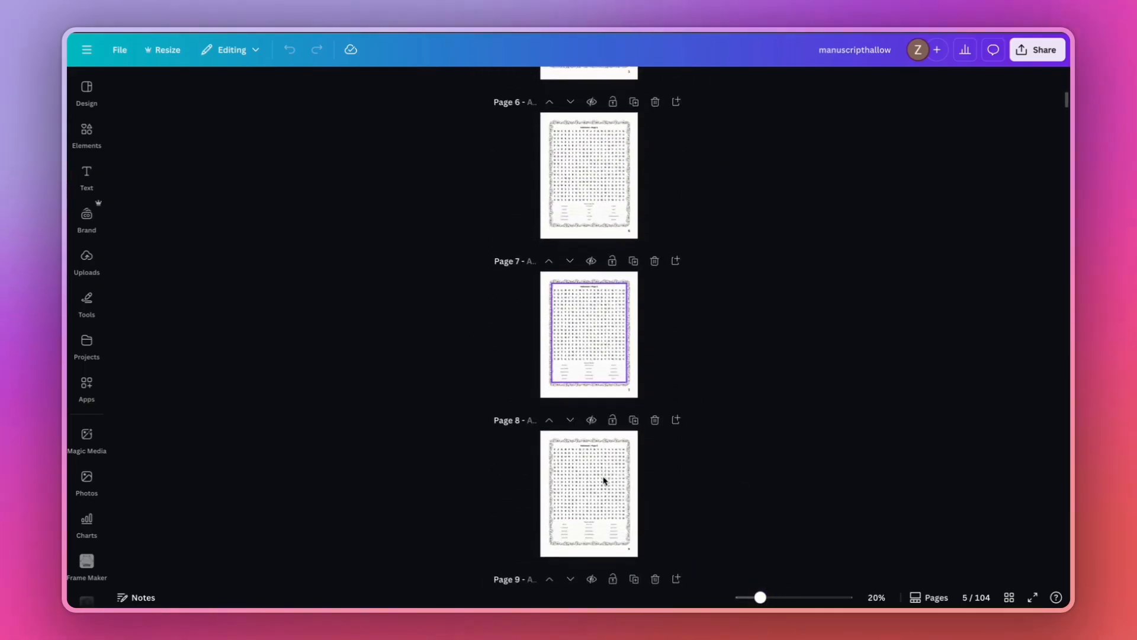
drag(759, 596, 769, 596)
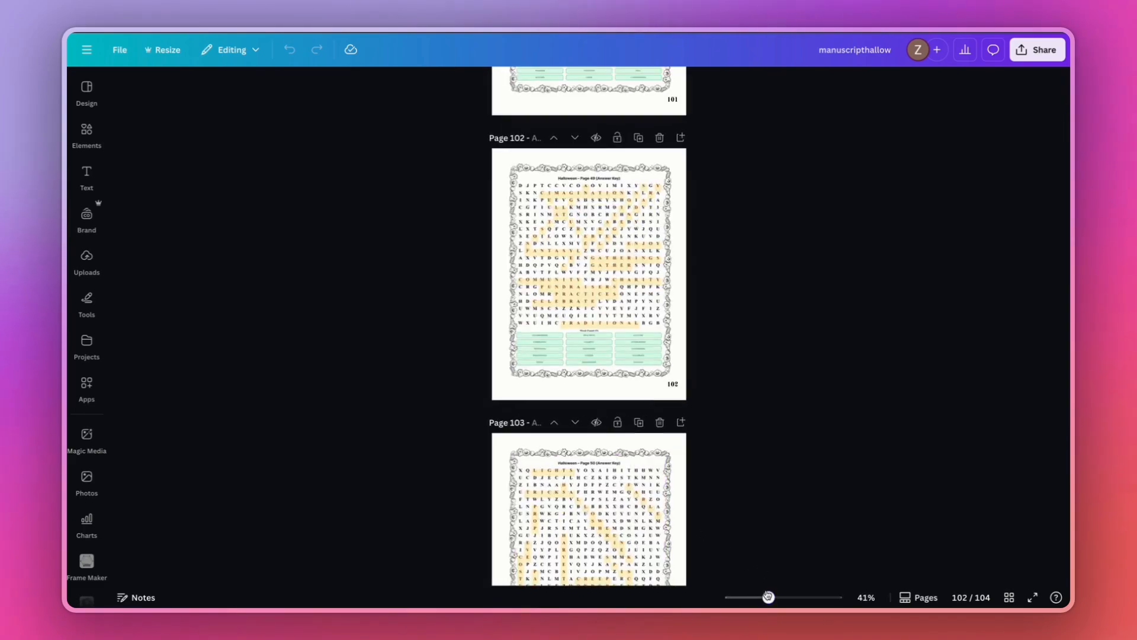
drag(770, 597, 748, 597)
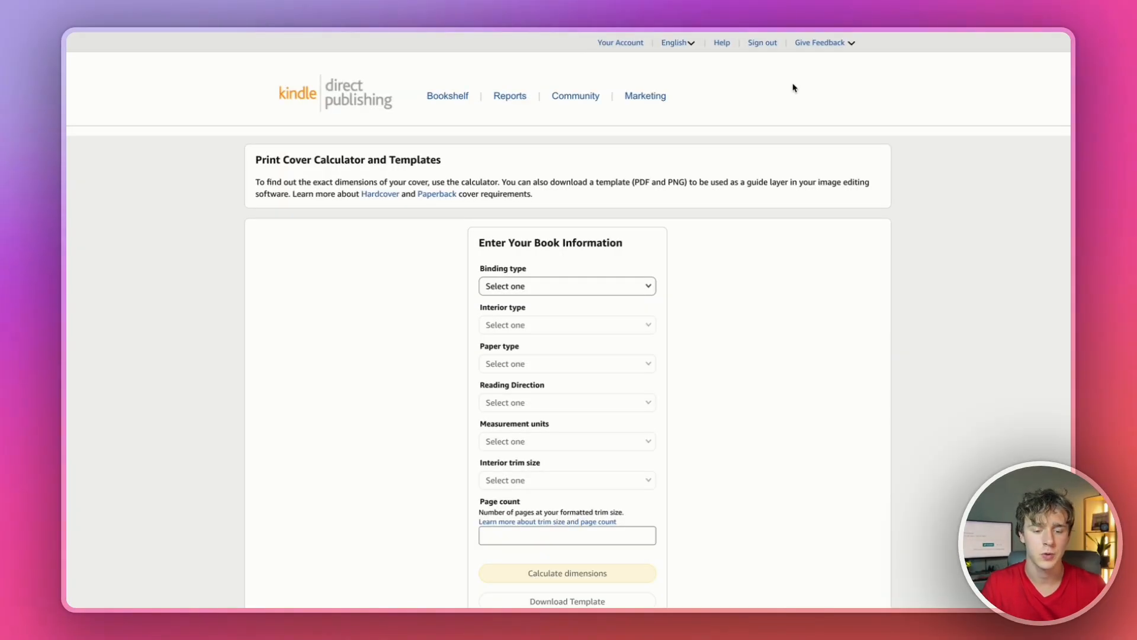
- Set Paperback, black & white, white paper, 8.5 x 11 in, and 110 pages
scroll(down, 3)
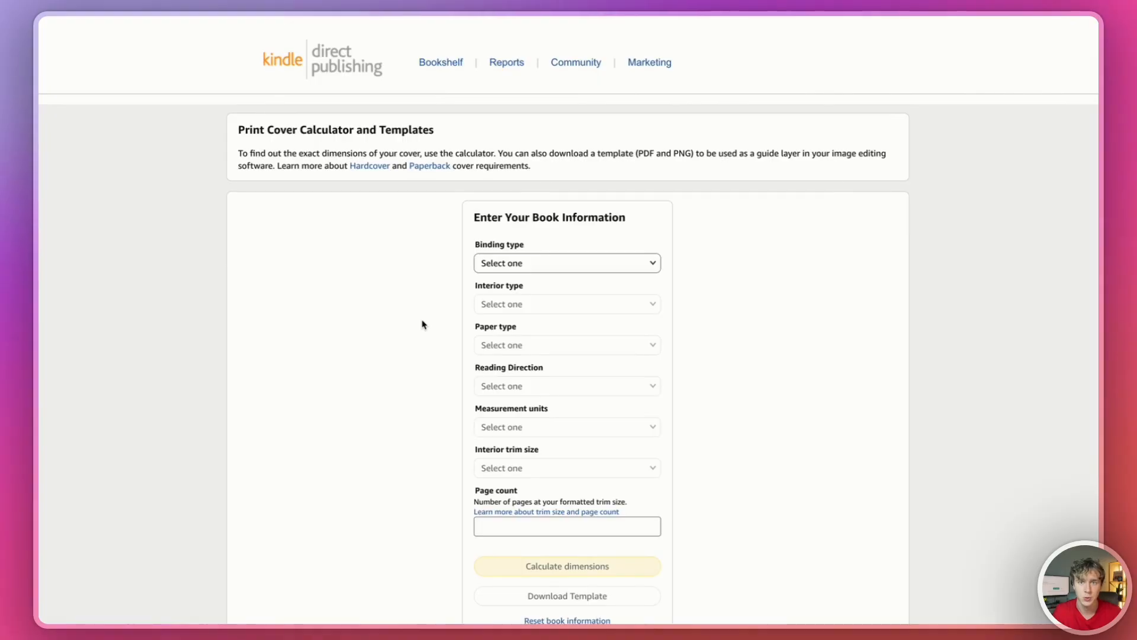
scroll(down, 3)
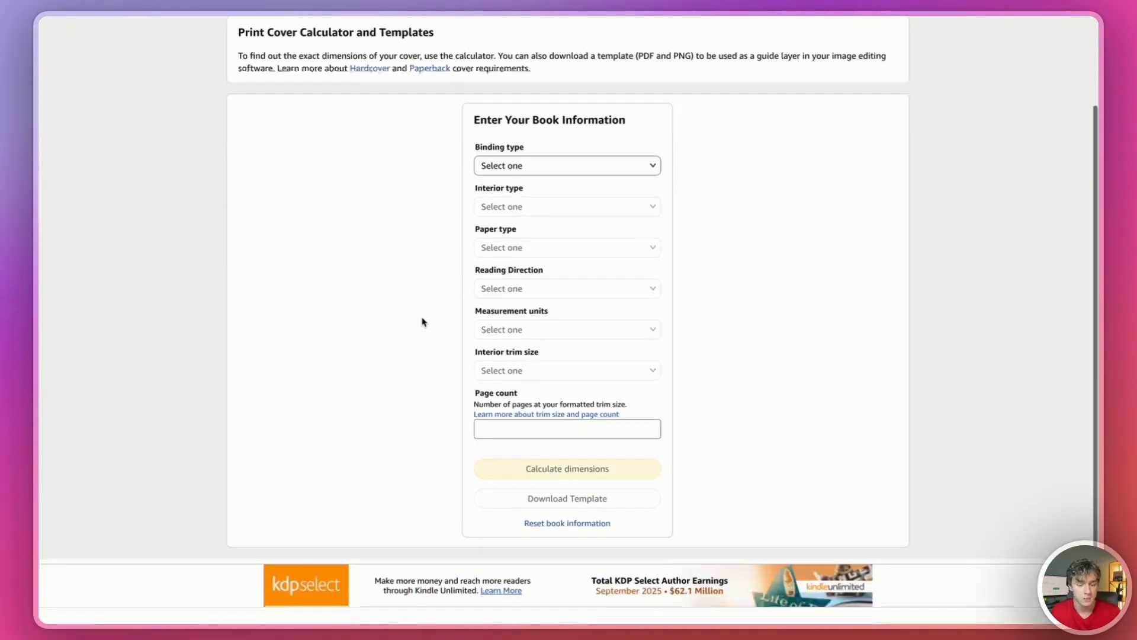
click(566, 165)
text(110)
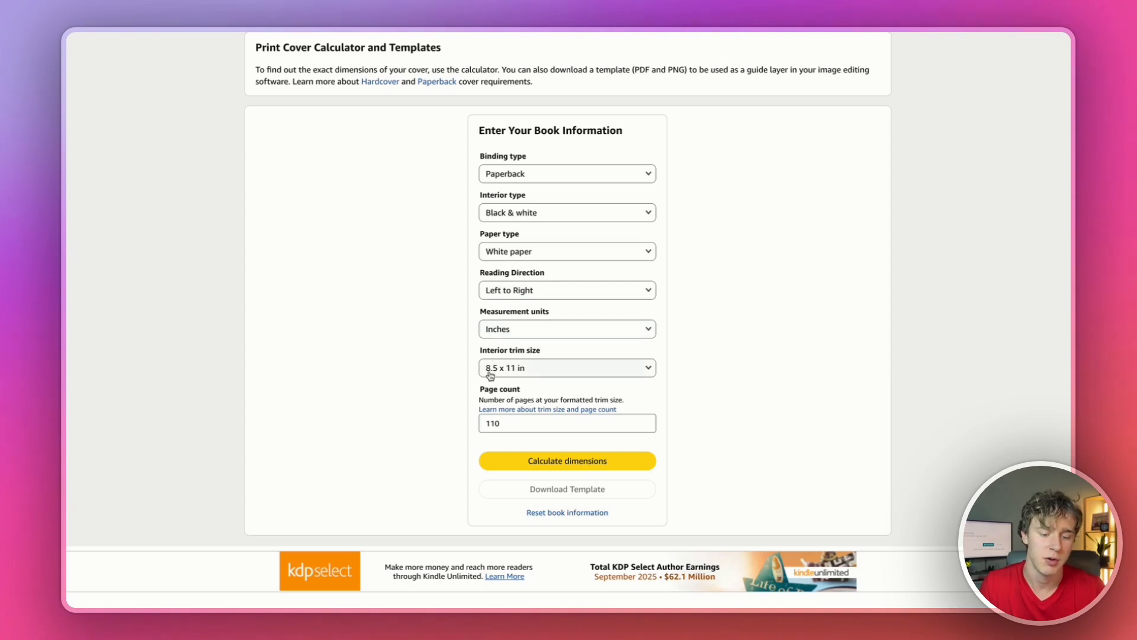
mouse_move(527, 524)
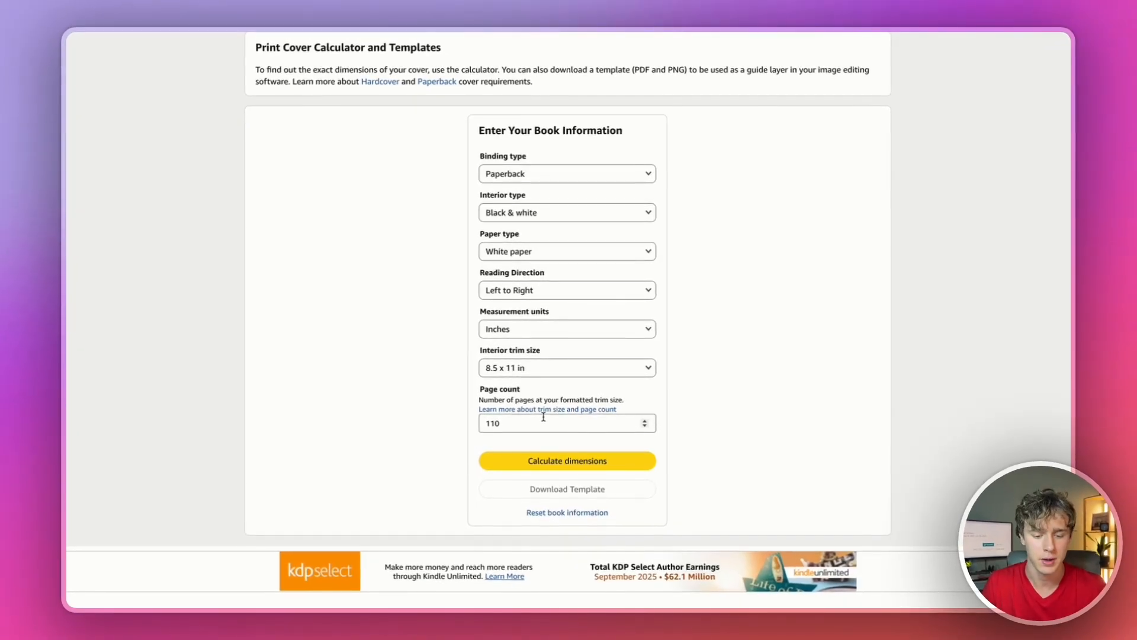
click(566, 460)
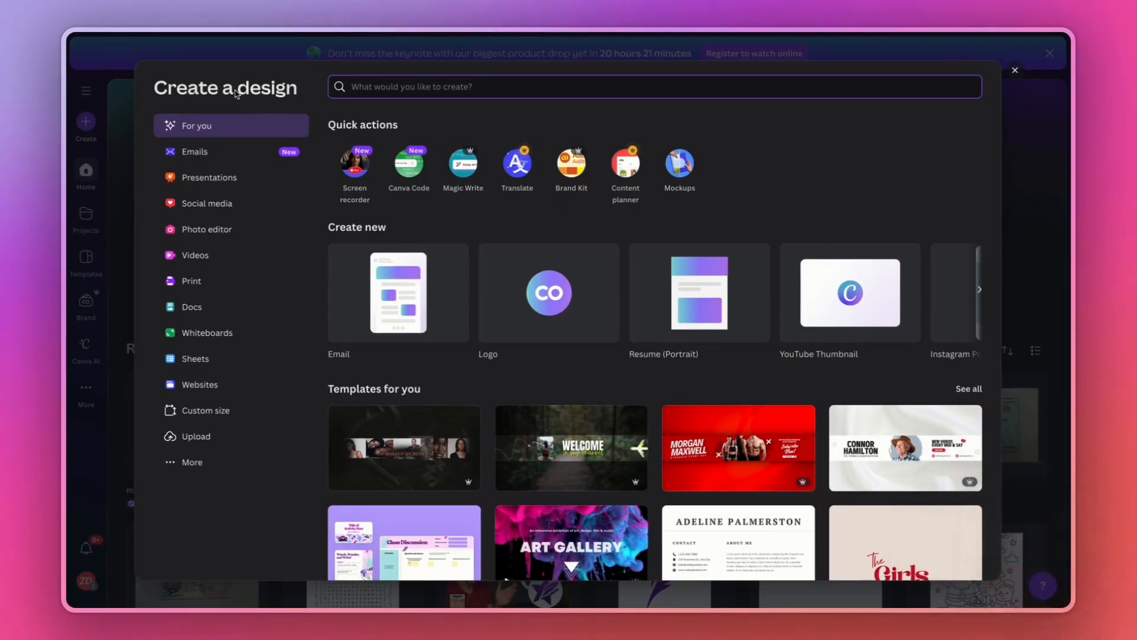
- Create a custom Canva design measured in inches at 17.498 × 11.25 in
click(206, 410)
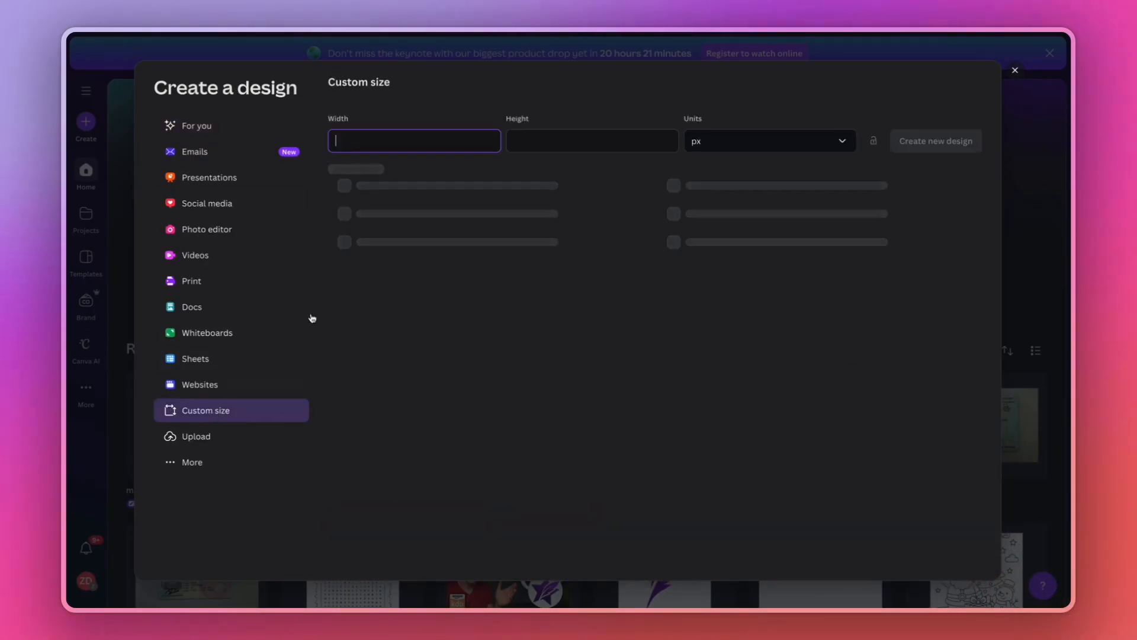
click(769, 141)
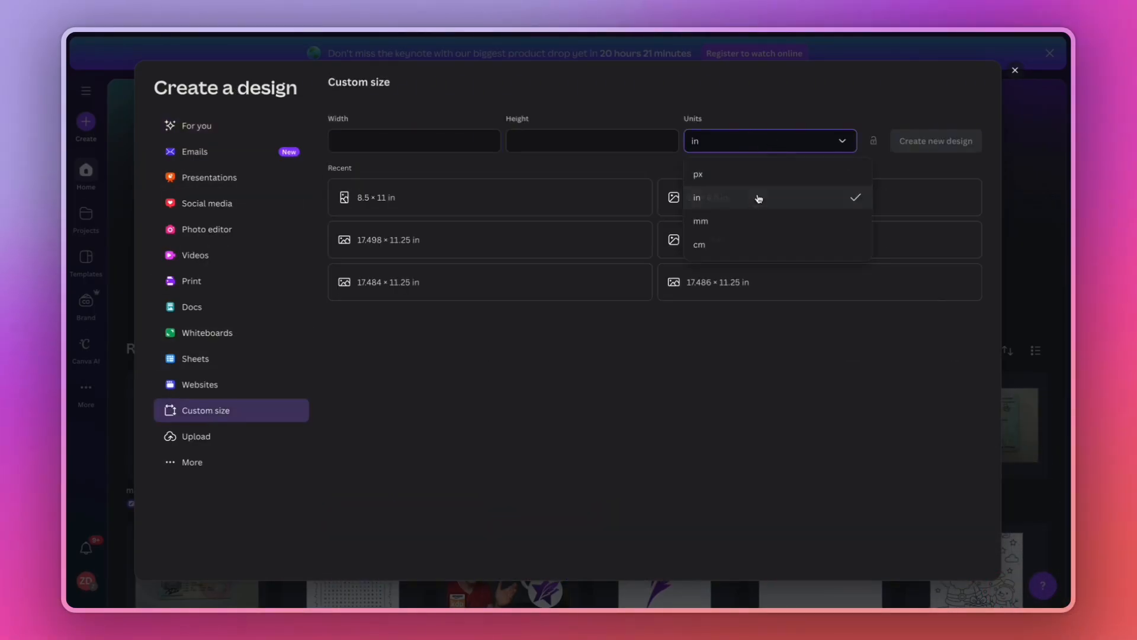
click(695, 197)
text(17.498)
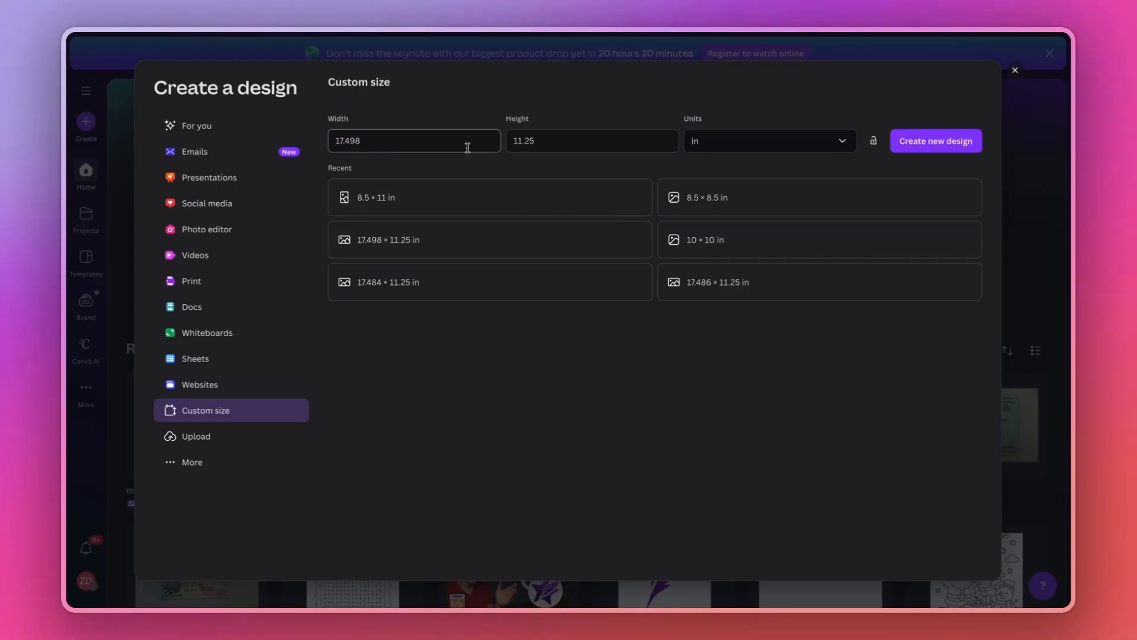
click(935, 141)
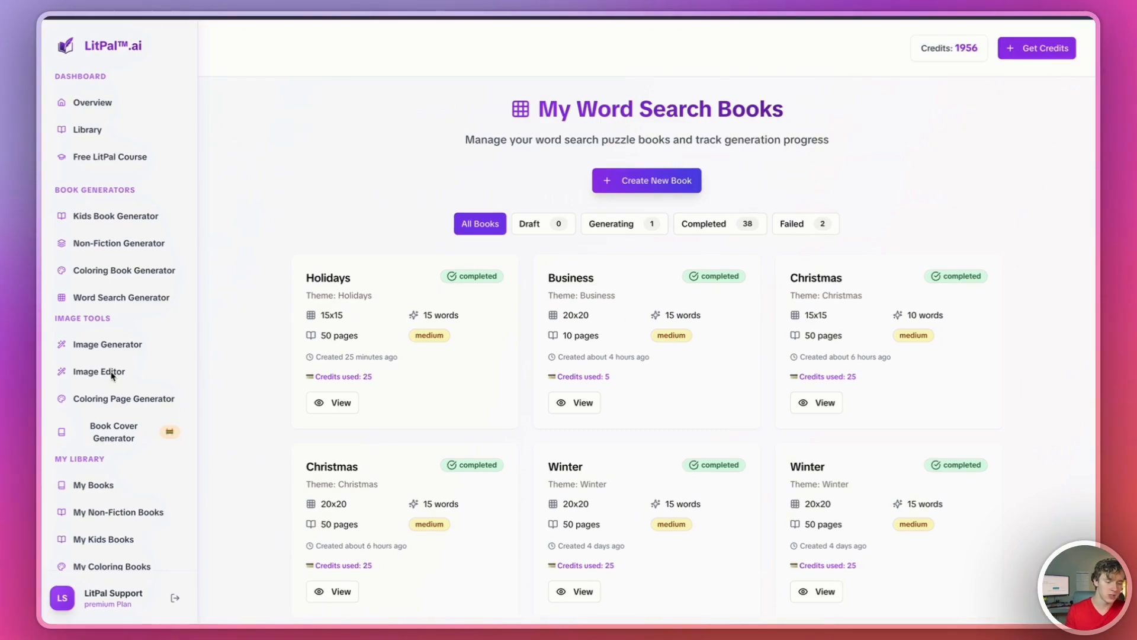
- Open the AI image editing tool and scroll through the holiday word search listings
click(98, 371)
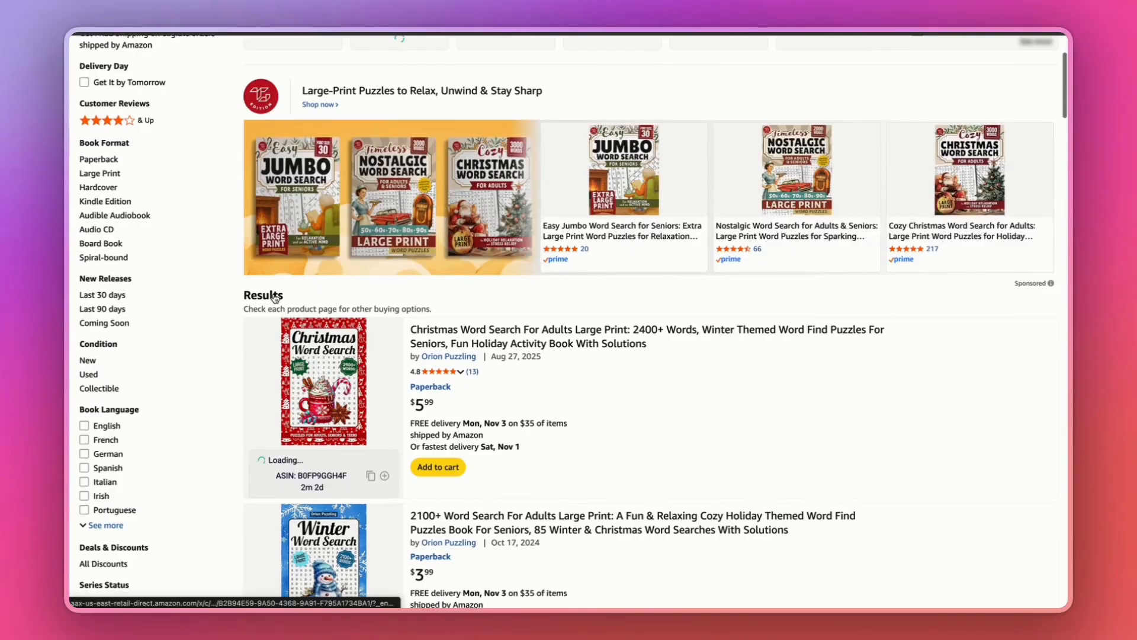
scroll(down, 3)
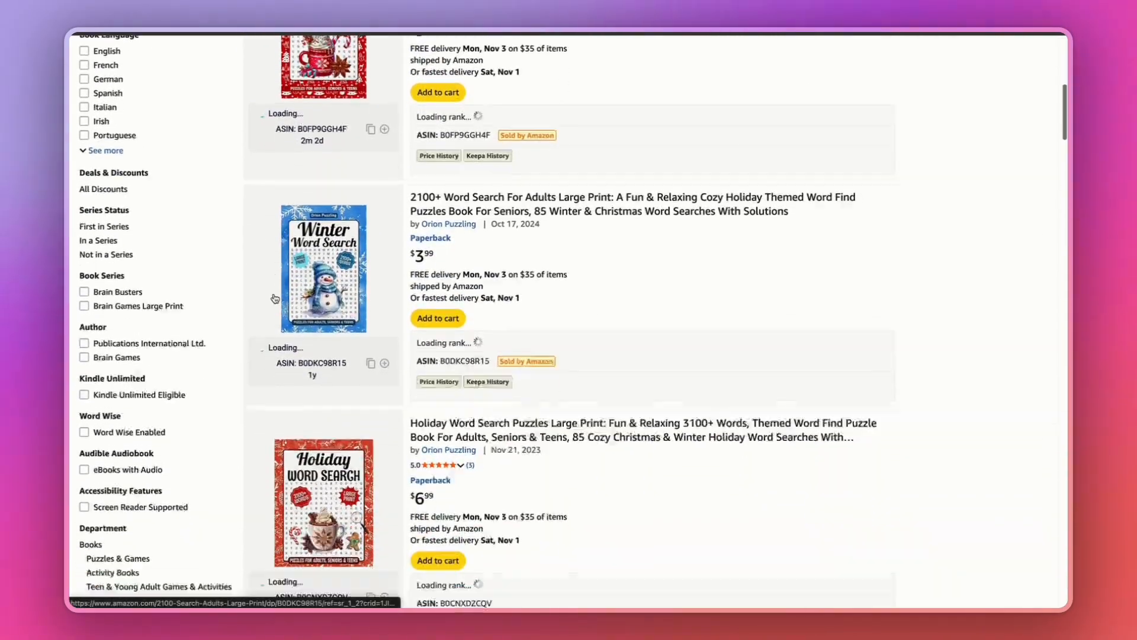
scroll(down, 3)
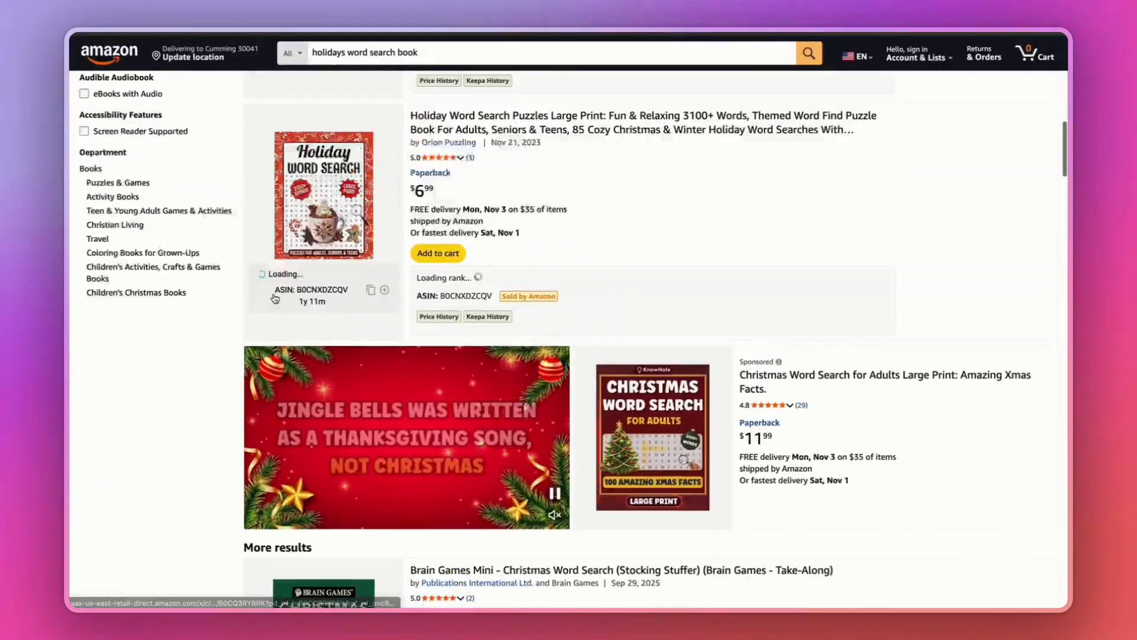
scroll(down, 3)
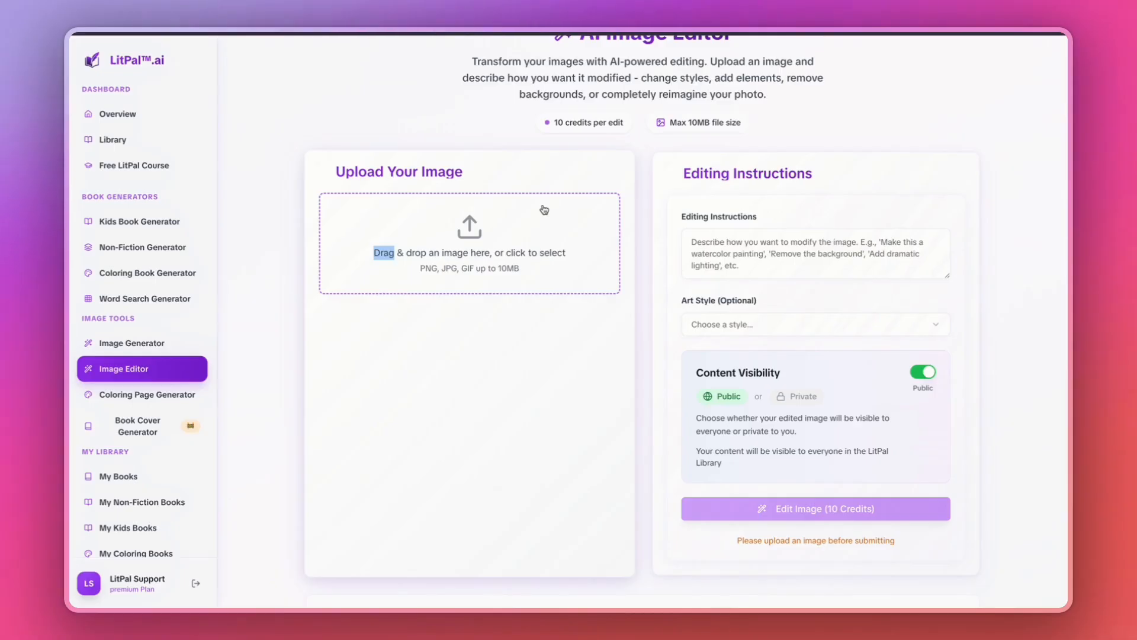
- Upload the red Holiday cover, add edit instructions, choose No specific style, set Private
click(470, 243)
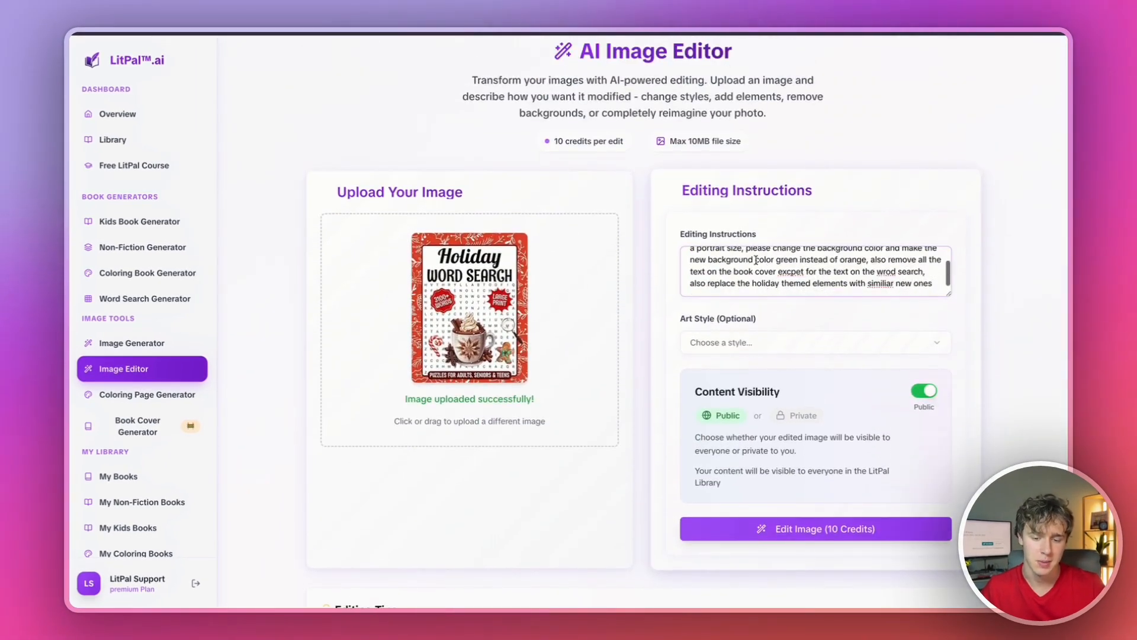
click(814, 342)
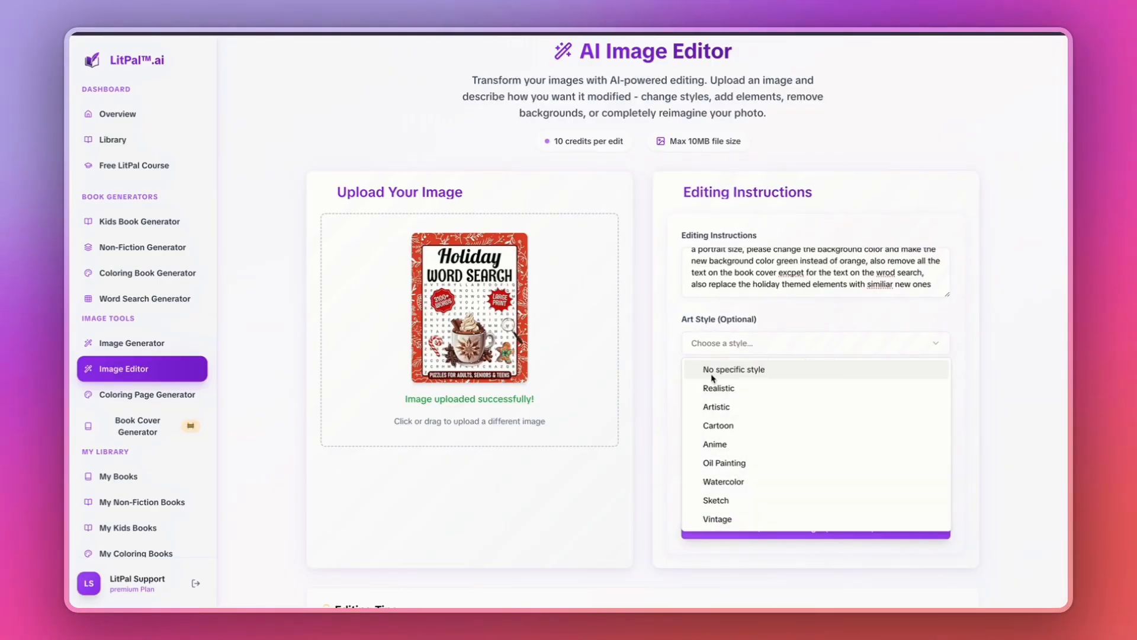
click(733, 369)
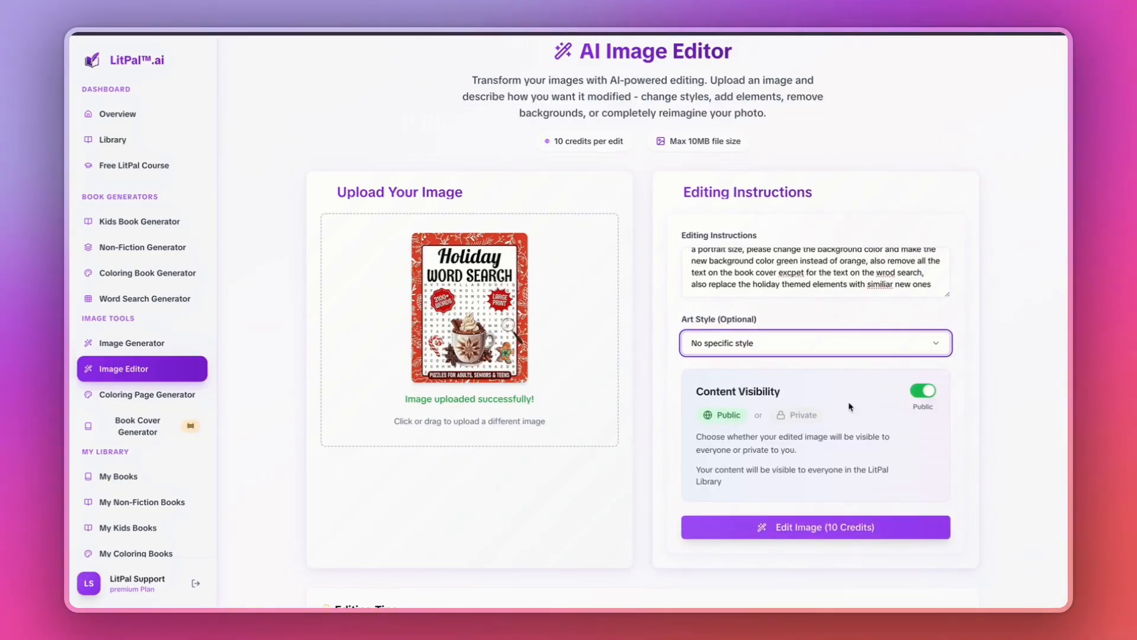
click(922, 391)
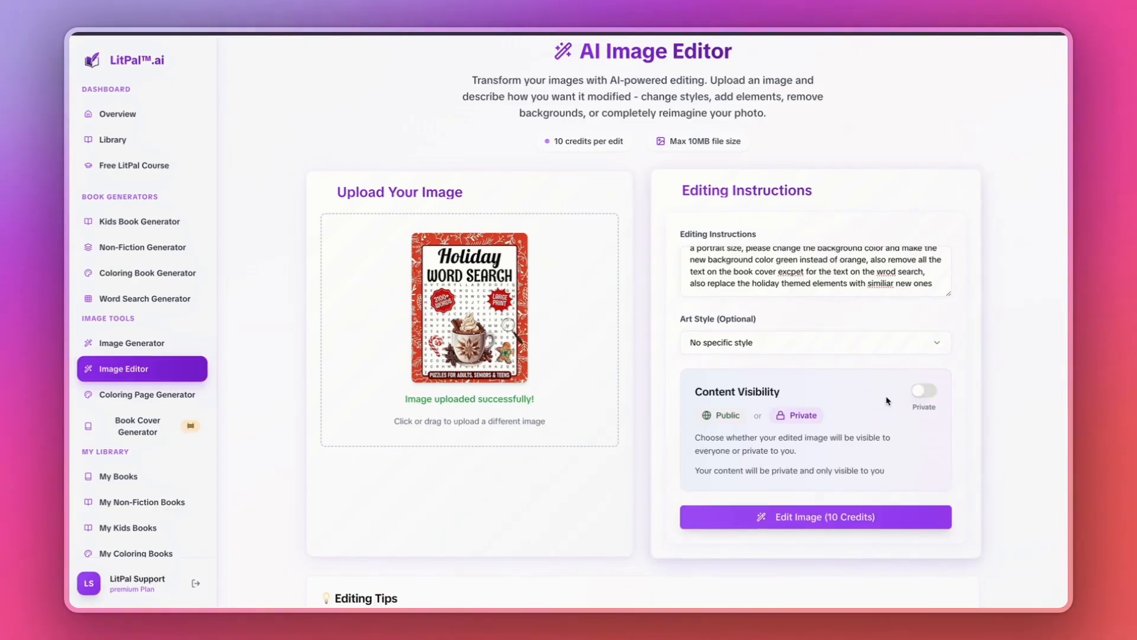
click(814, 516)
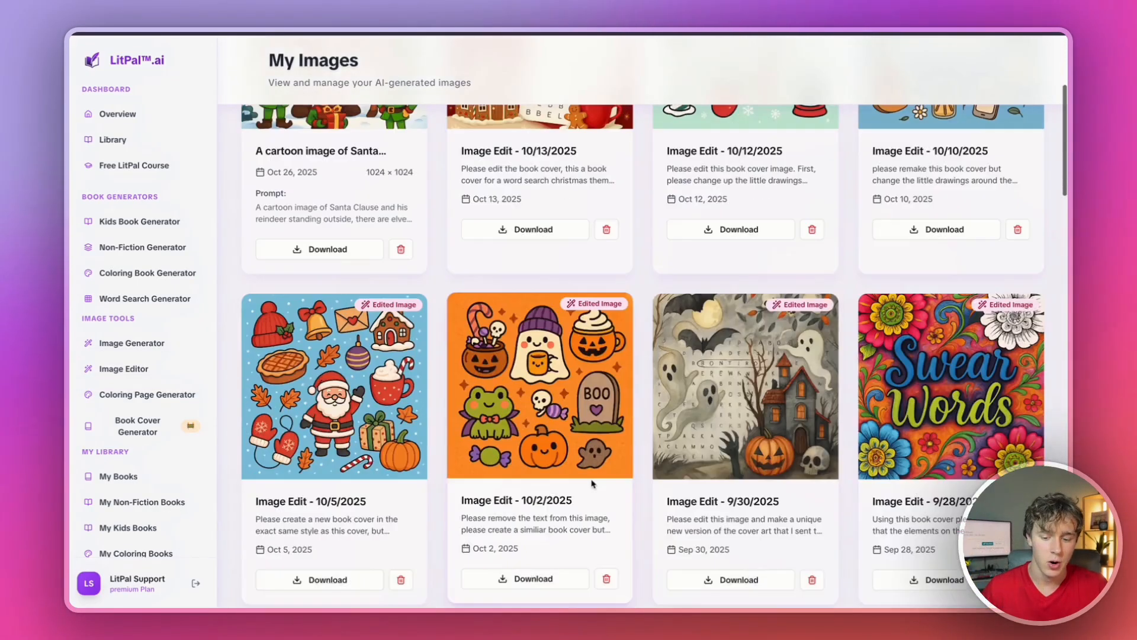
- Download the 10/29/2025 green hot cocoa cover edit from My Images
scroll(down, 3)
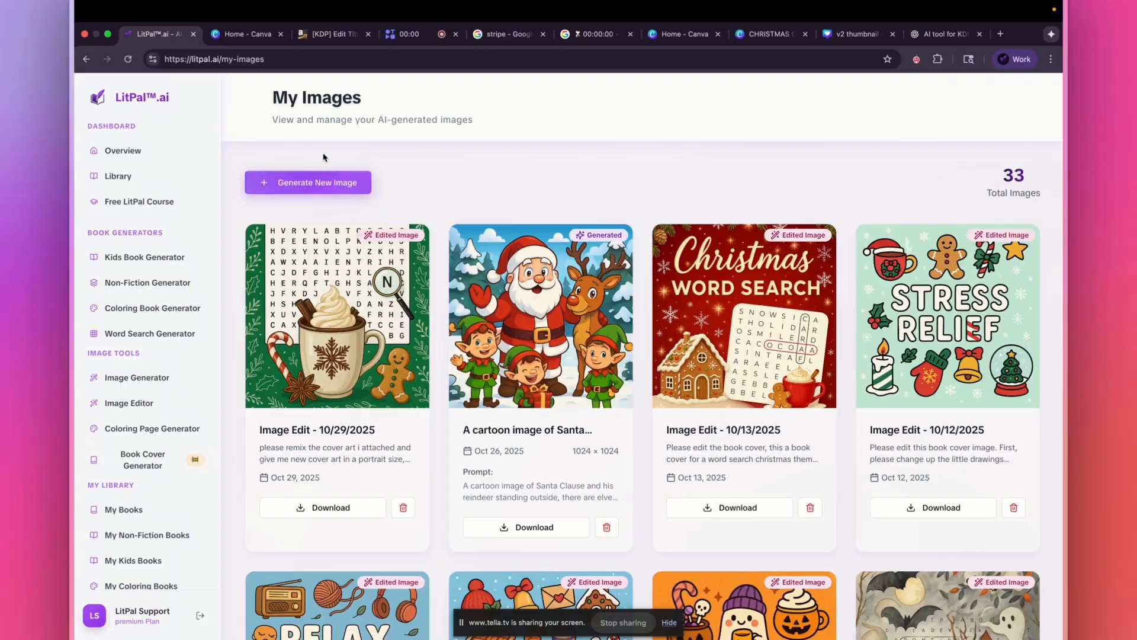
mouse_move(398, 174)
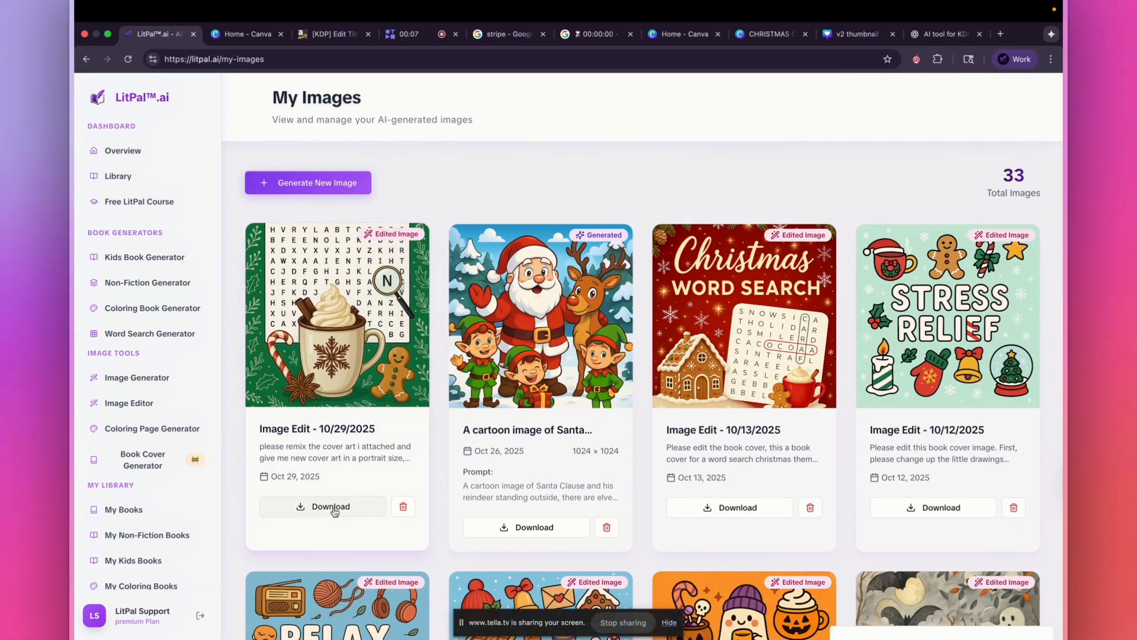
click(769, 34)
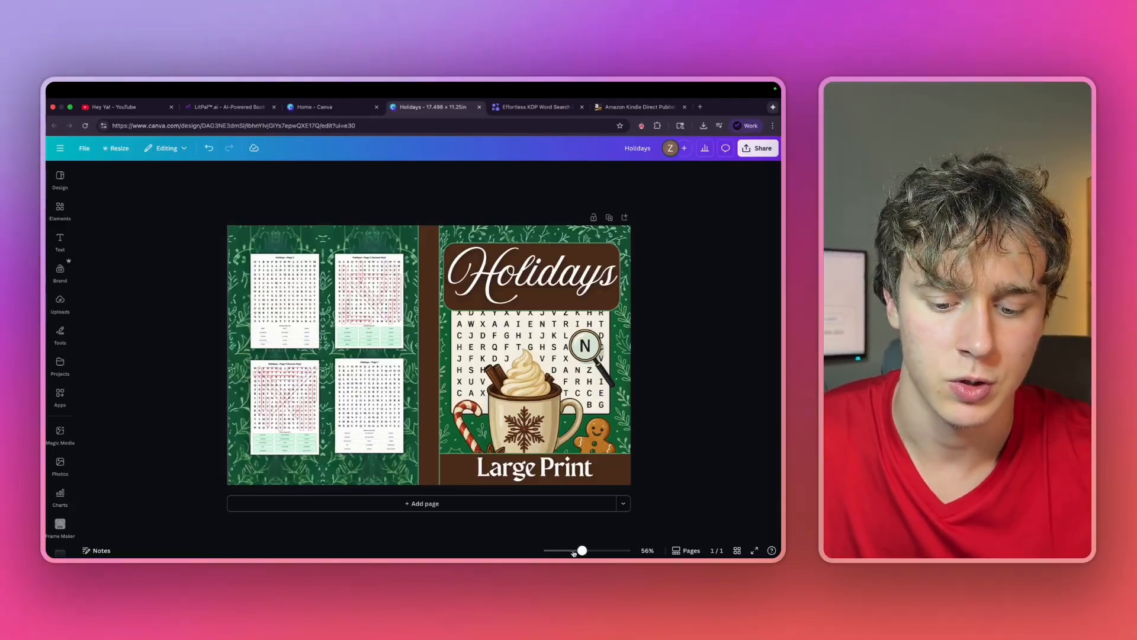
drag(581, 549, 569, 549)
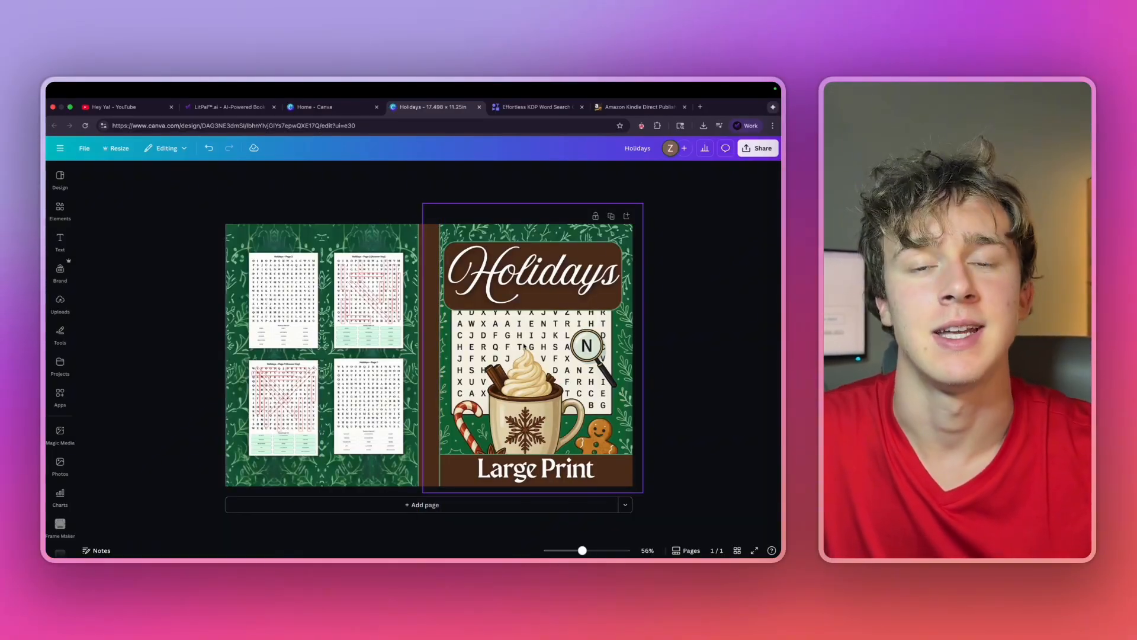
click(637, 107)
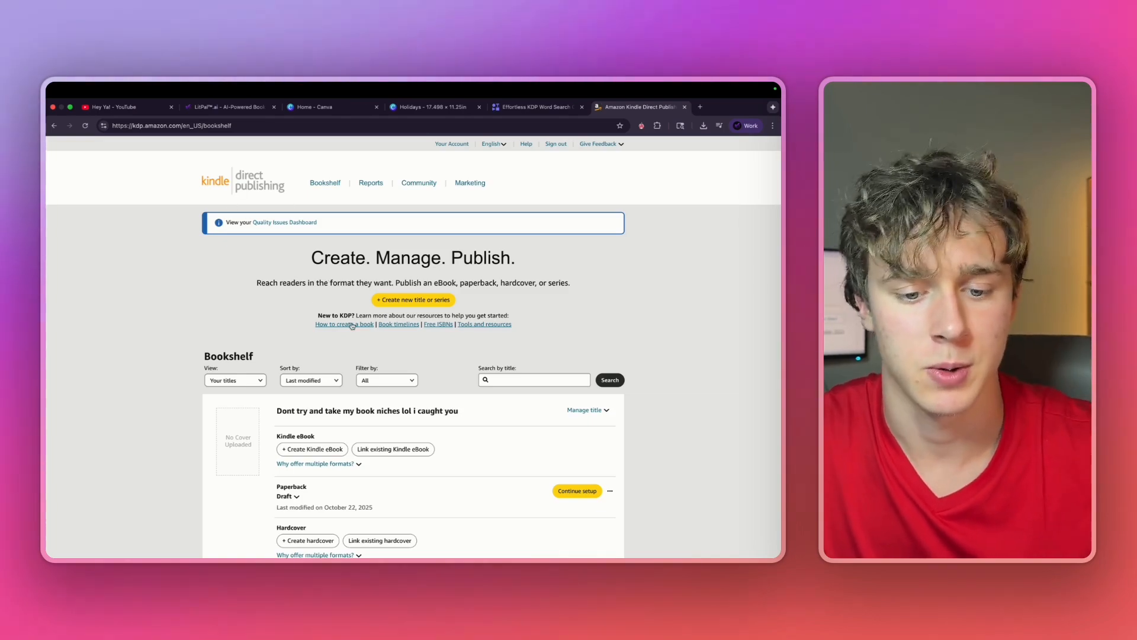
- Create a new paperback title from the Bookshelf and scroll through its blank Paperback Details form
click(412, 300)
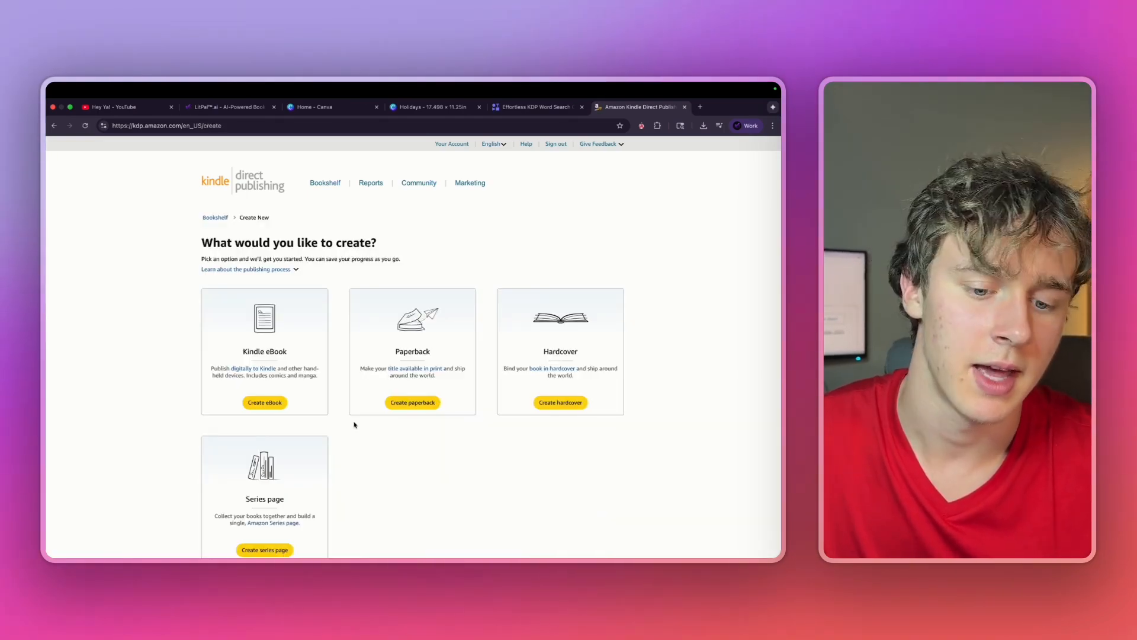
click(412, 402)
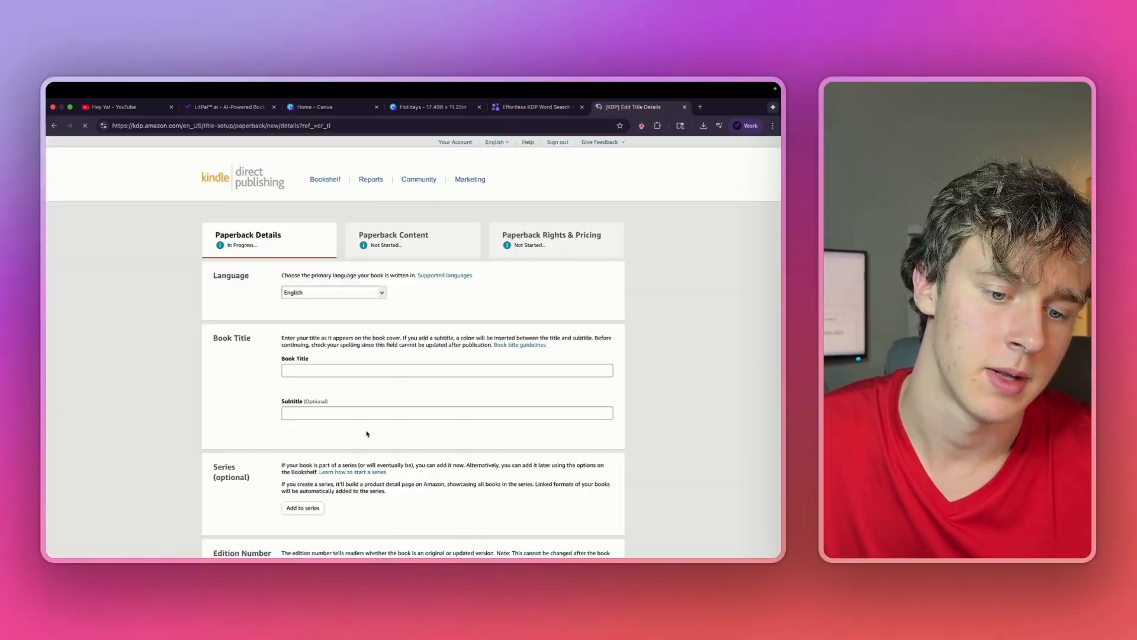
scroll(down, 3)
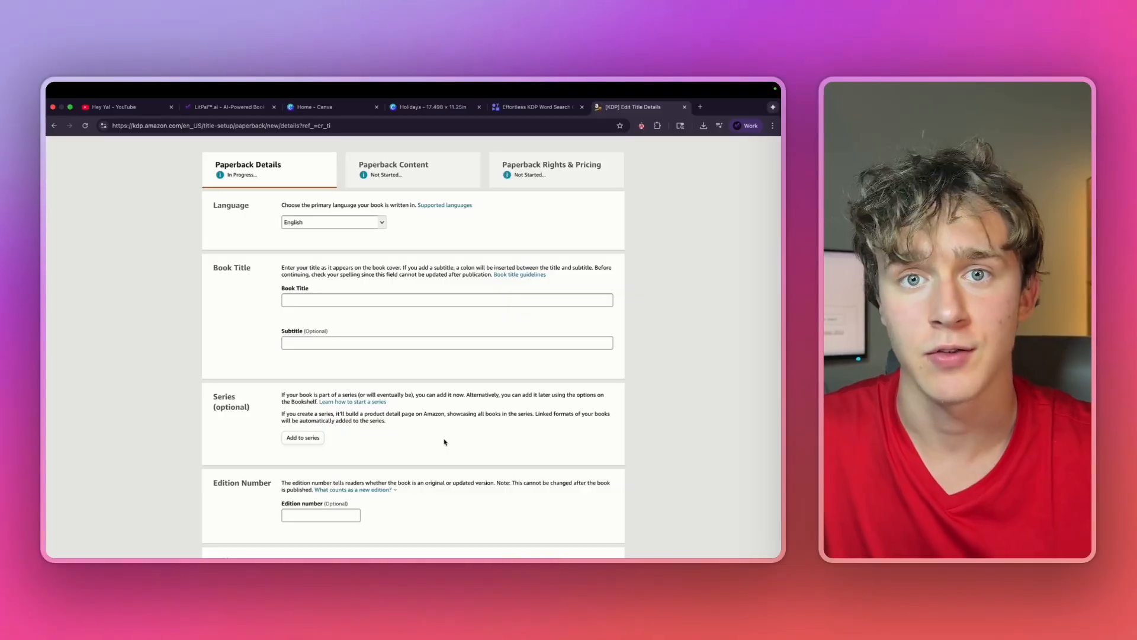
scroll(down, 3)
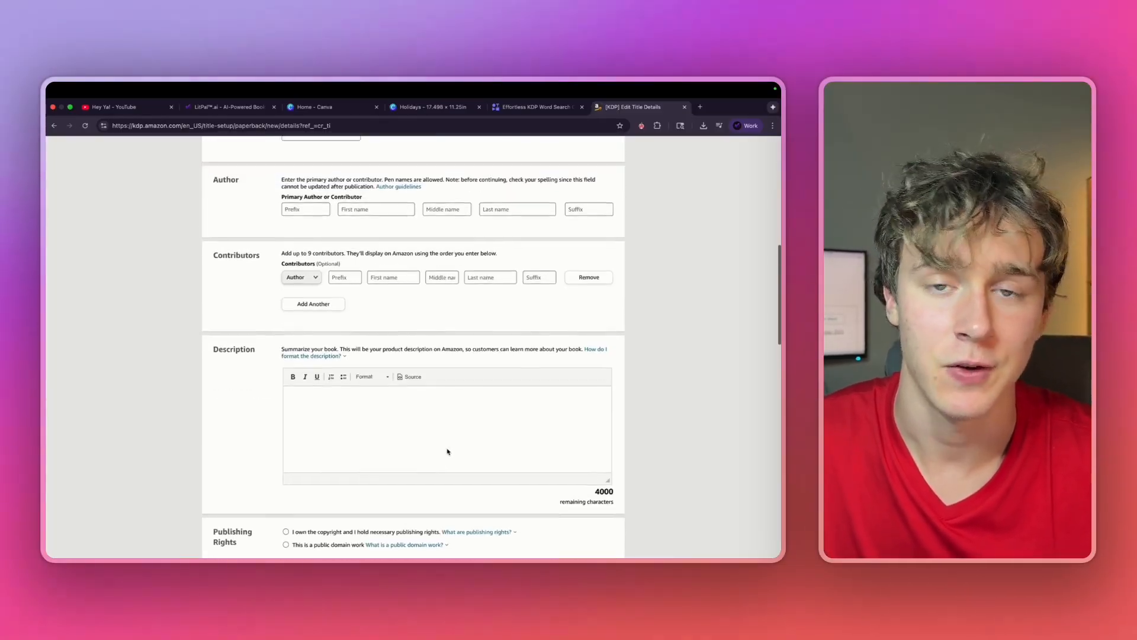